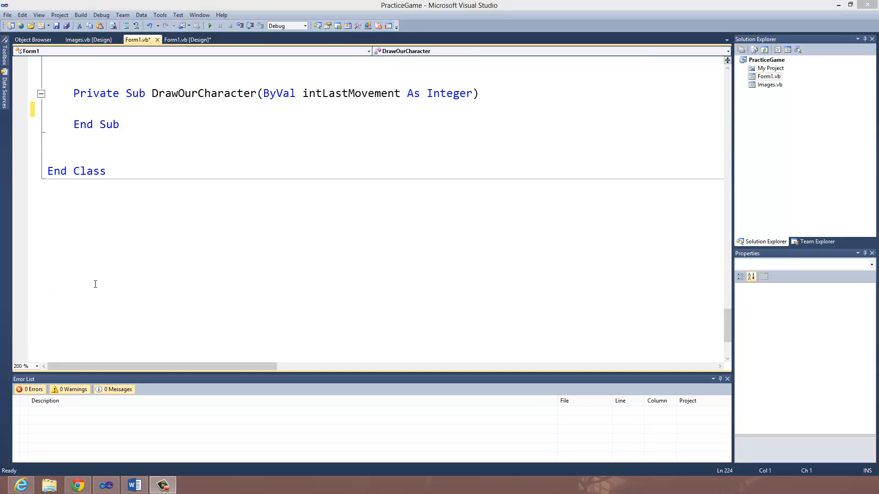
In DrawOurCharacter, add If intMovement = 1 'Up and ElseIf intMovement = 2 'Down.
scroll(down, 3)
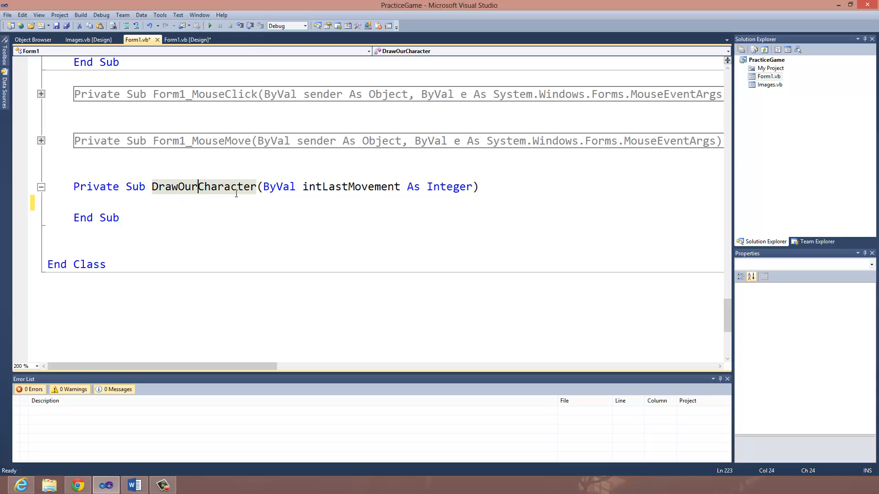
click(210, 26)
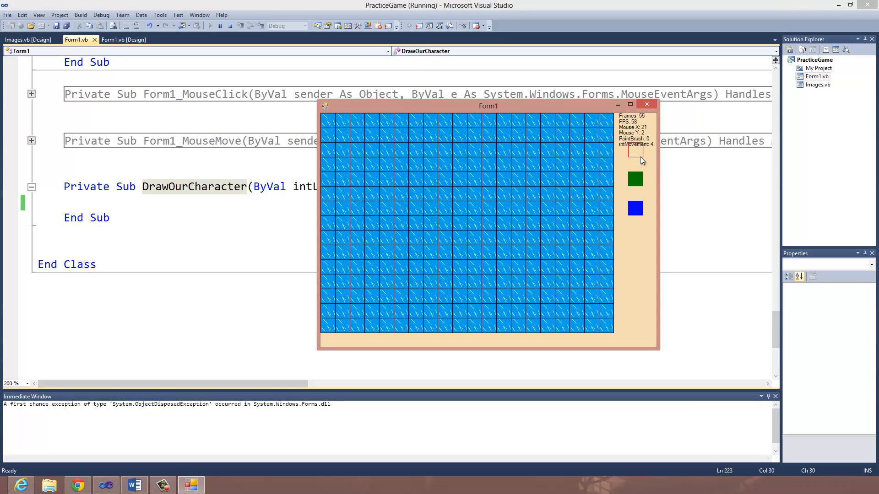
mouse_move(632, 159)
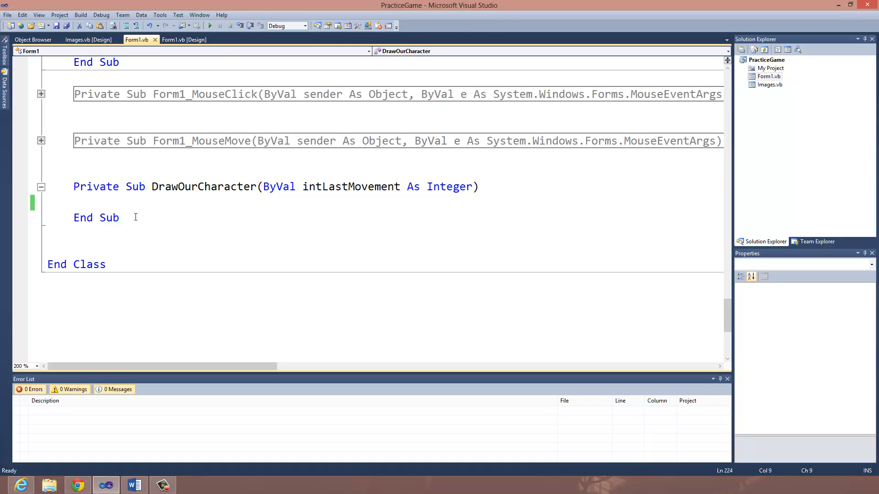
key(enter)
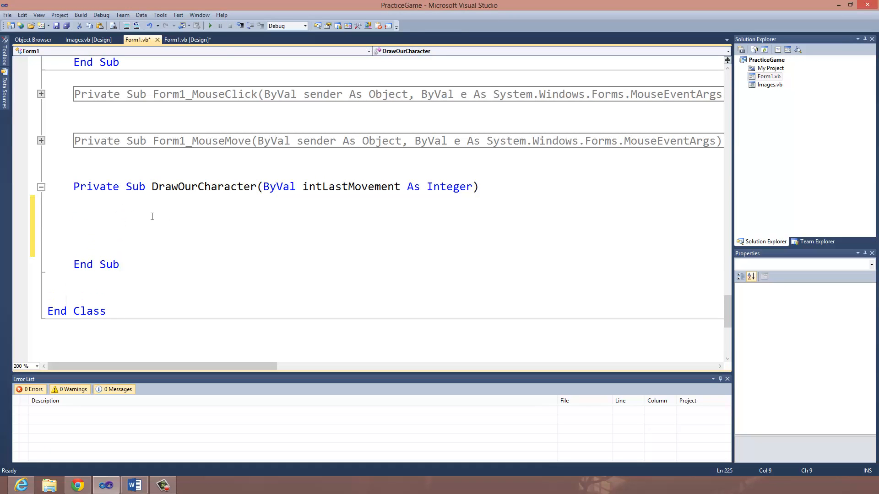
text(If in)
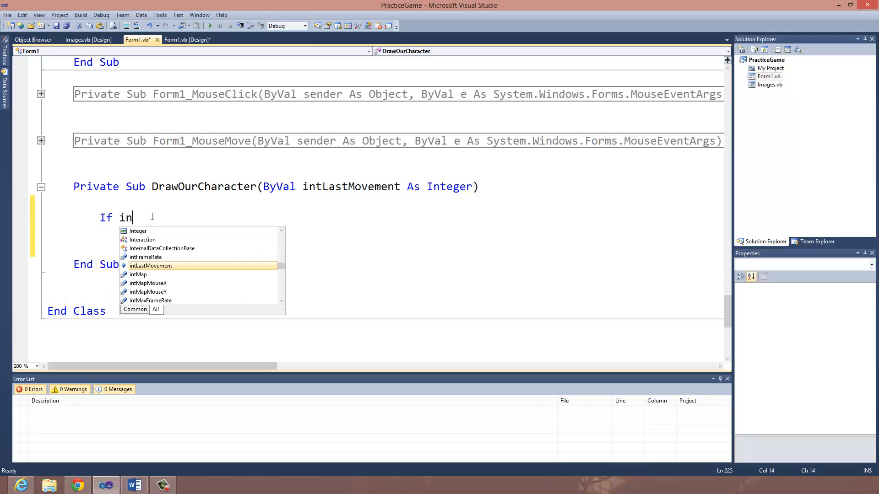
text(tMovement =)
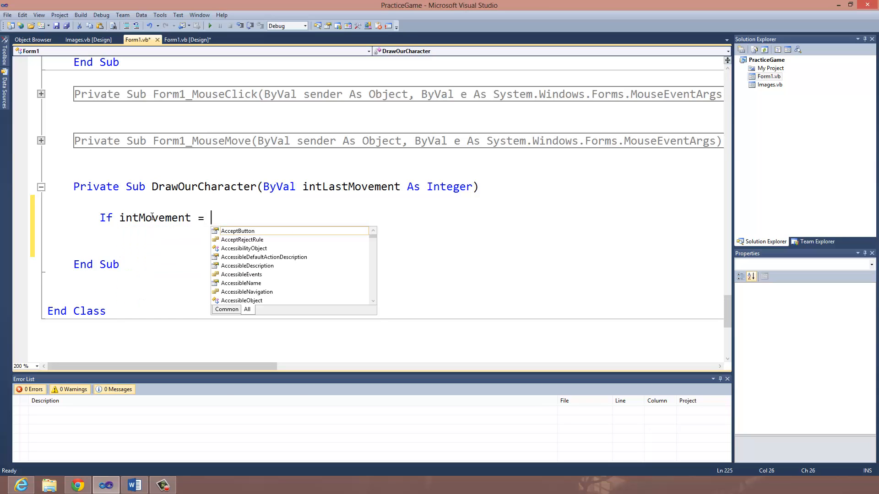
text(1 Then)
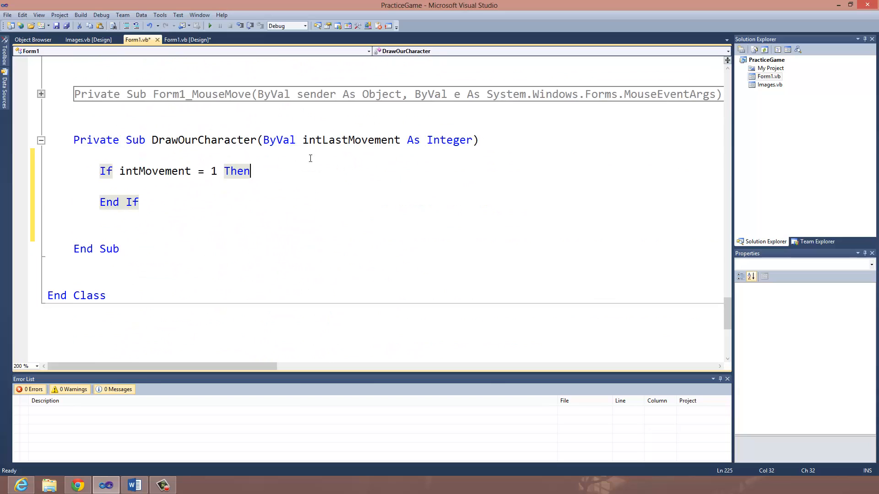
text('U)
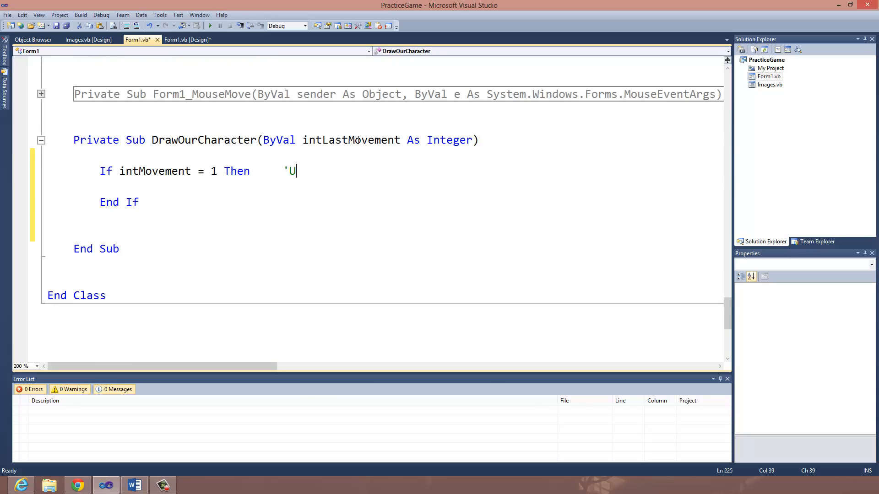
text(p)
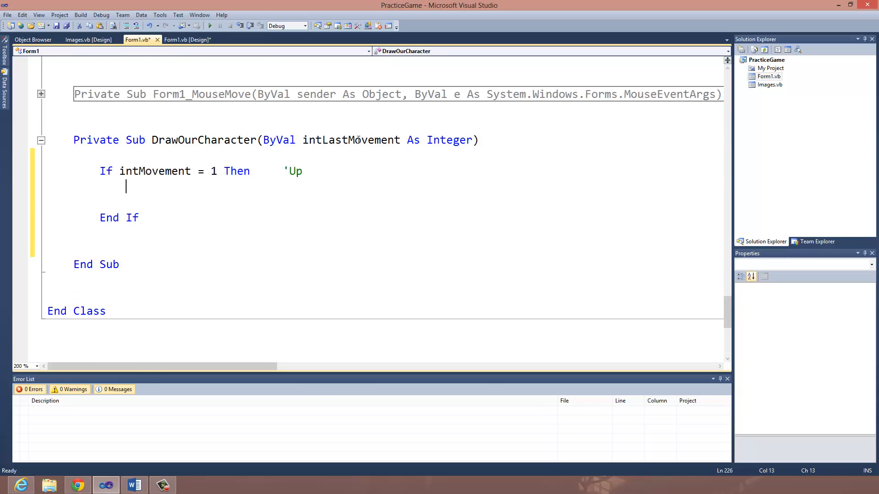
text(Else If)
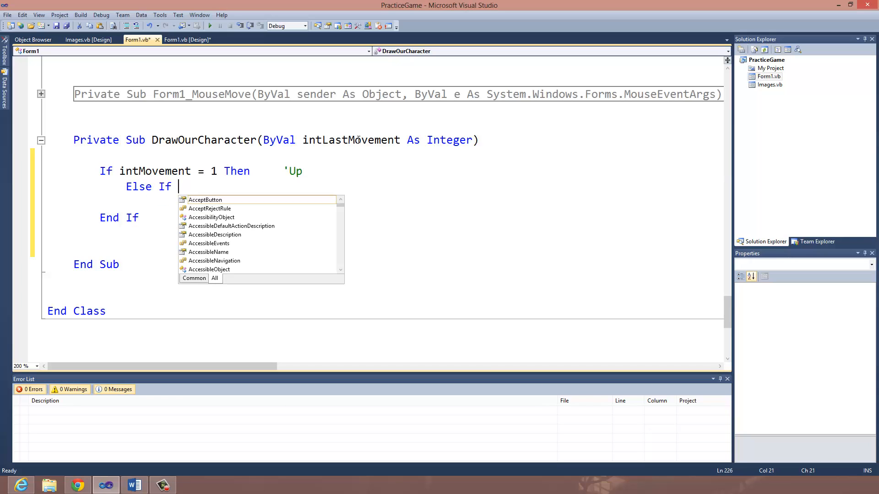
text(intMovement)
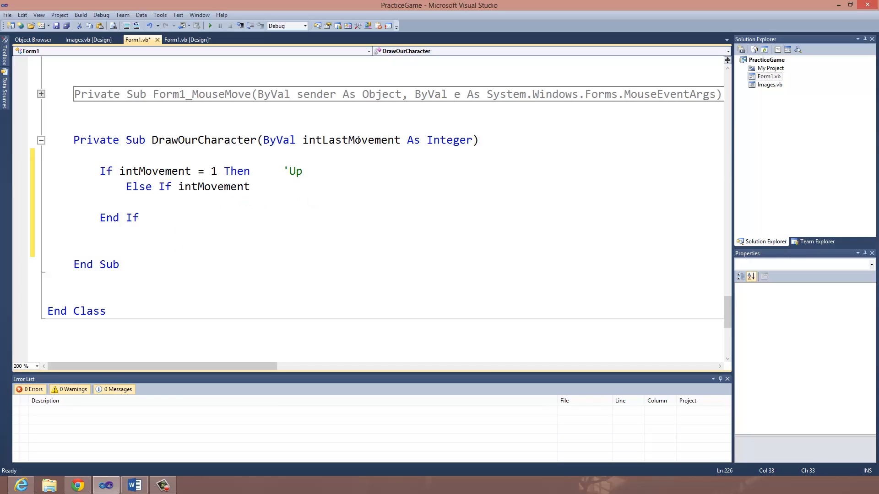
text(= 2)
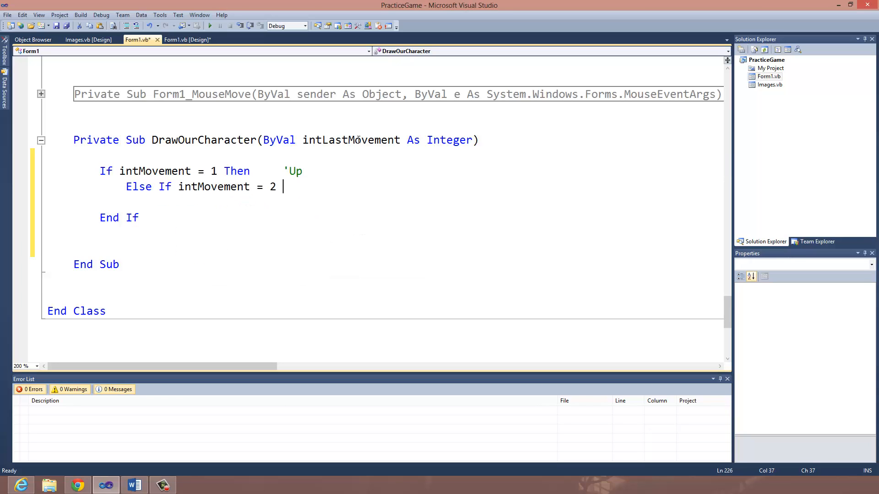
text(Then)
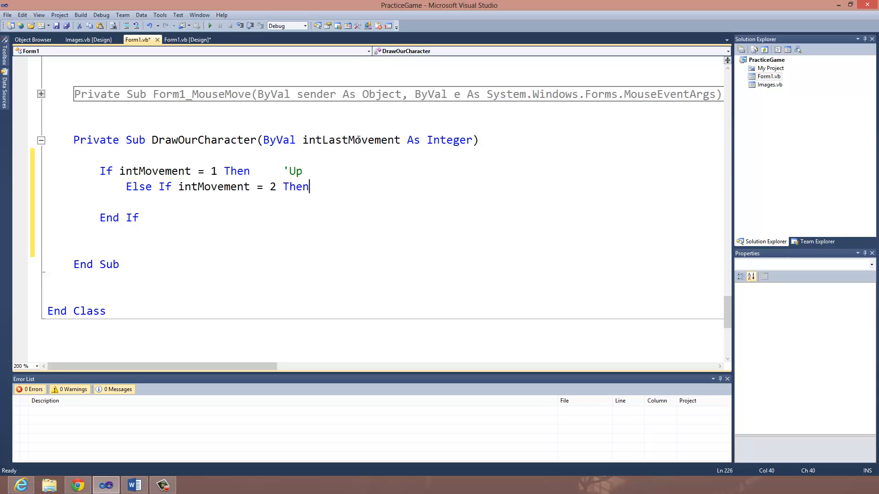
text('Down)
text(E)
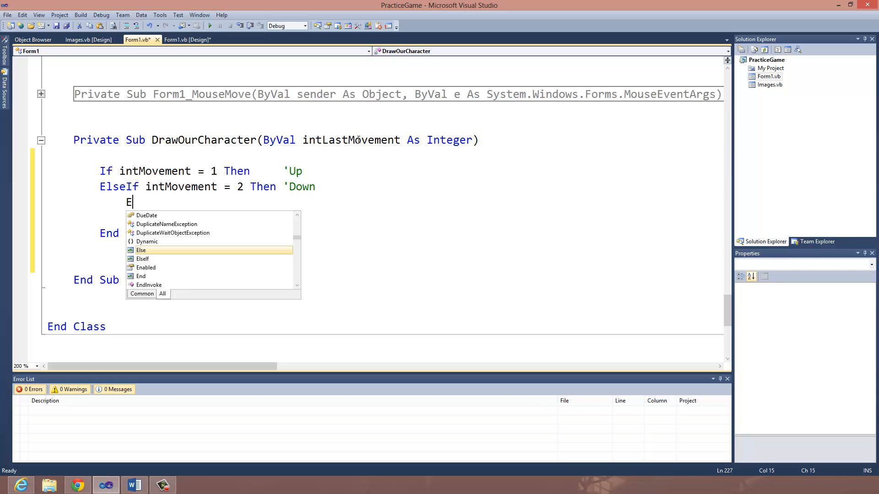
Add ElseIf branches for intMovement = 3 'Left and intMovement = 4 'Right.
text(lse if)
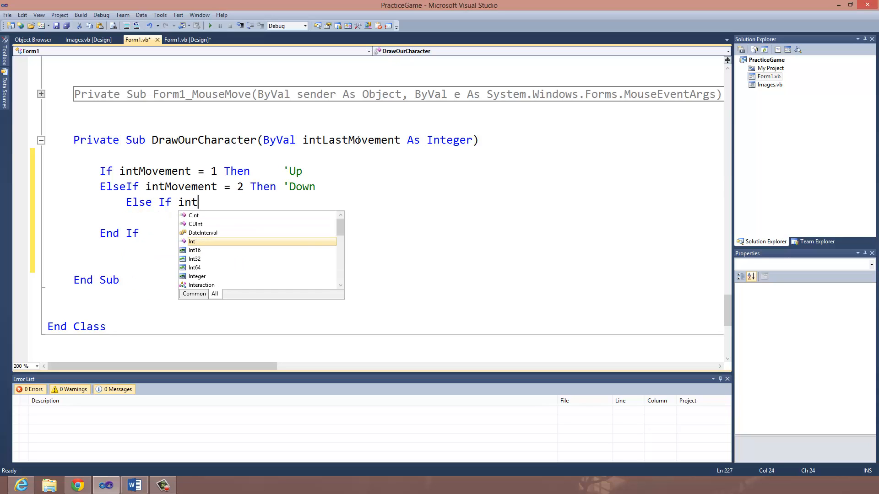
text(Movement = 3 T)
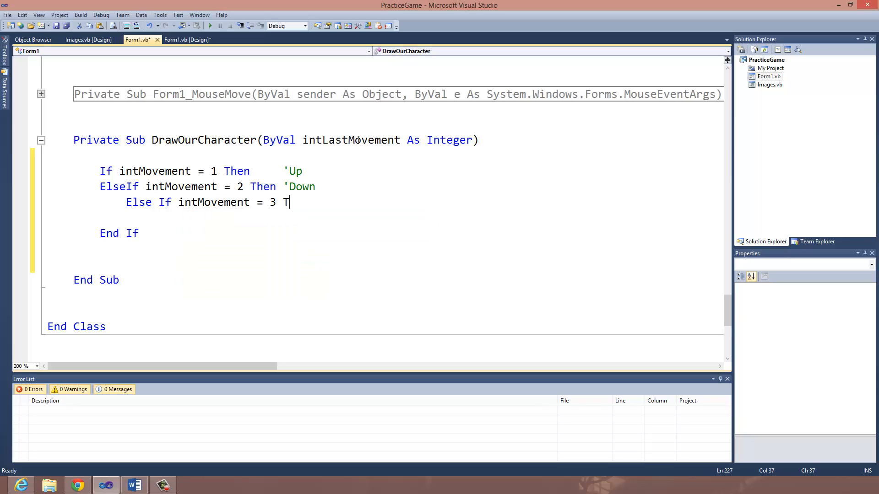
text(hen)
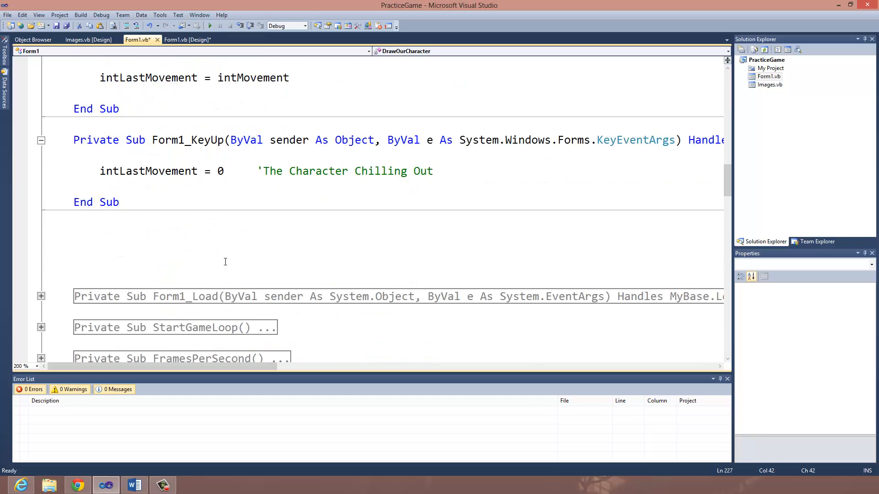
scroll(down, 3)
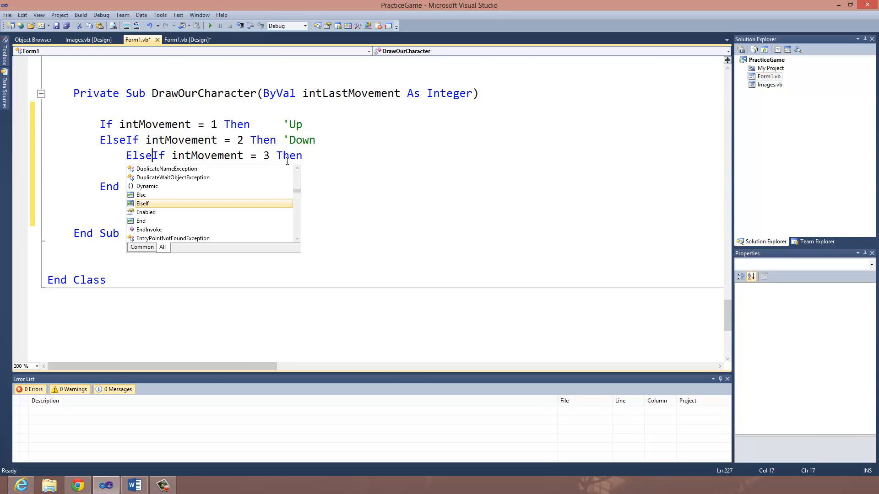
text('Left)
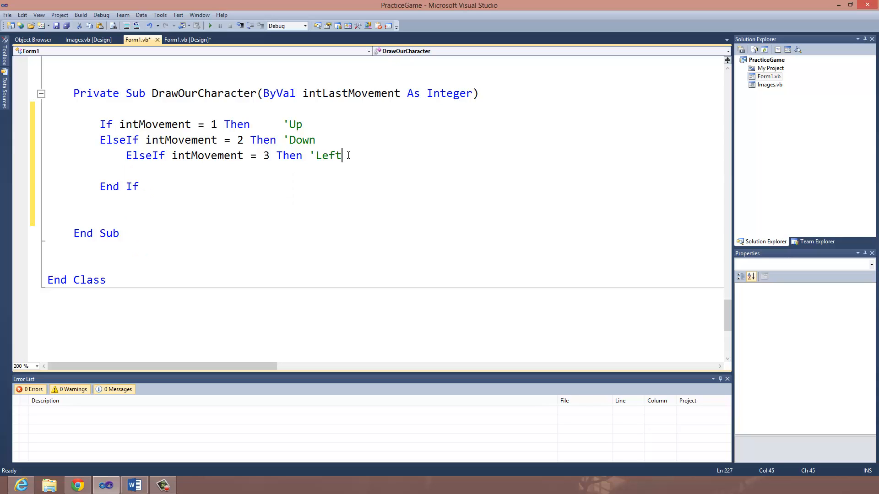
text(El)
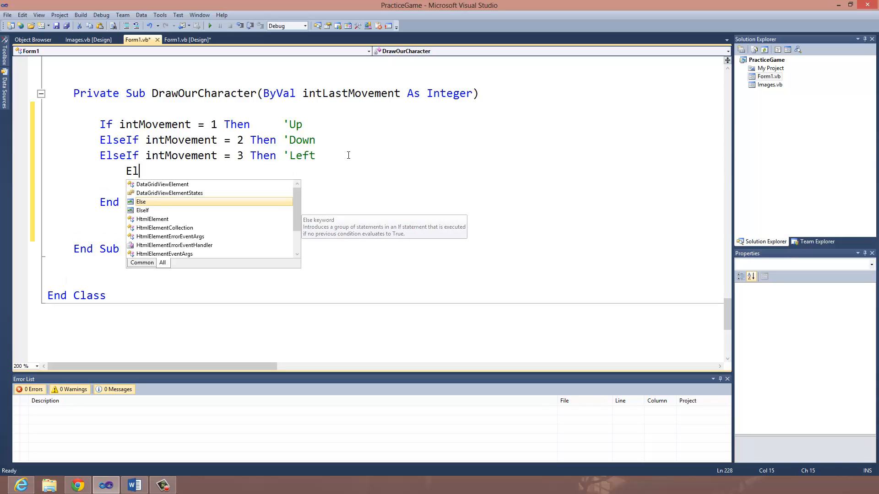
text(seIf)
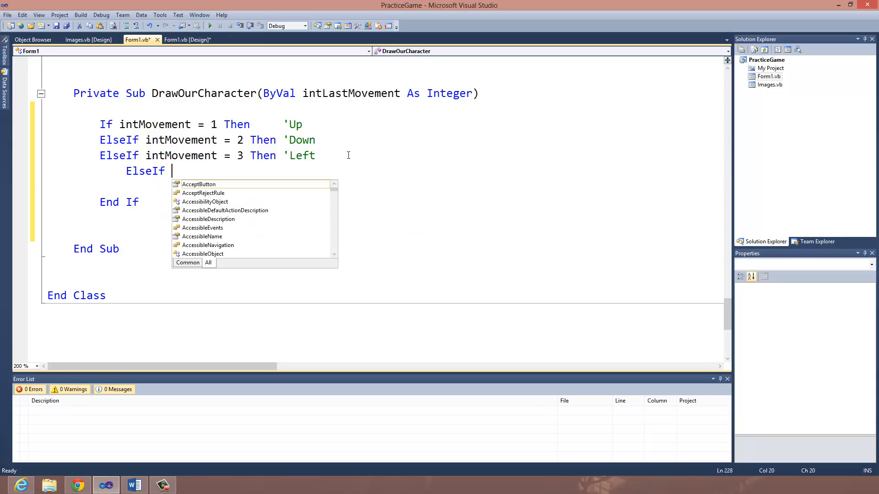
text(intMovement = 4 Th)
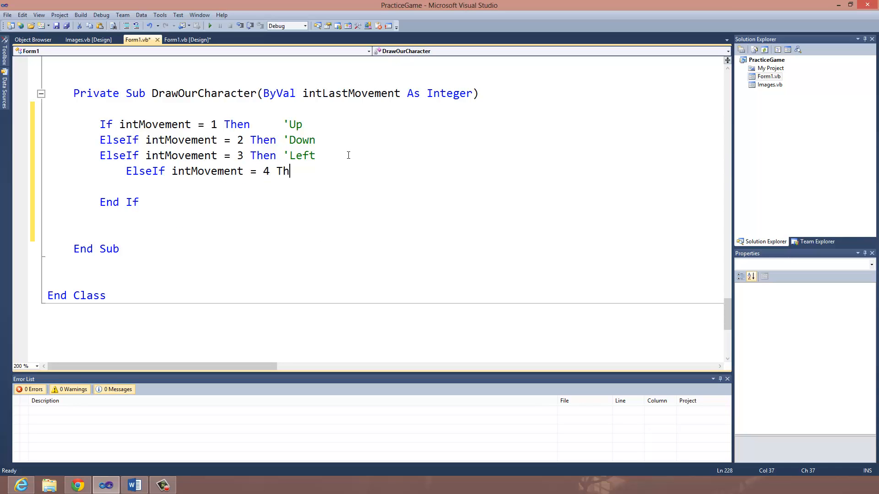
text(en ')
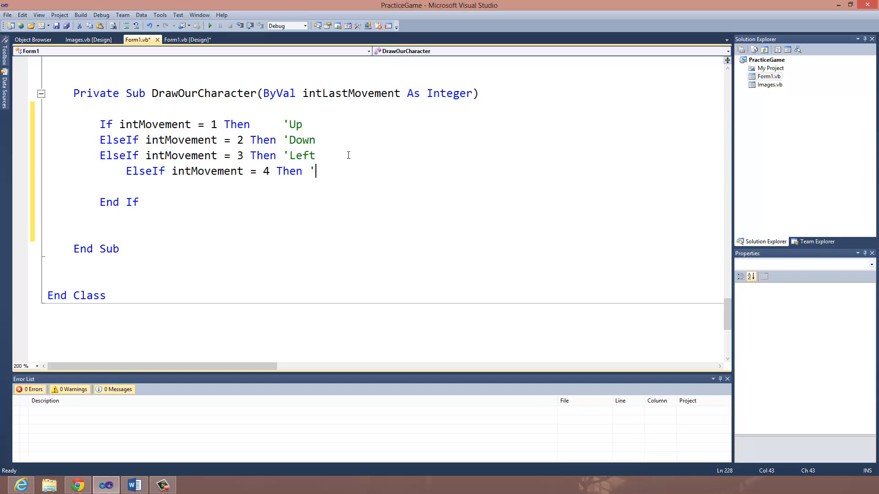
text(Right)
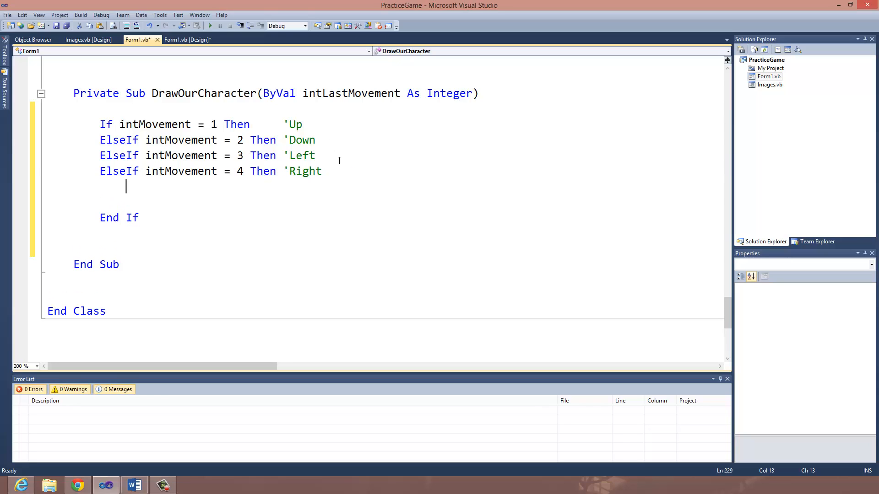
key(Enter)
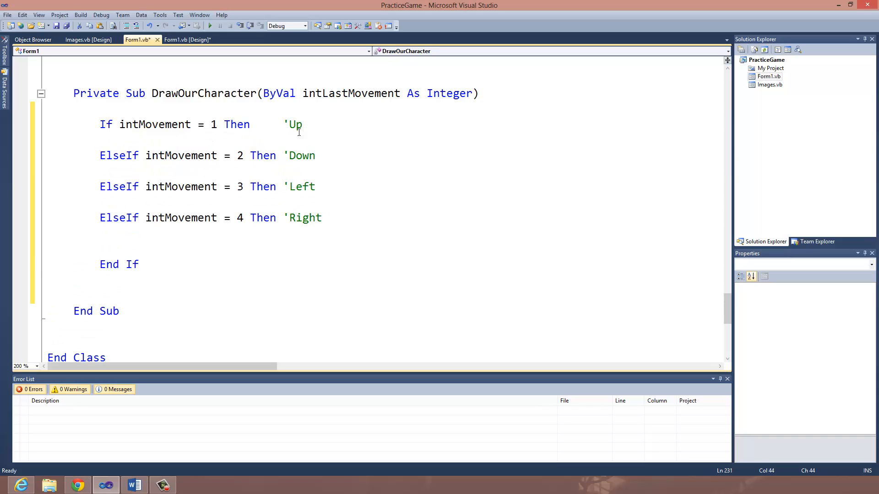
Show the VideoGame Character notes in Word and select the up range's 322 value.
click(133, 485)
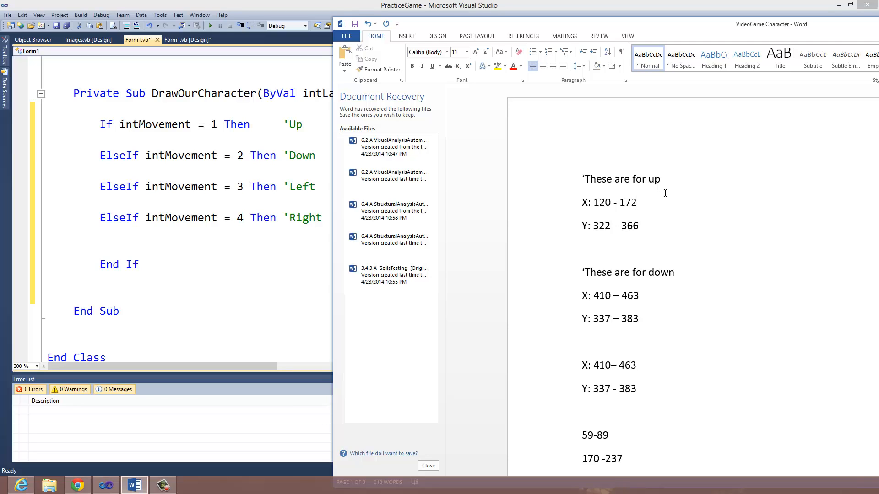
mouse_move(645, 206)
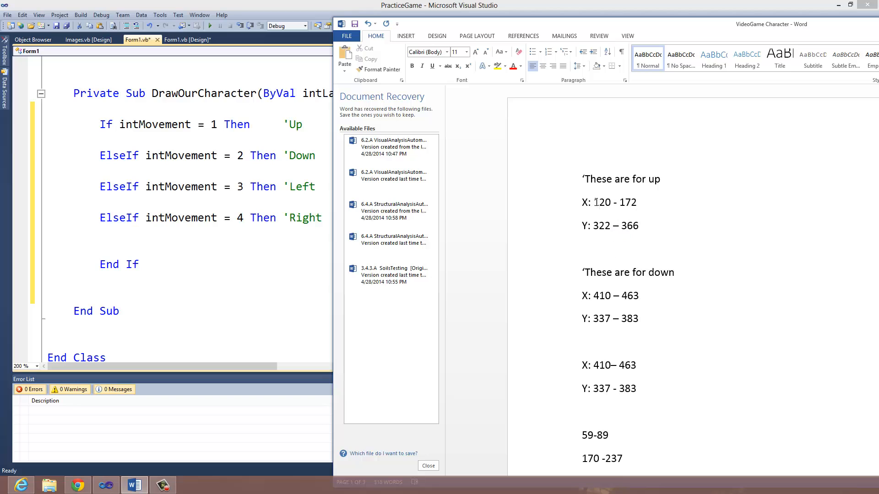
double_click(600, 202)
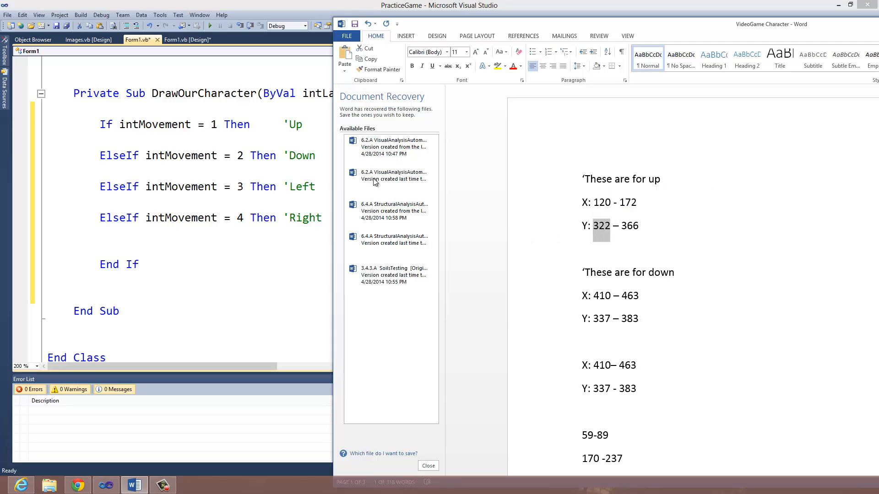
Under the Up branch, type r = New Rectangle(120, 322, 52, 44), checking the notes.
text(r = New R)
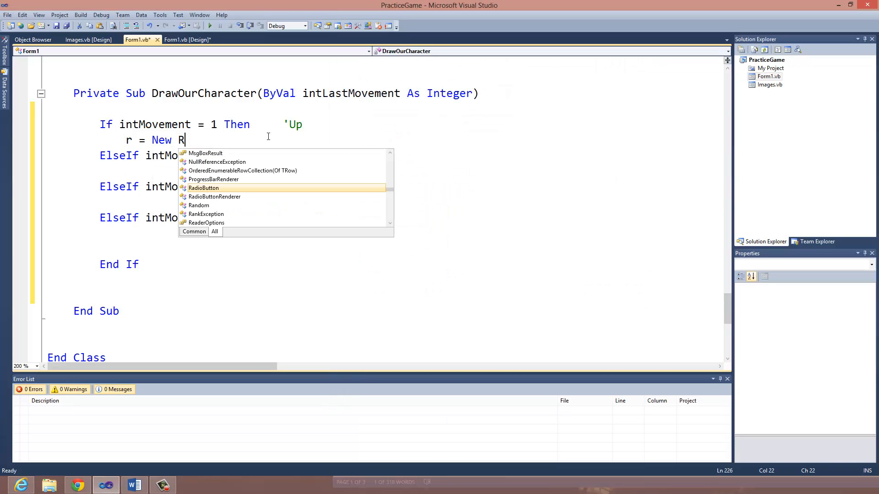
text(ectangle)
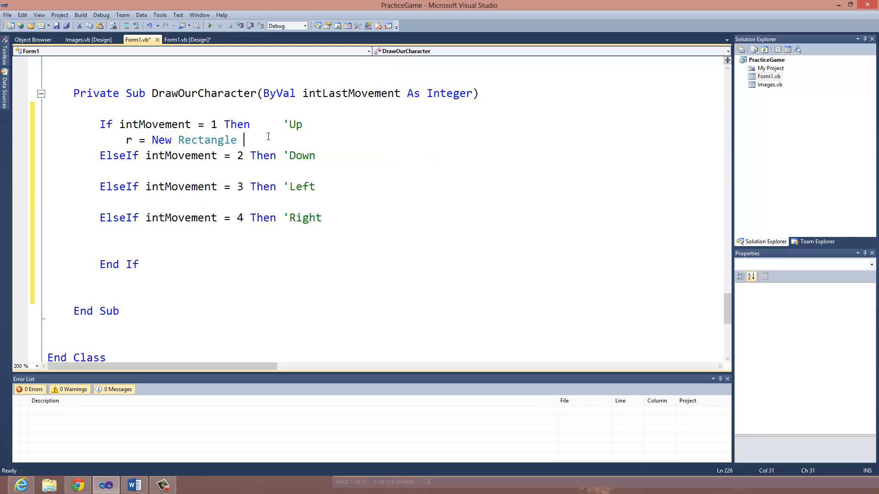
text(()
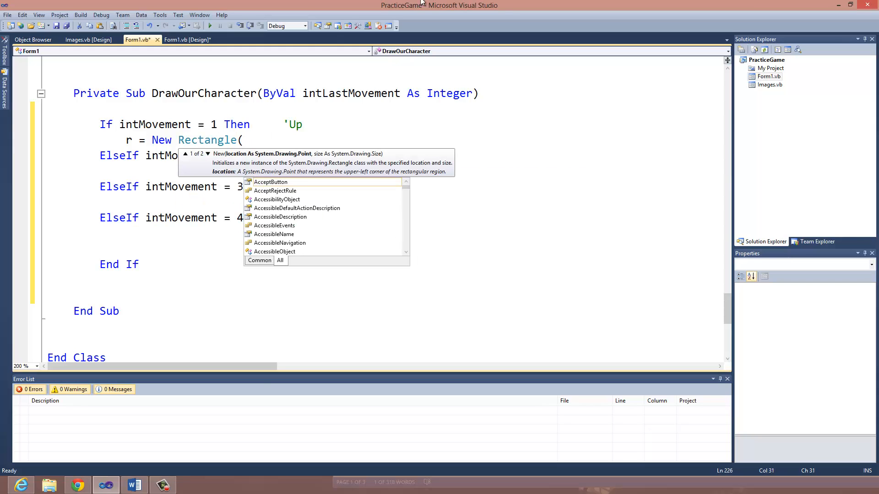
click(133, 485)
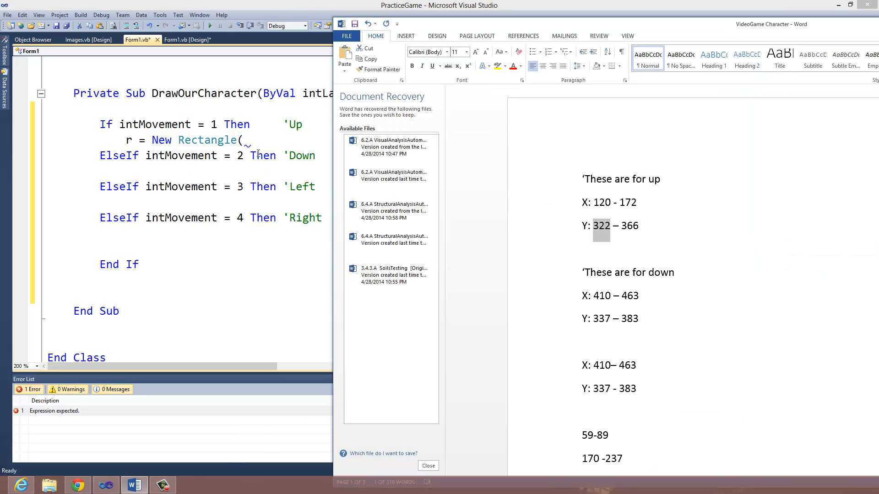
text(120)
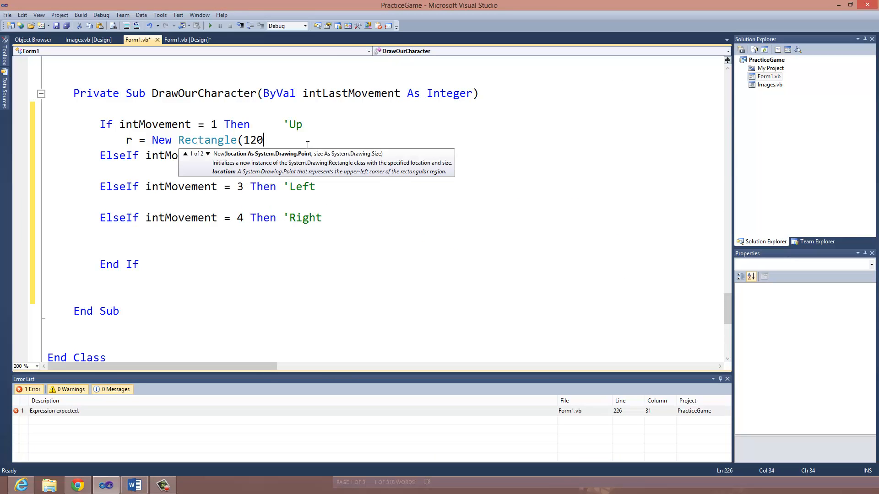
text(, 322)
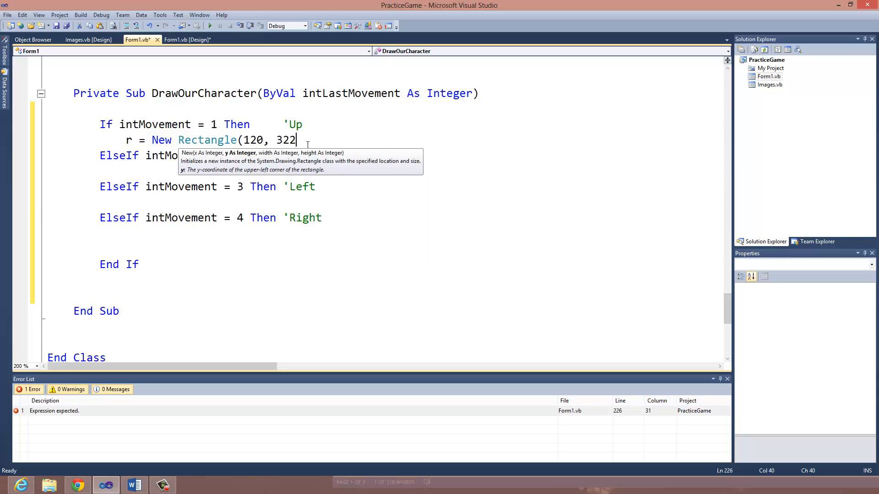
text(,)
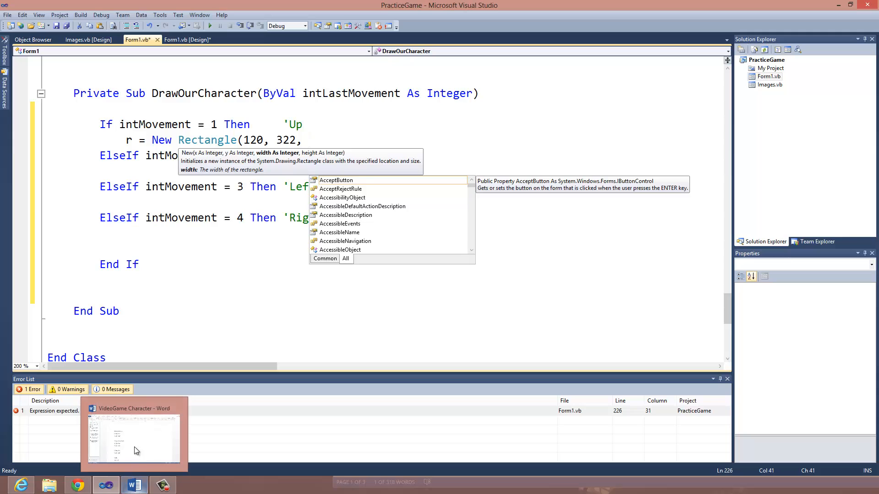
click(87, 40)
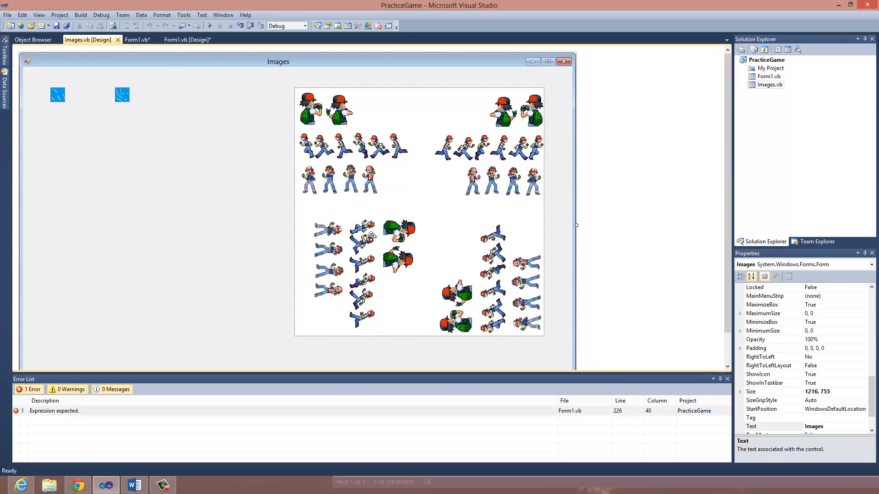
click(137, 40)
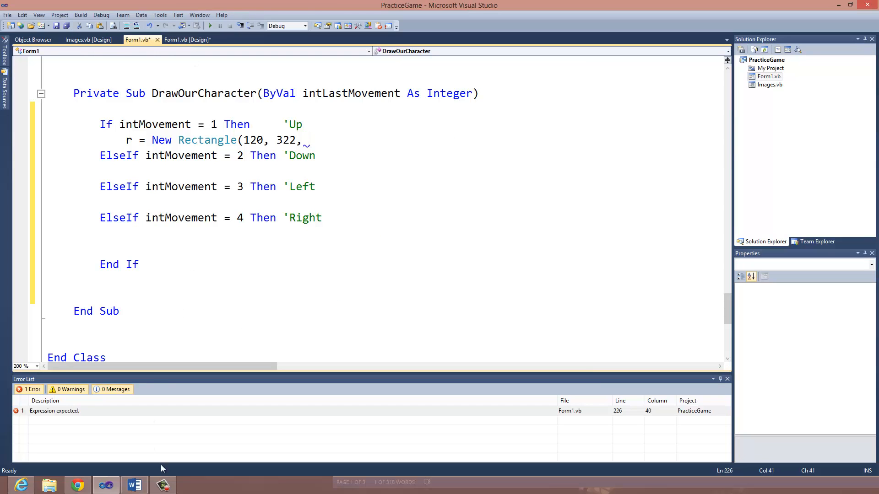
click(134, 485)
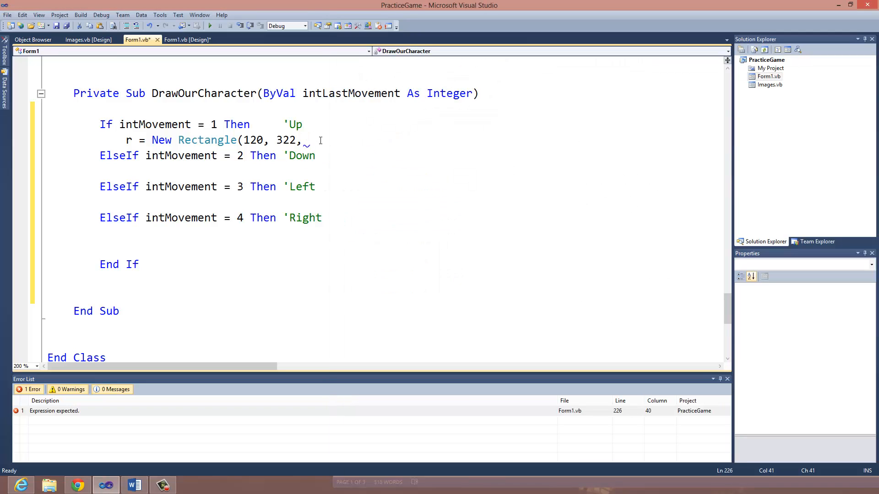
text(52)
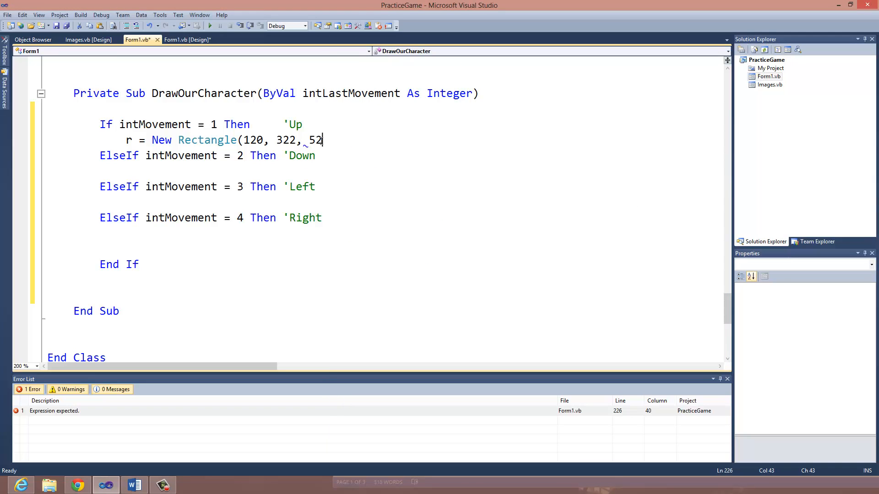
text(,)
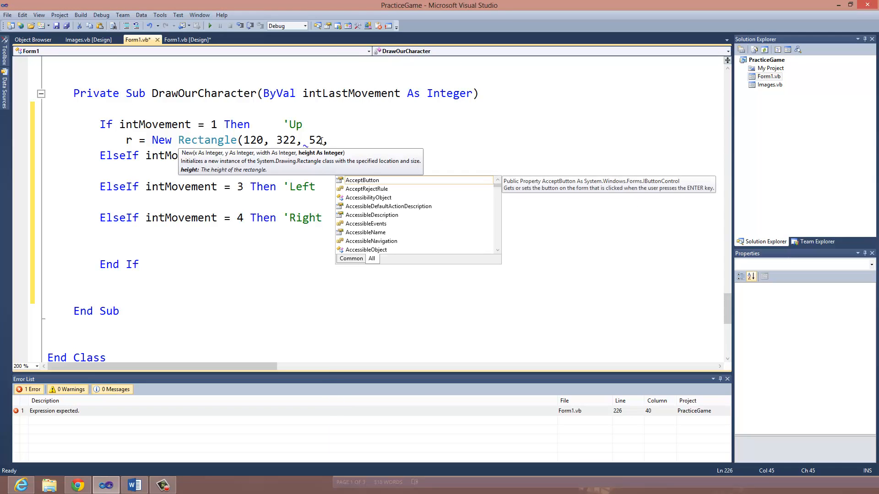
mouse_move(134, 484)
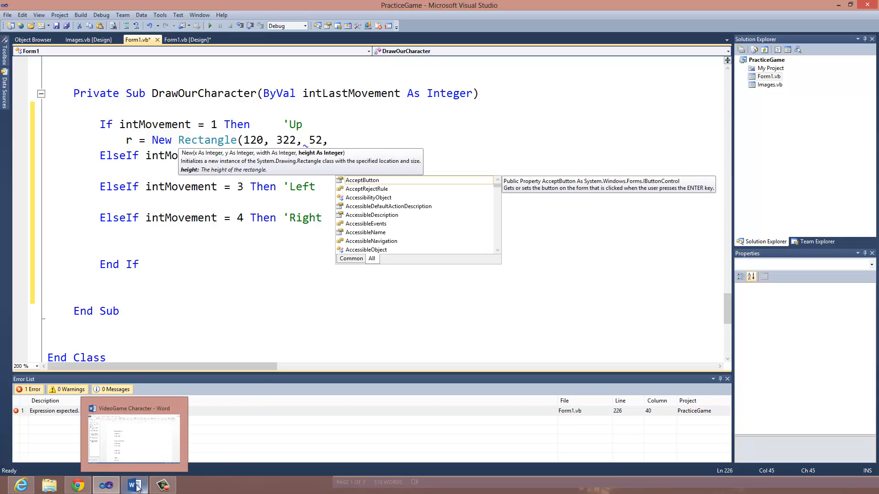
click(134, 485)
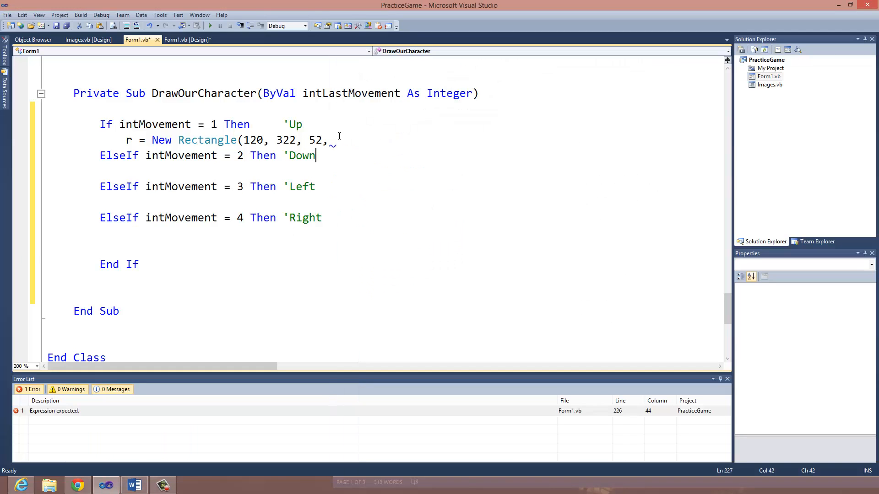
text(44))
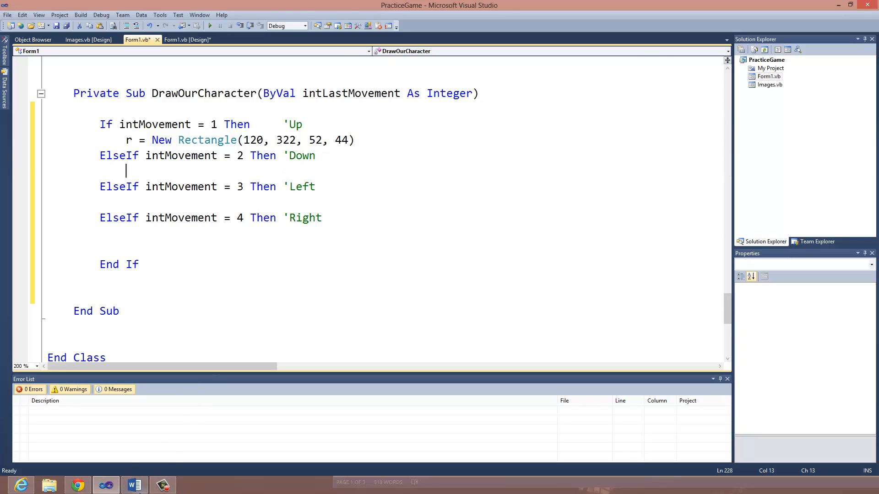
Set the Down branch rectangle to (410, 337, 53, 46) using the coordinate notes.
click(133, 484)
text(r = New Rectangle(120, 322, 52, 44)
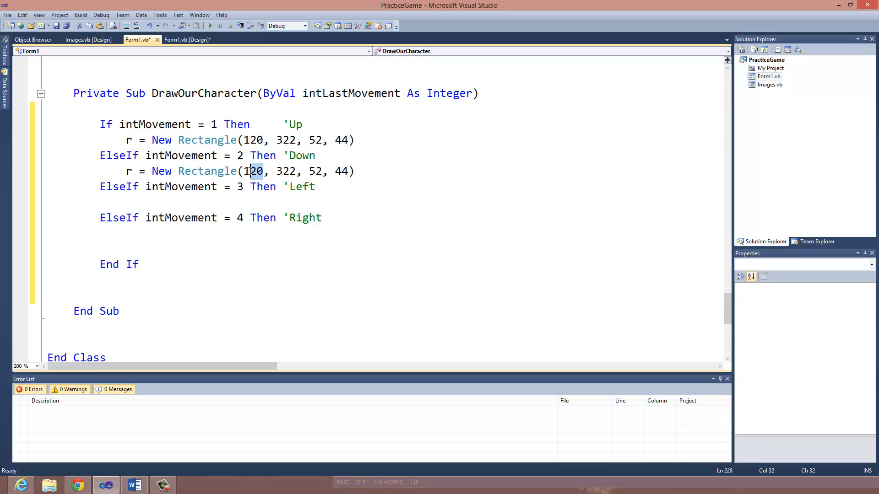
text(410)
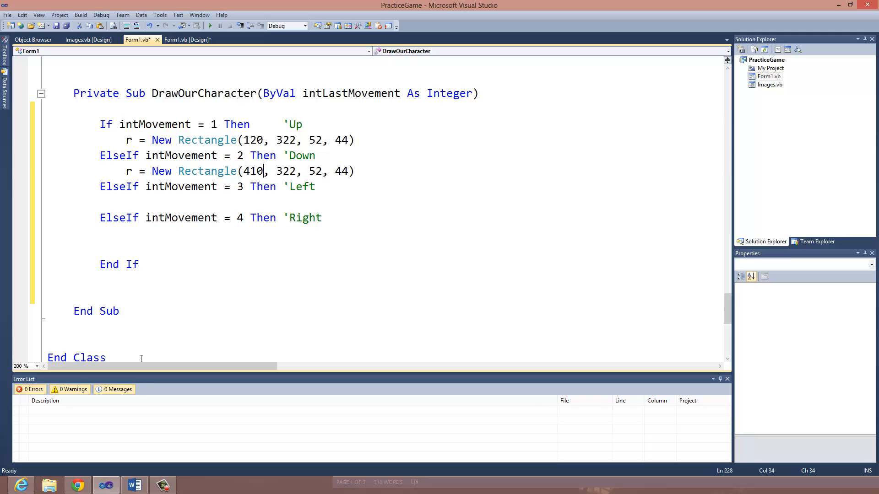
click(134, 484)
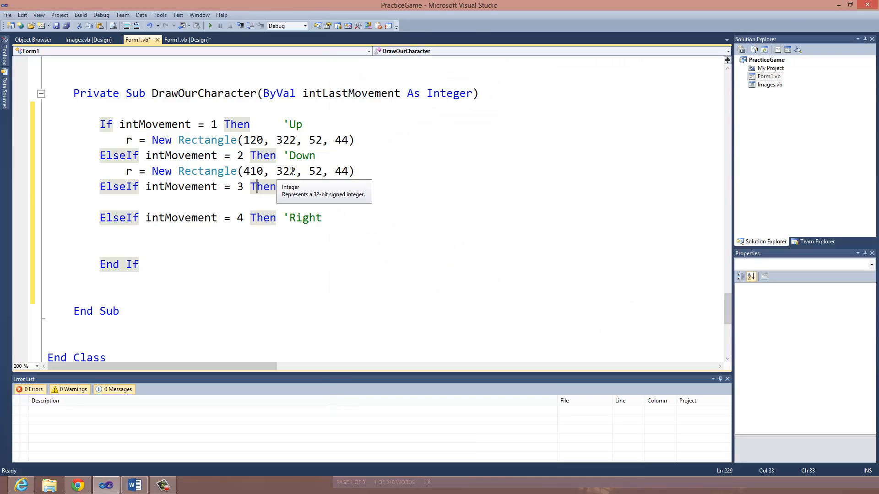
text('Left)
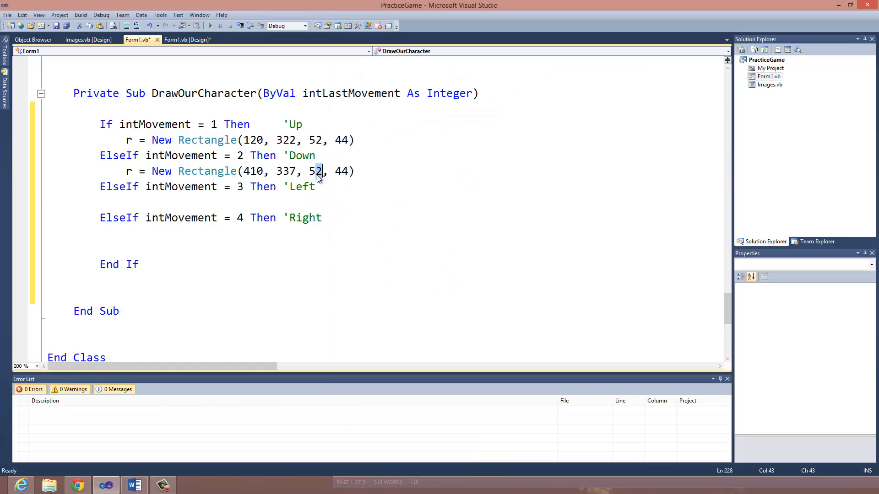
click(133, 485)
text(3)
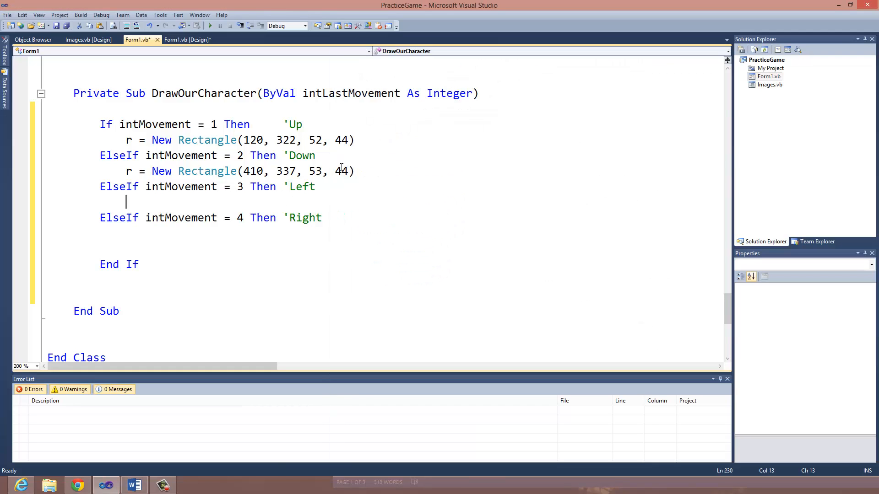
text(46)
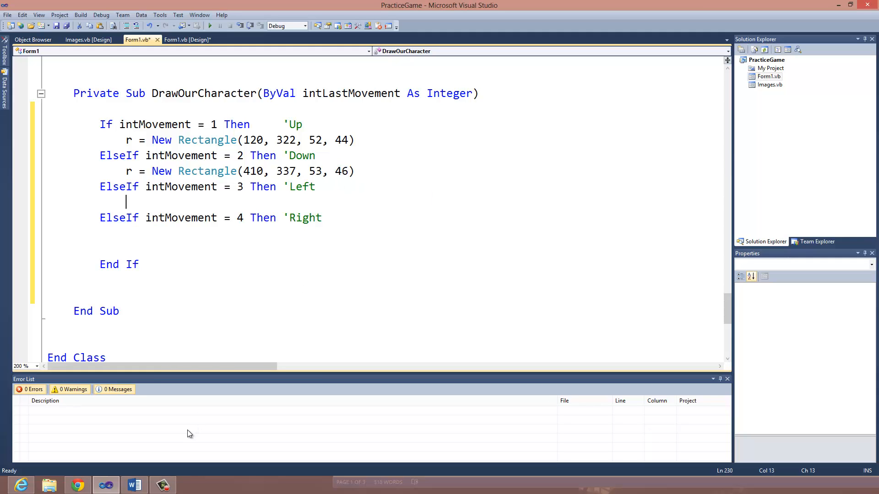
click(133, 485)
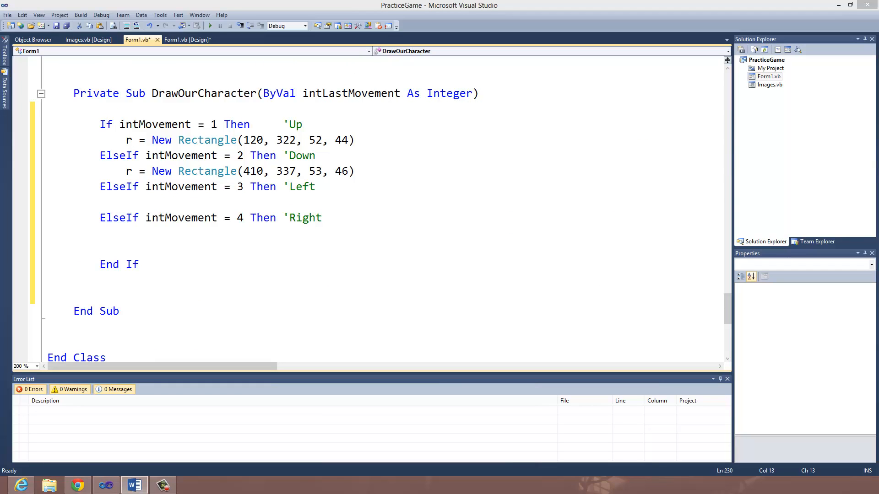
click(161, 187)
text(r)
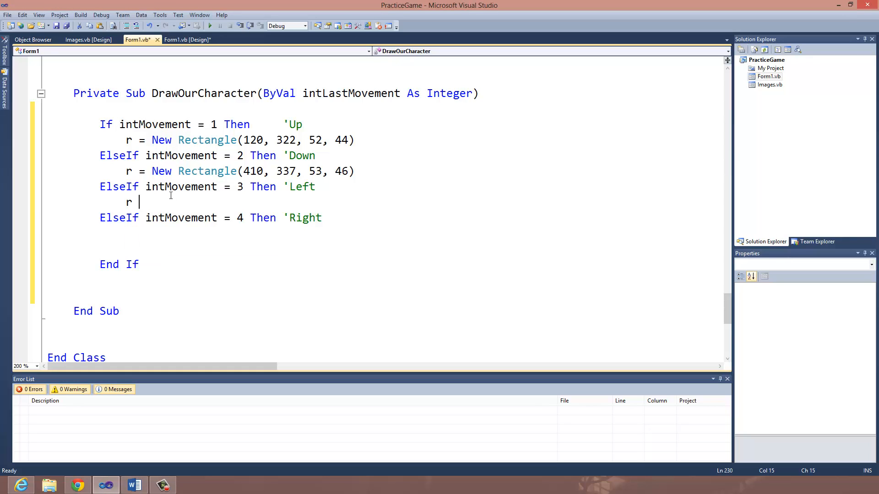
Set the Left branch to r = New Rectangle(9, 100, 34, 56).
text(= Mew R)
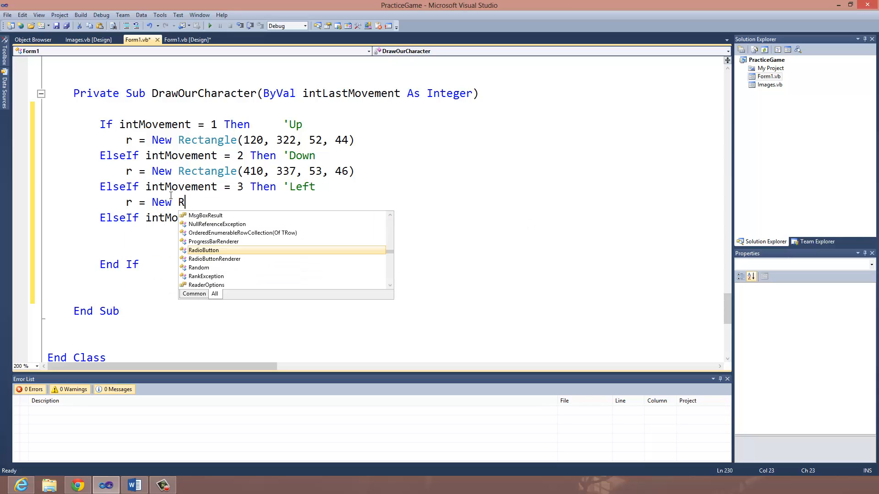
text(ectangle ()
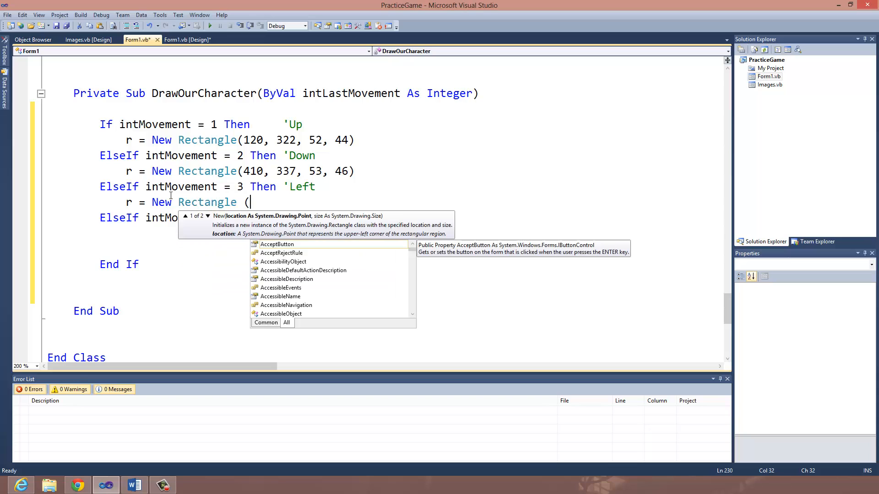
text(9. 1)
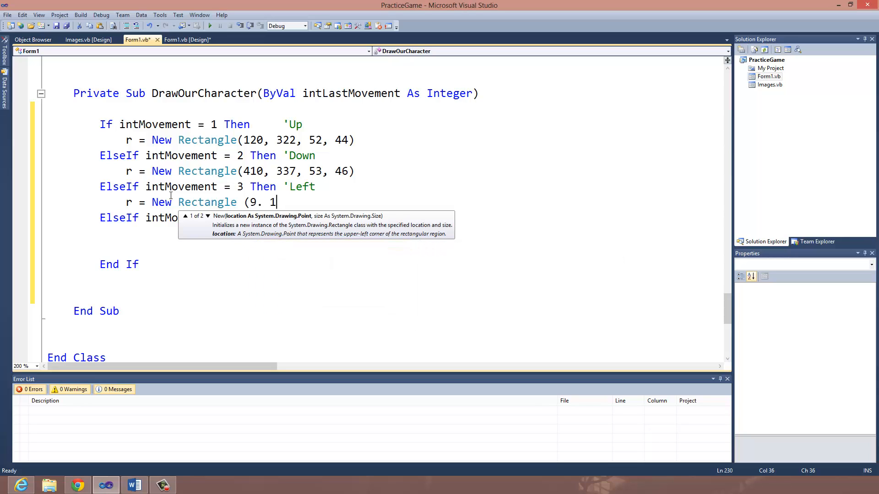
key(Backspace)
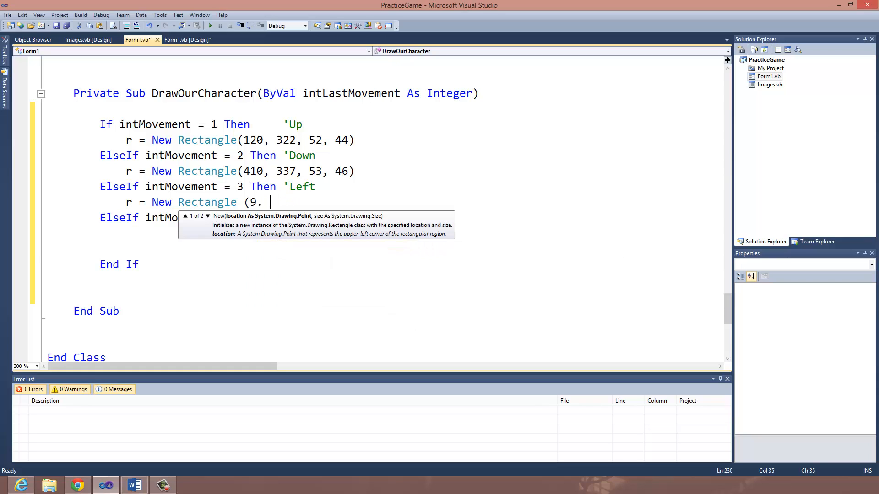
text(, 100)
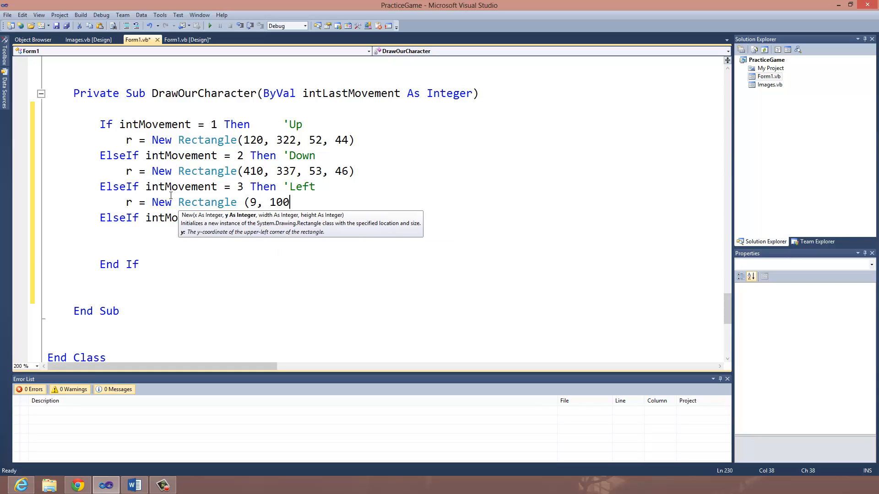
text(, 34)
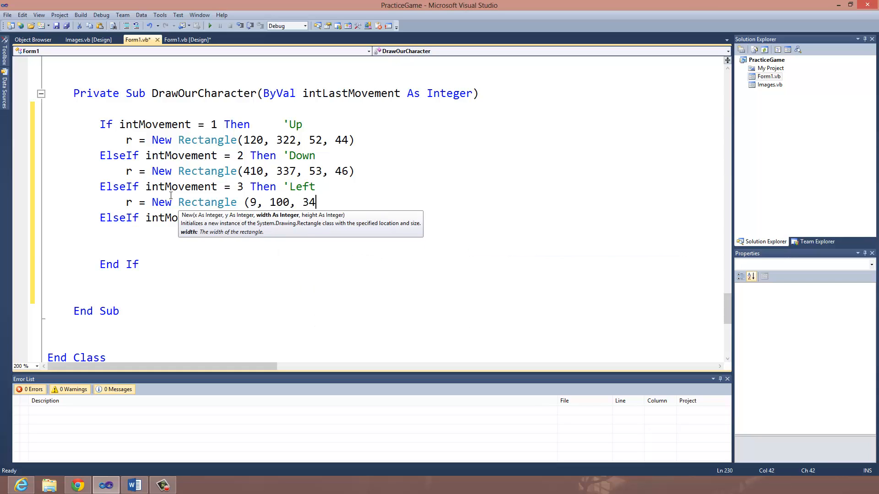
text(,)
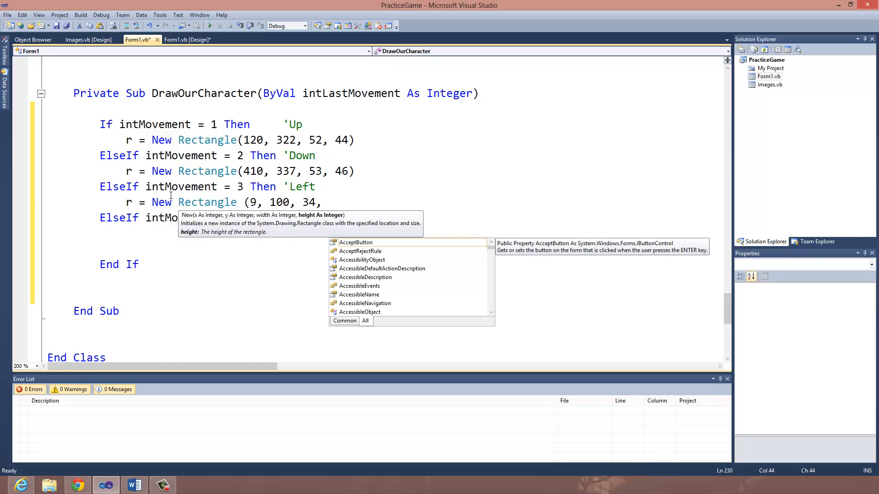
text(56))
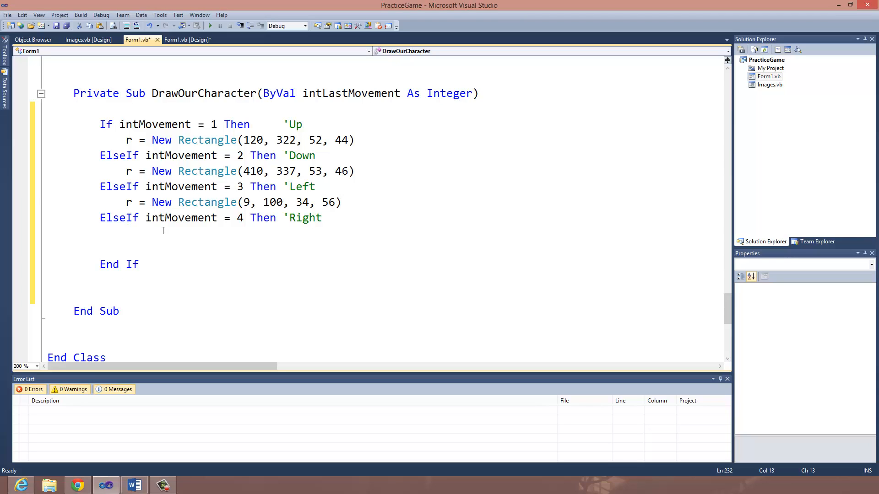
Under the Right branch, type r = New Rectangle(346, 107, 47, 53).
text(r =)
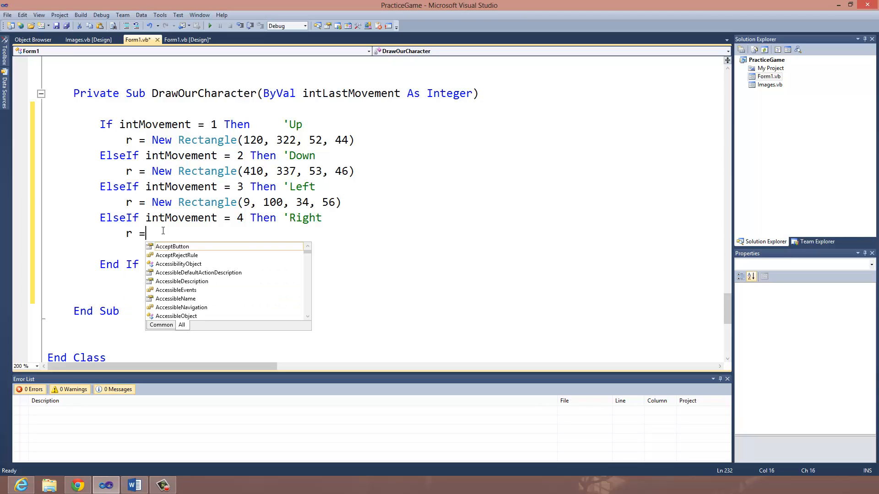
text(New Re)
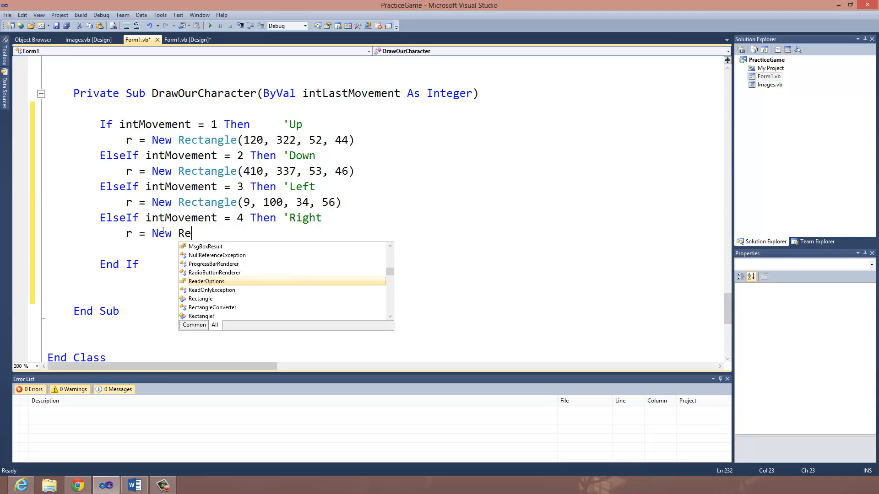
text(ctangle)
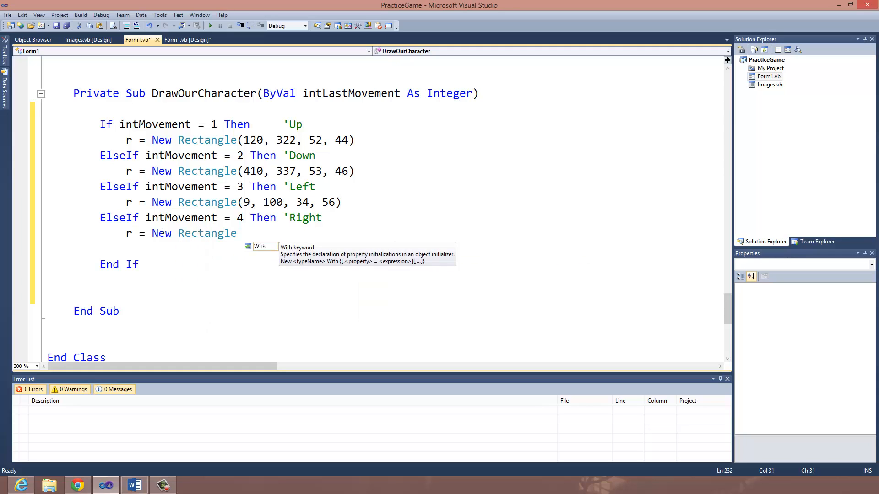
text(()
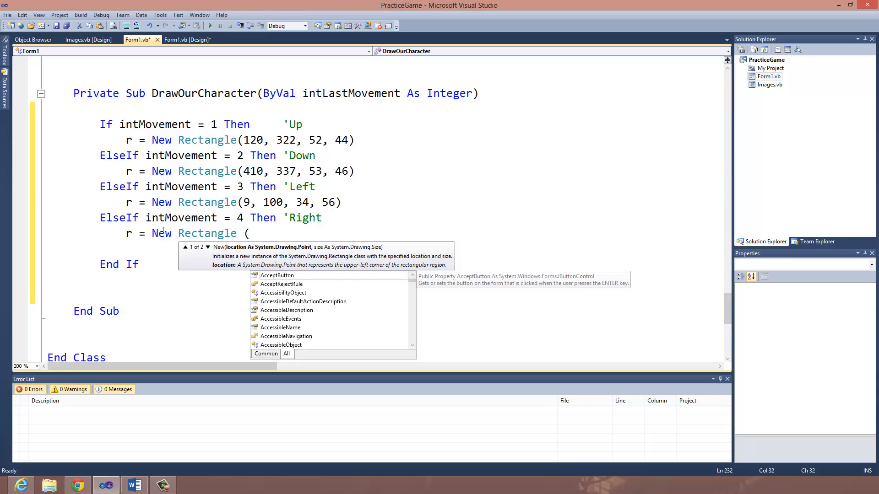
text(346)
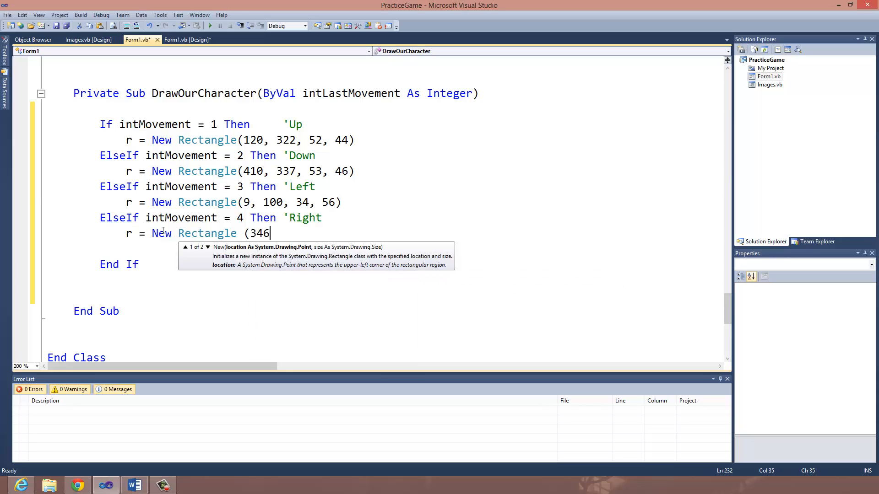
text(, 107)
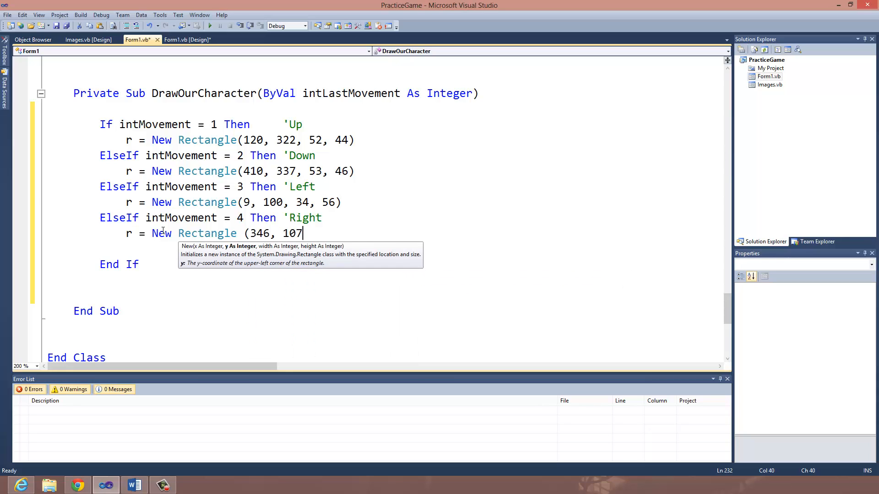
text(, 47)
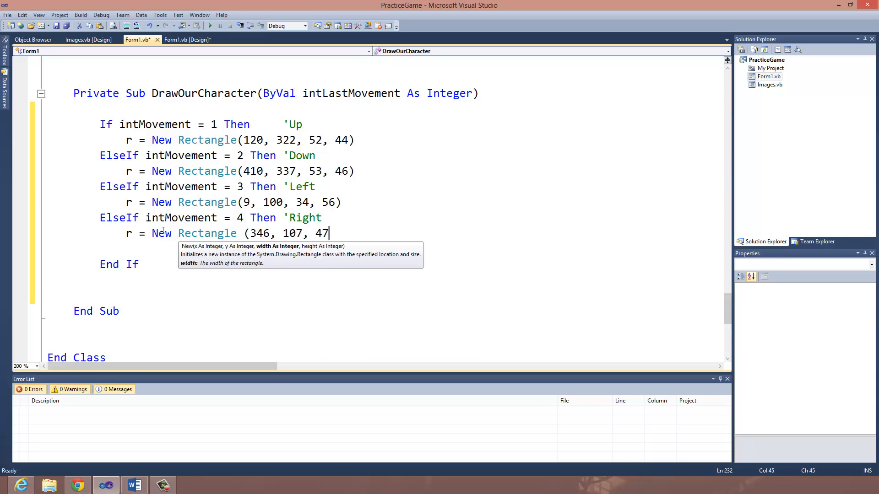
text(, 53))
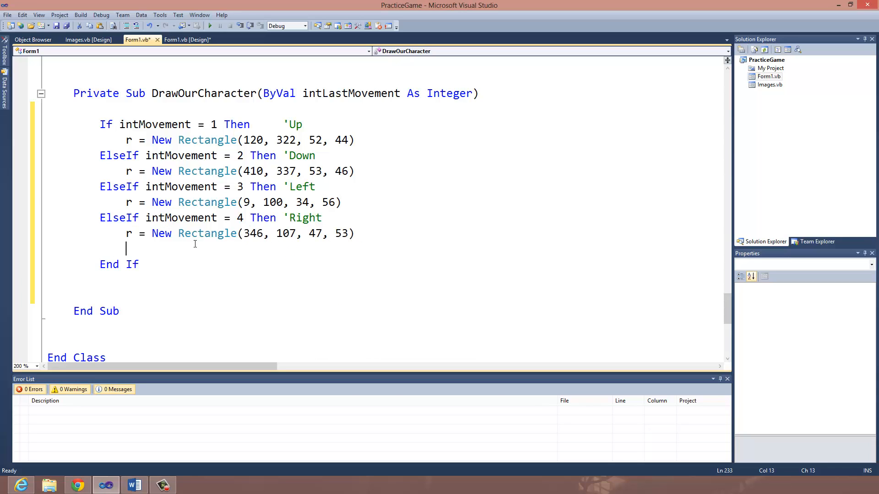
mouse_move(257, 69)
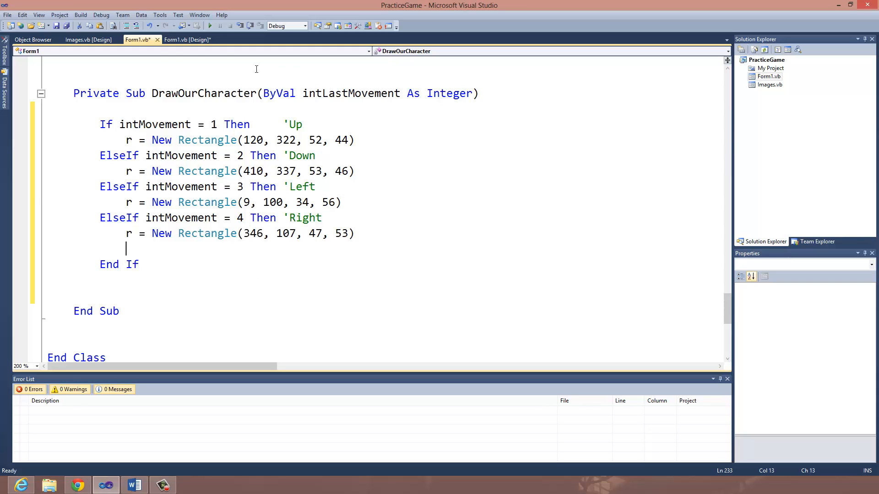
After the Right branch, add Else with r = New Rectangle(59, 170, 30, 67).
click(88, 39)
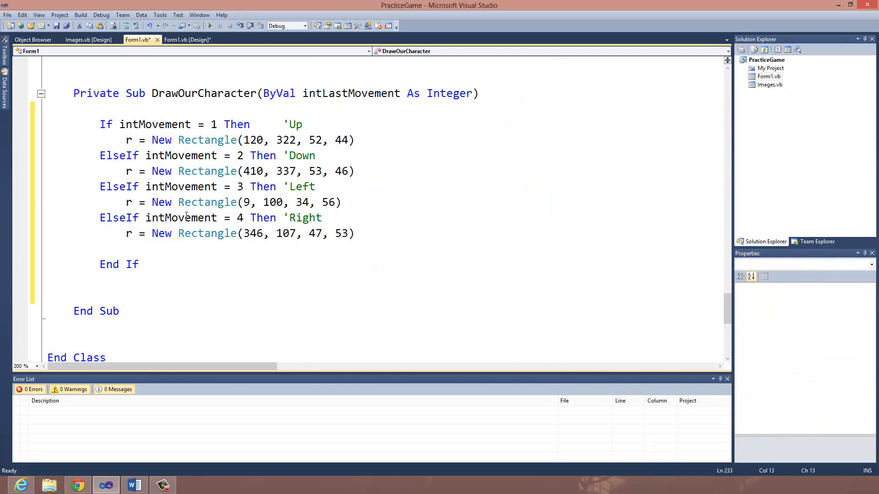
text(else)
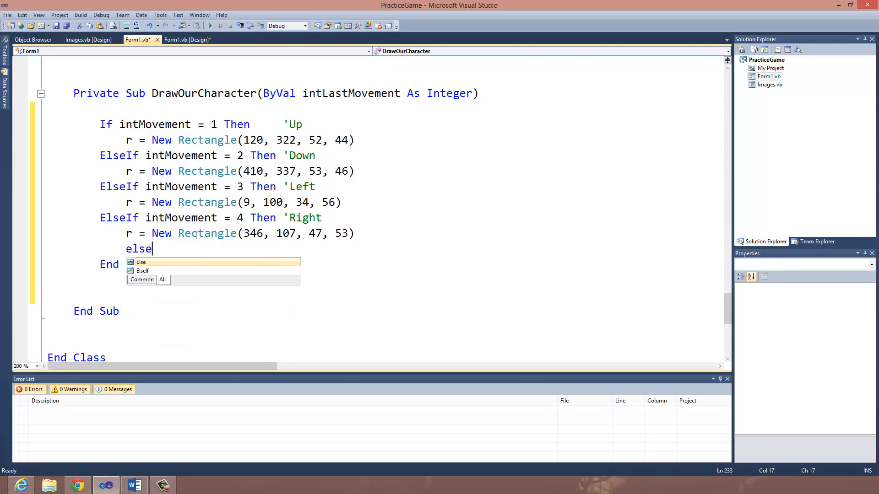
key(enter)
text(r =)
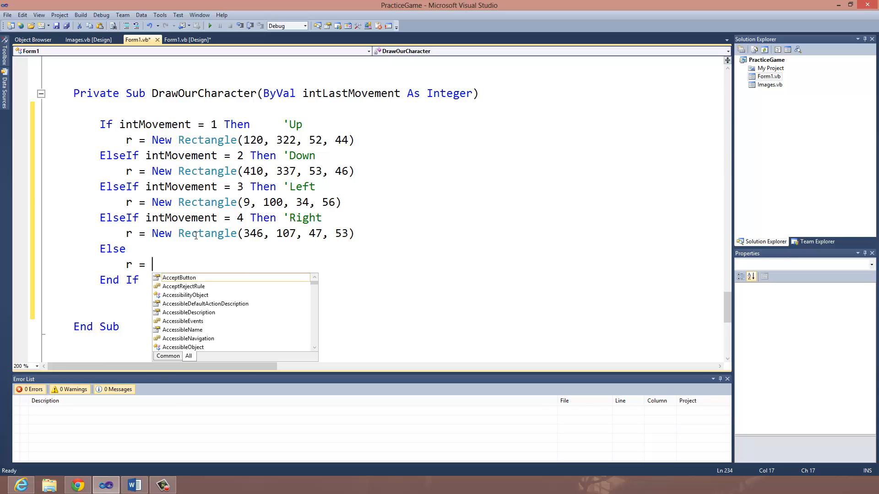
text(New)
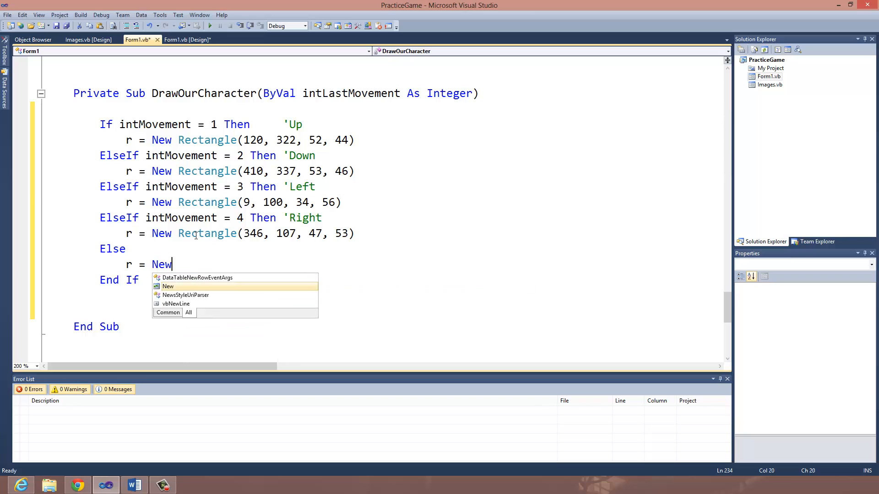
text(Rectangl)
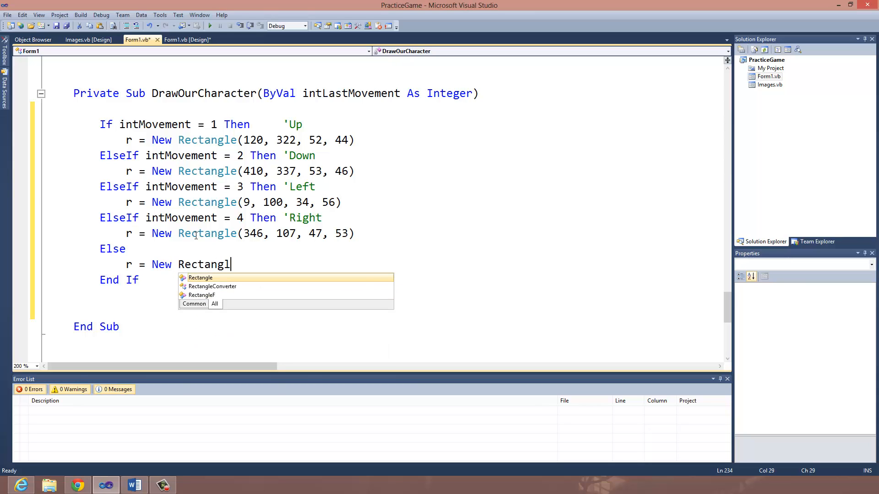
text(e (59, 17)
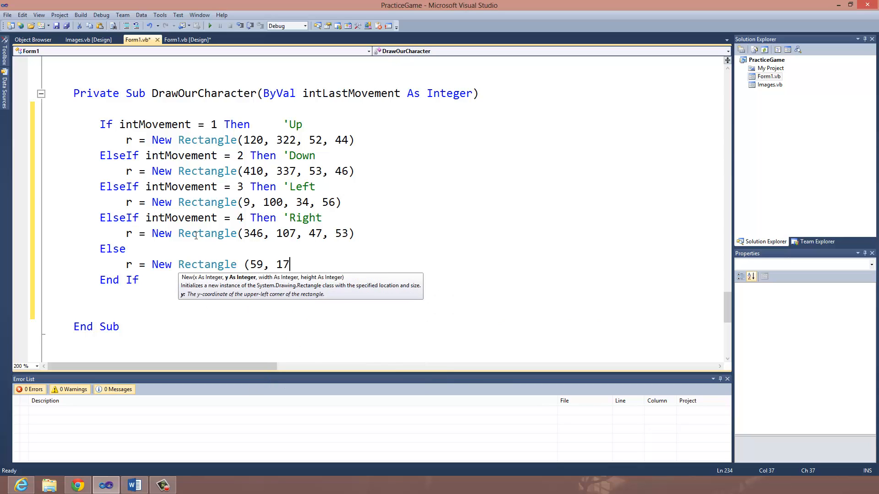
text(0, 30,)
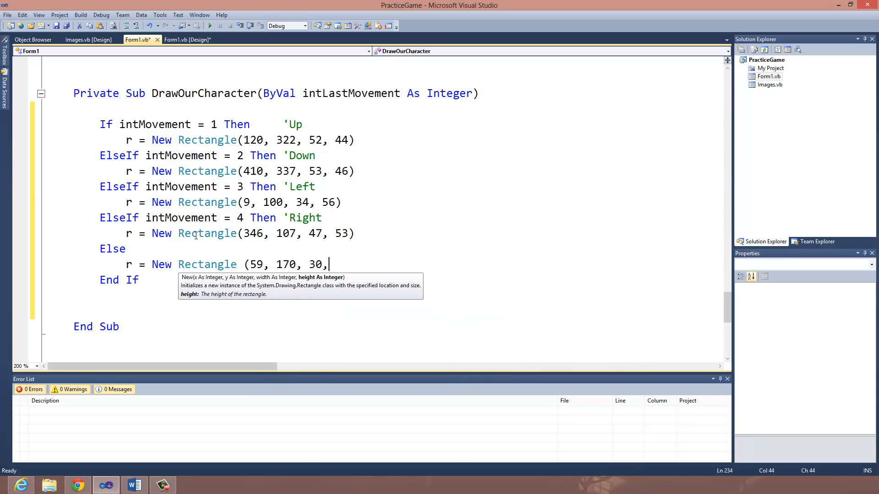
text(67))
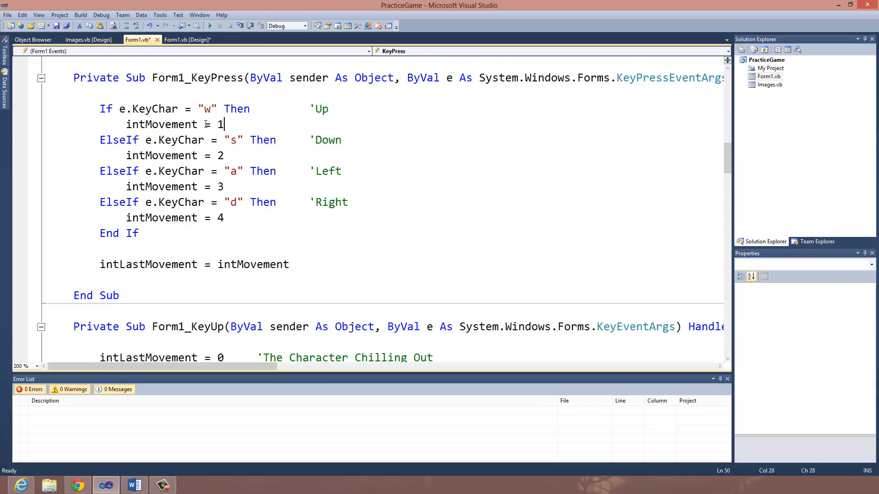
mouse_move(118, 265)
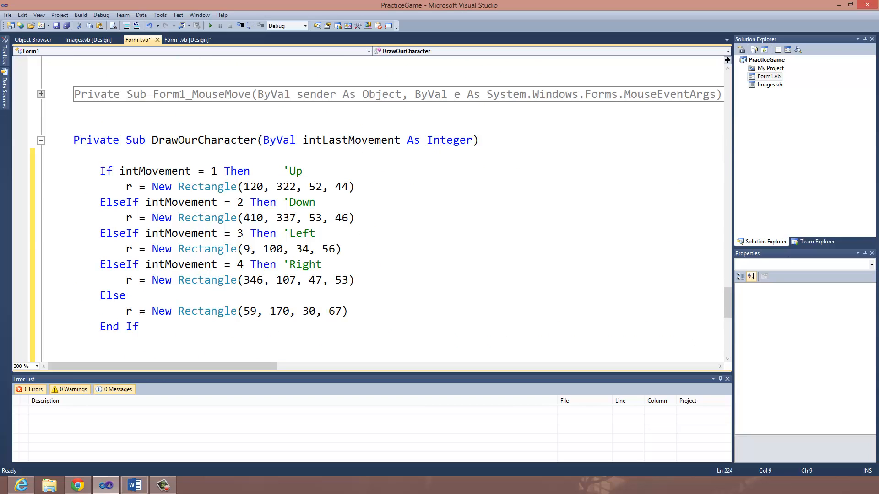
Insert 'Last' into the branch conditions so they test intLastMovement.
text(Las)
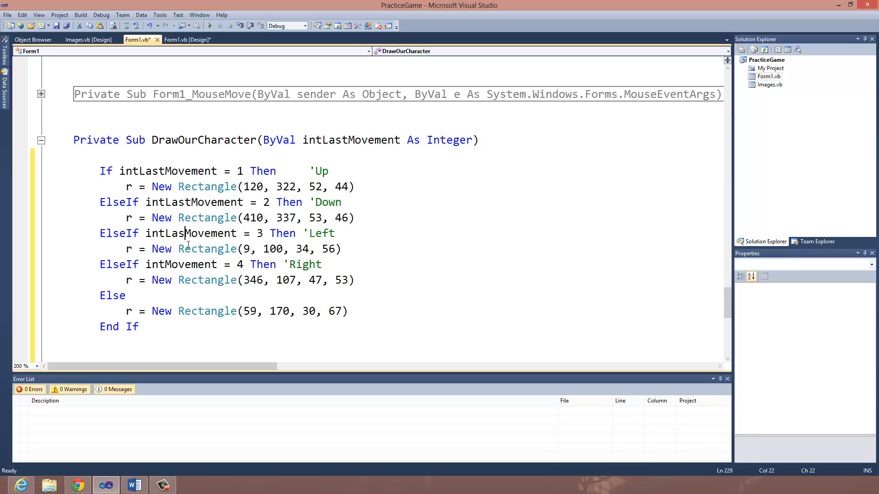
mouse_move(180, 264)
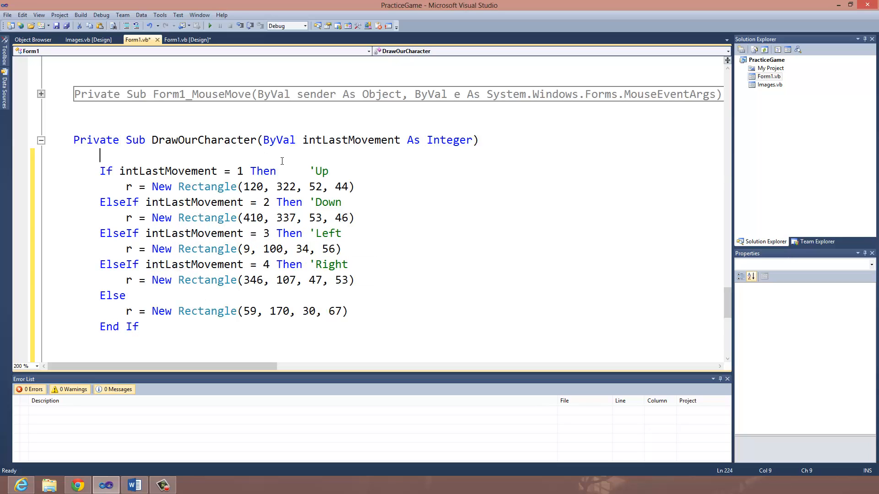
click(308, 264)
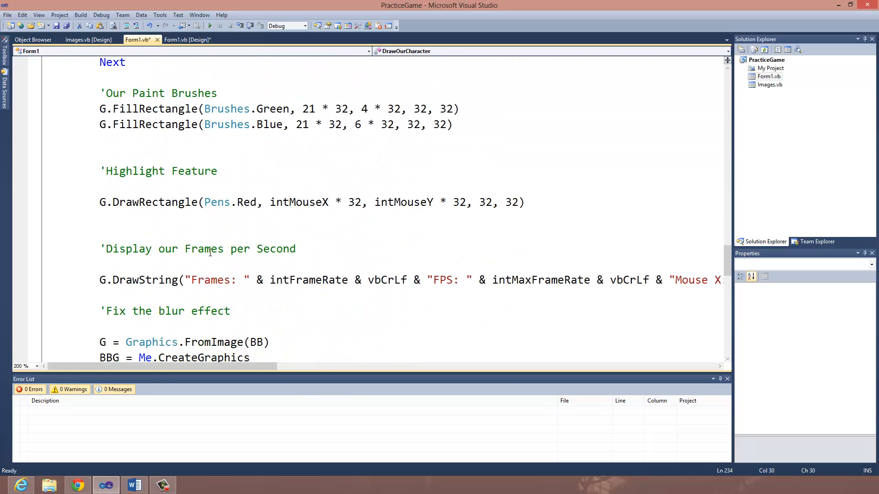
scroll(up, 3)
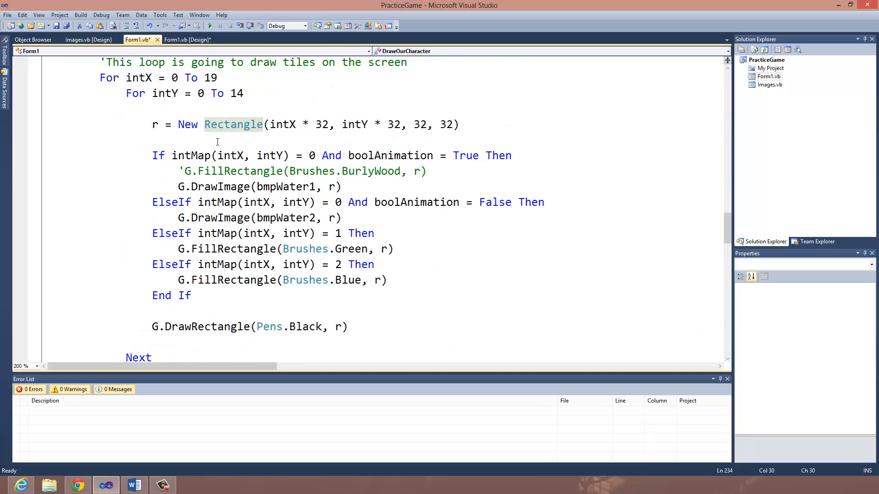
scroll(down, 3)
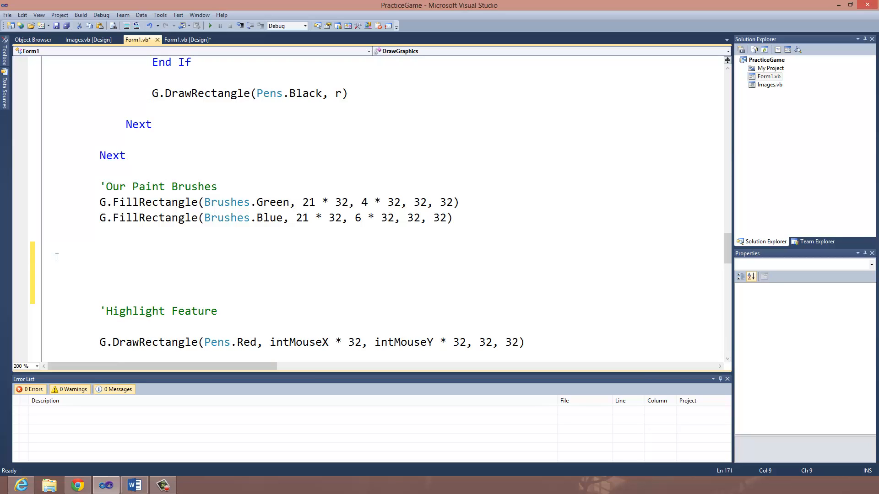
text('Drawing Our Charac)
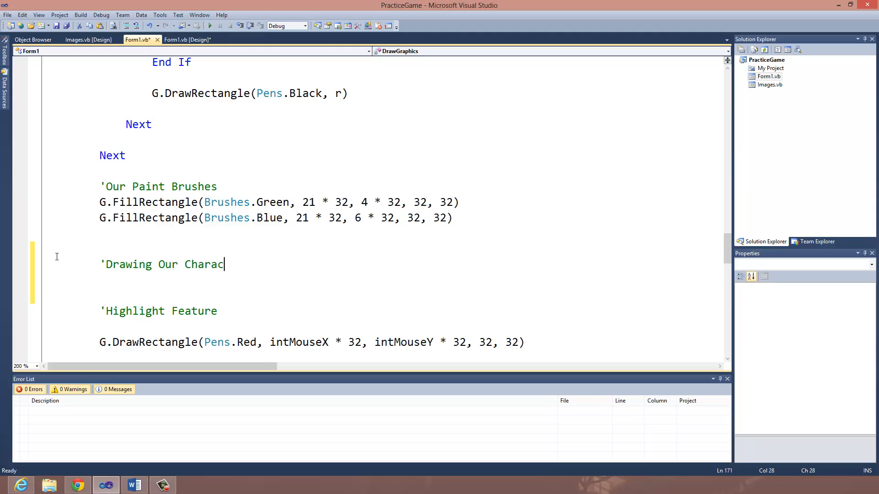
text(ter)
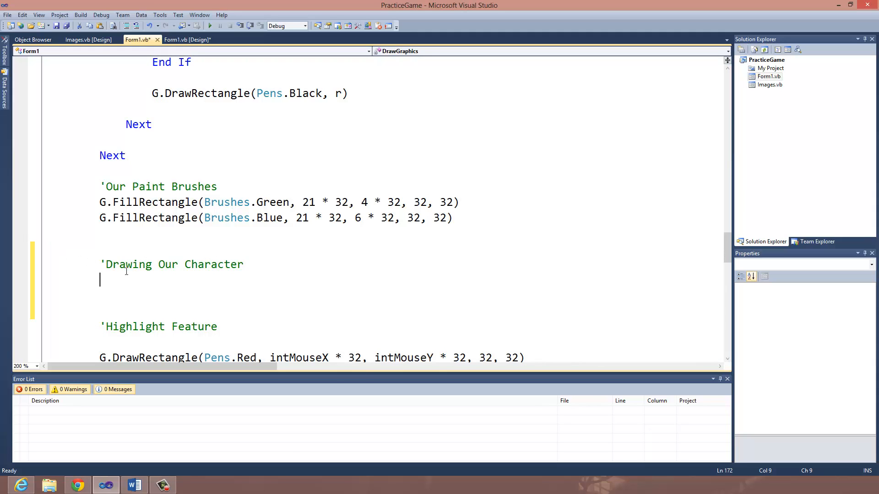
scroll(down, 3)
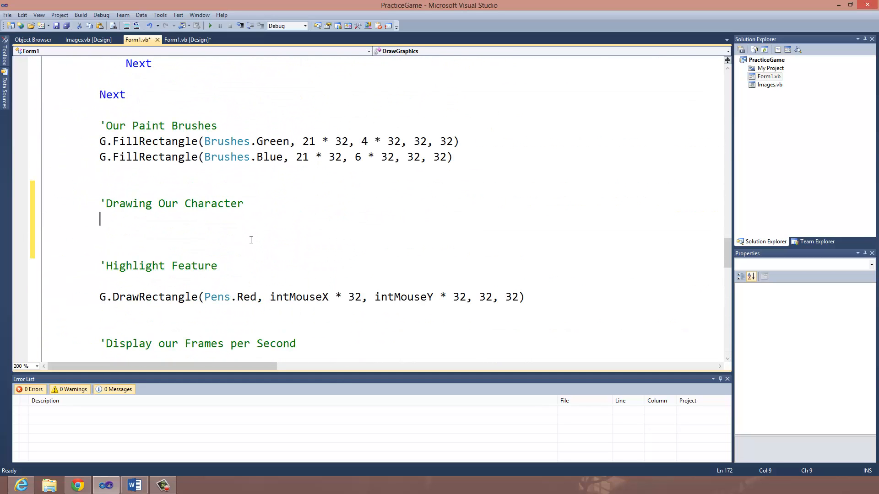
text(Draw)
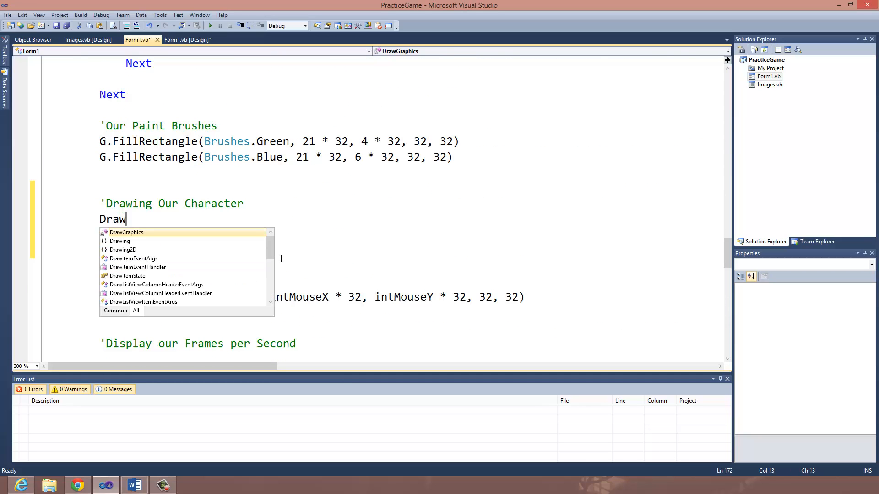
text(OurC)
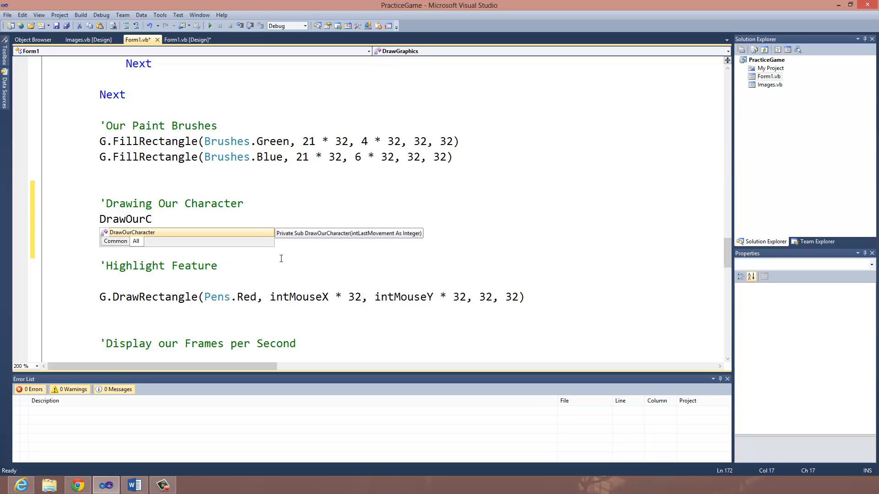
key(Tab)
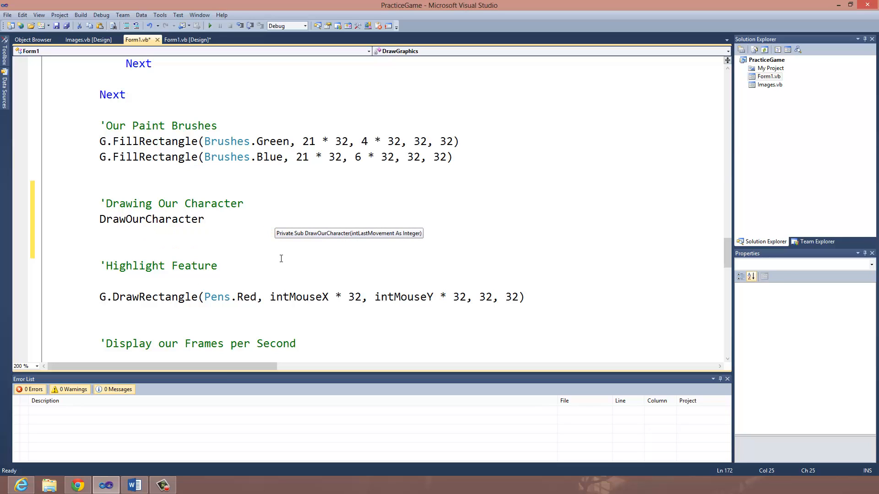
text((int)
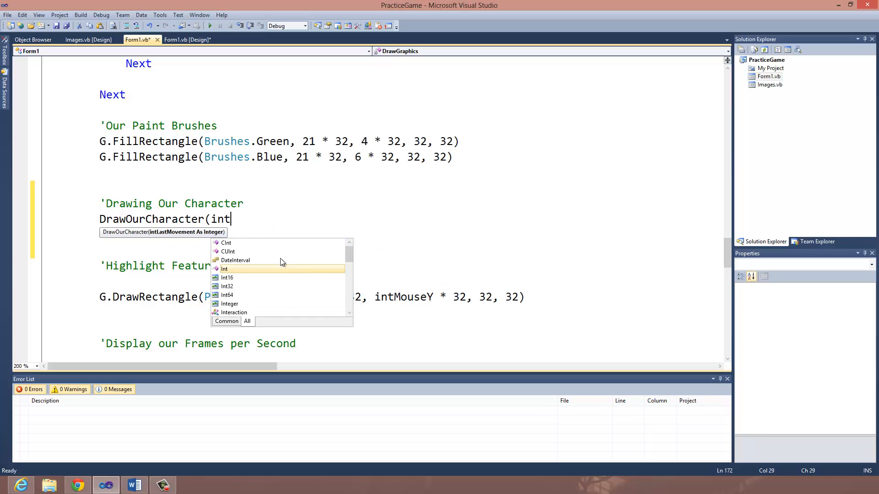
text(LastMovement)
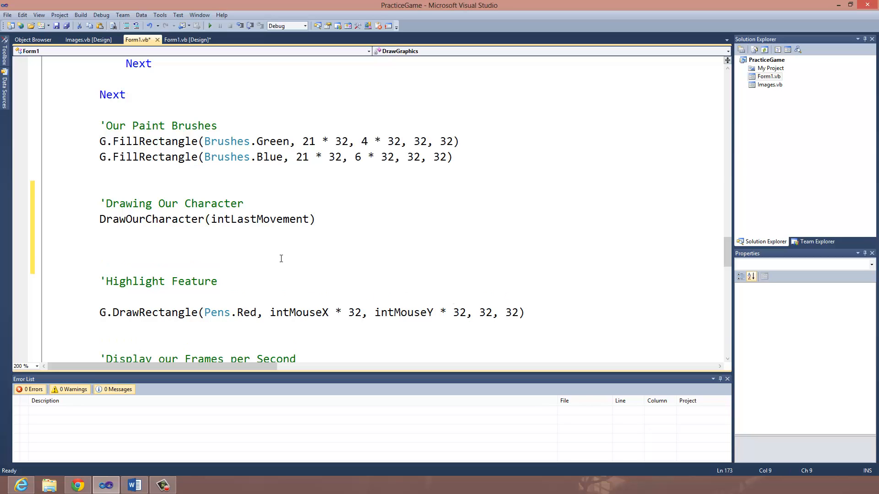
click(87, 39)
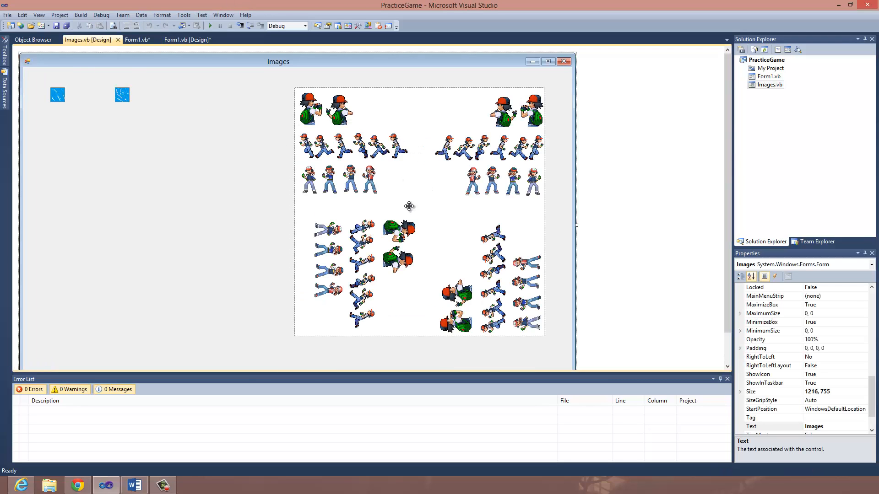
mouse_move(379, 110)
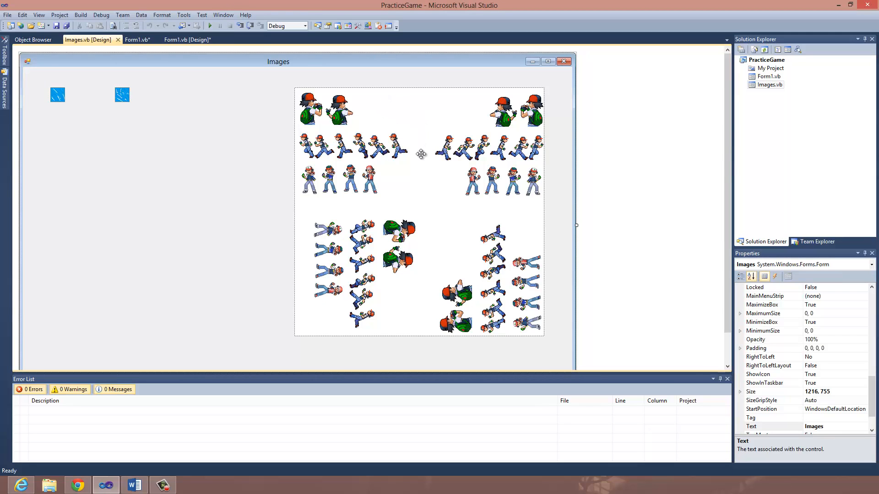
mouse_move(357, 93)
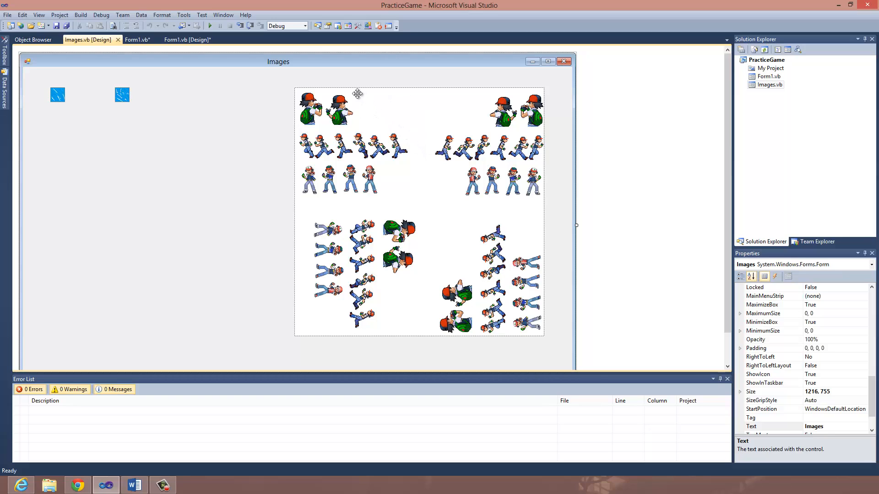
mouse_move(343, 119)
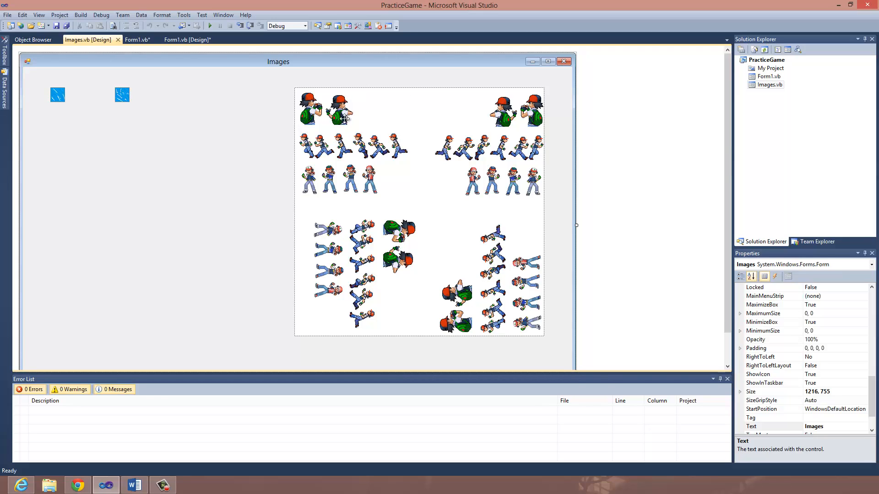
mouse_move(390, 150)
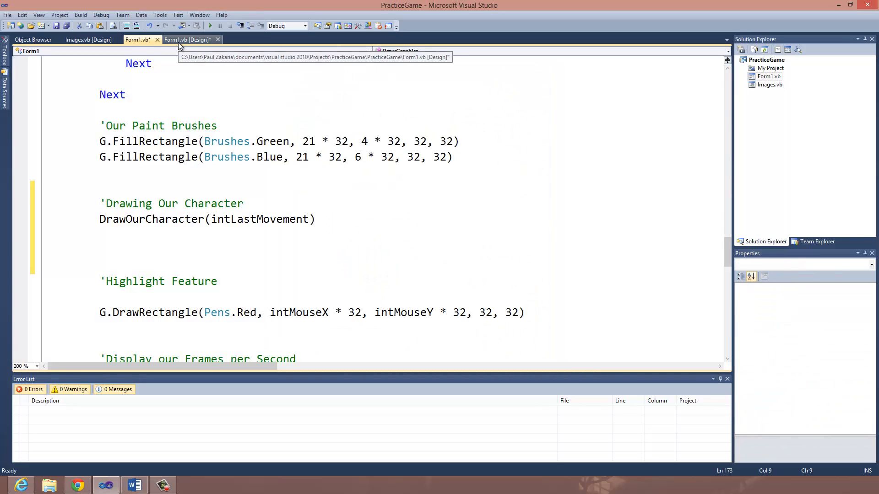
mouse_move(196, 220)
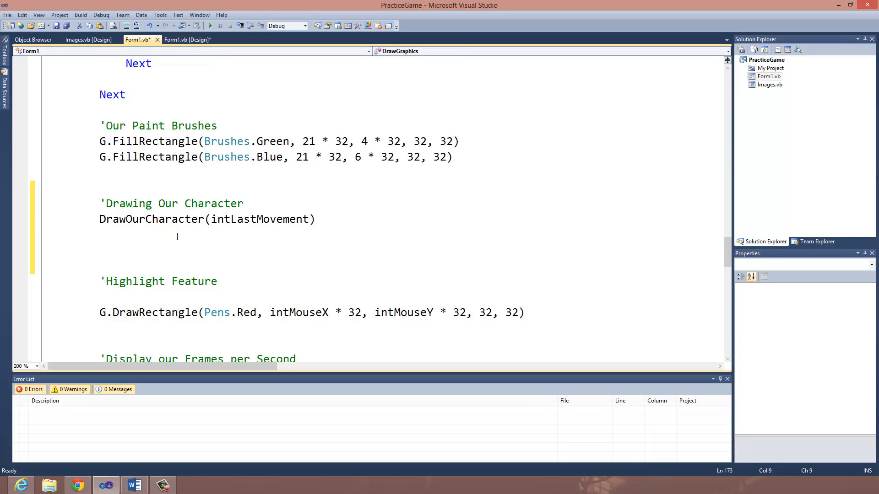
Below DrawOurCharacter(intLastMovement), add bmpSprite.MakeTransparent(Color.White) followed by a new line.
text(bmpS)
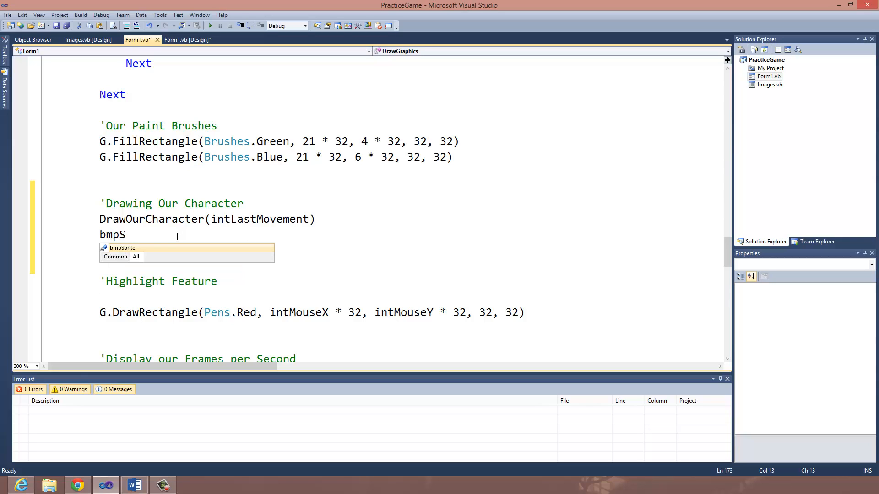
text(prite)
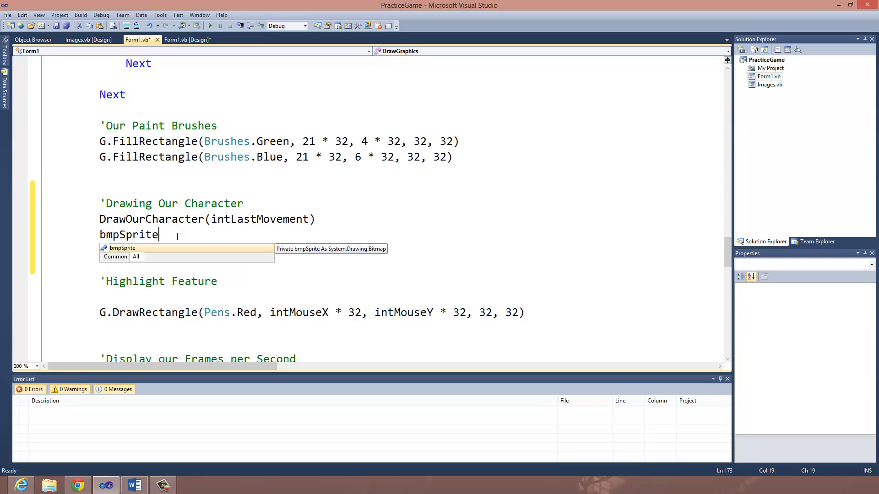
text(.)
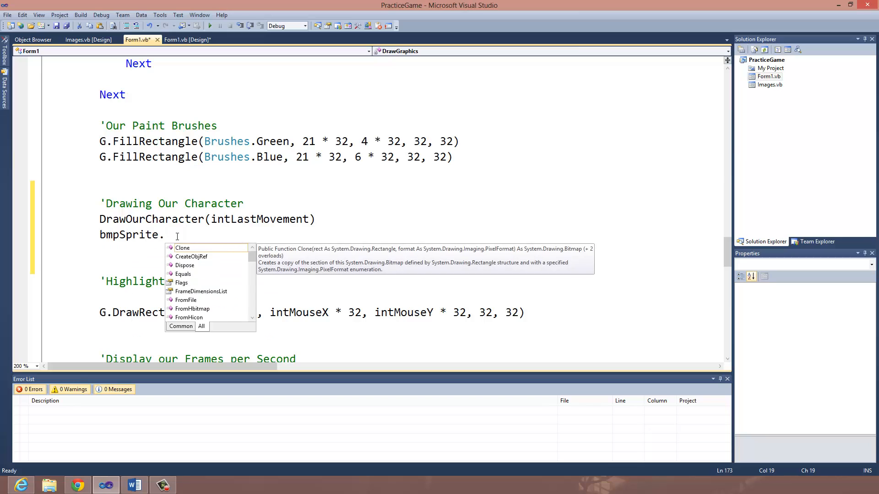
text(MakeTra)
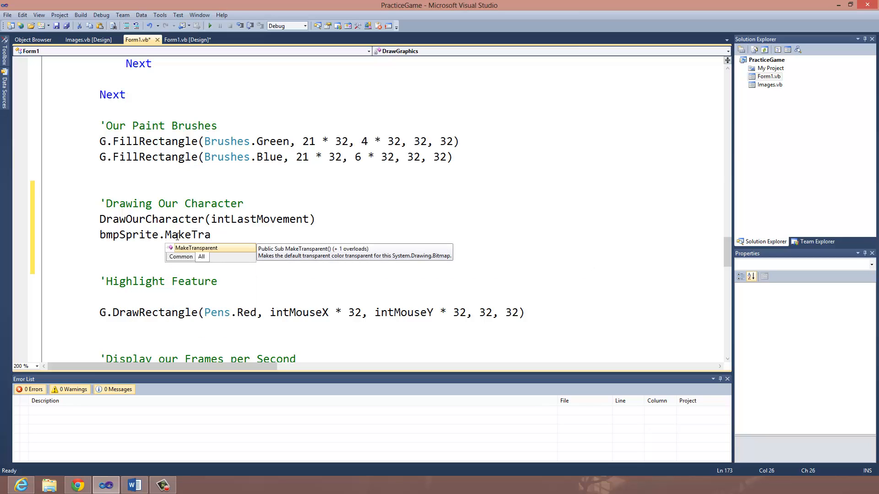
text(nsparent)
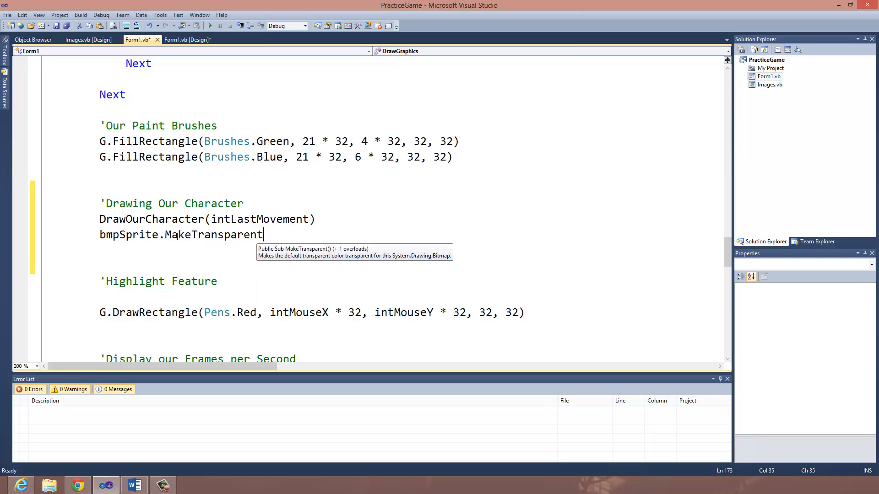
text((Color)
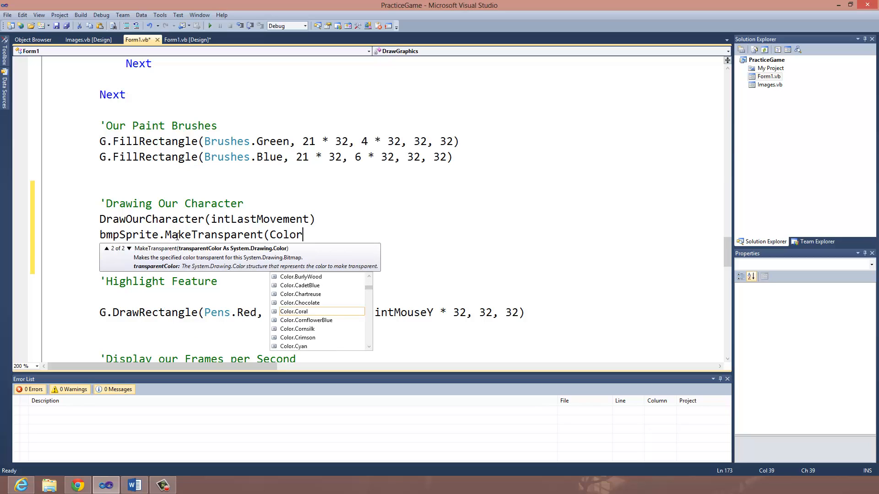
text(.White))
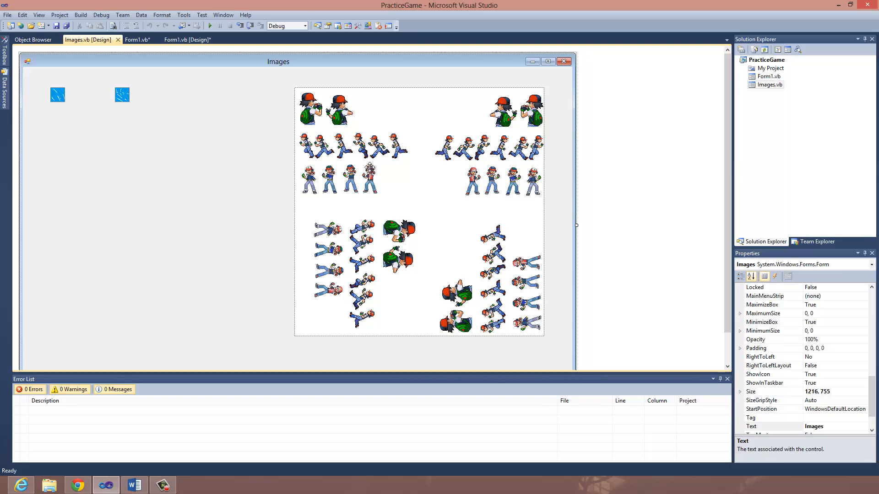
click(138, 40)
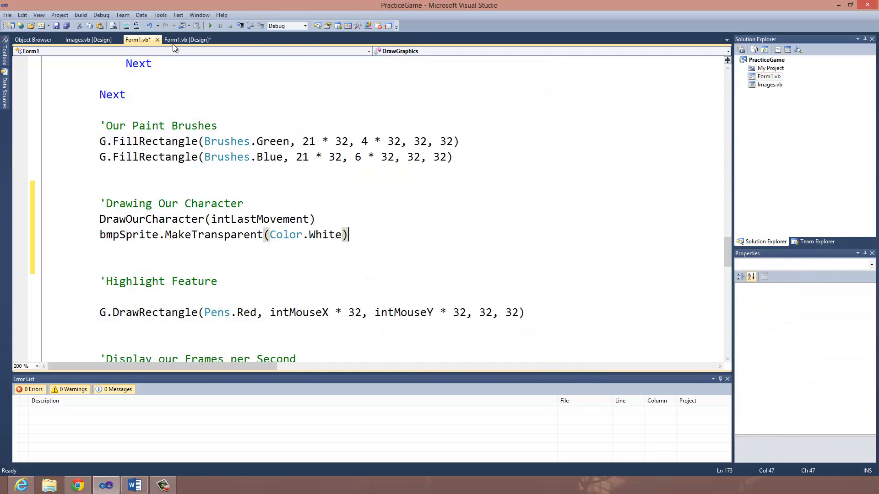
mouse_move(361, 241)
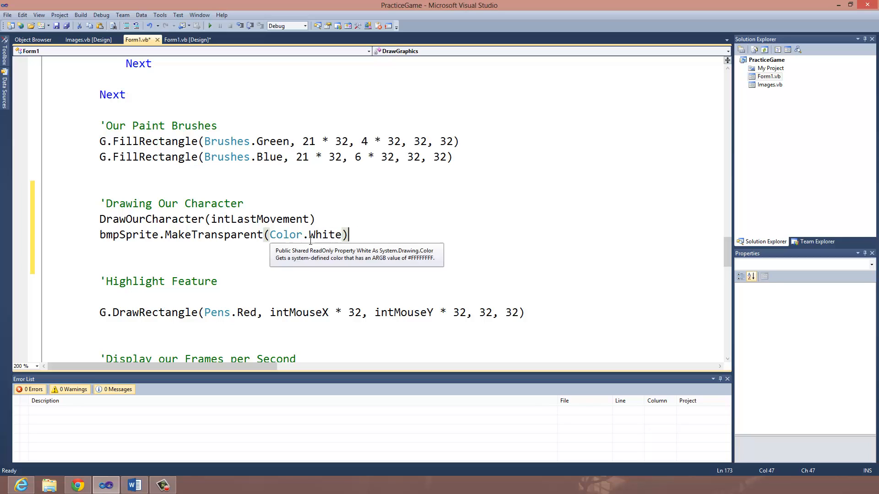
double_click(285, 234)
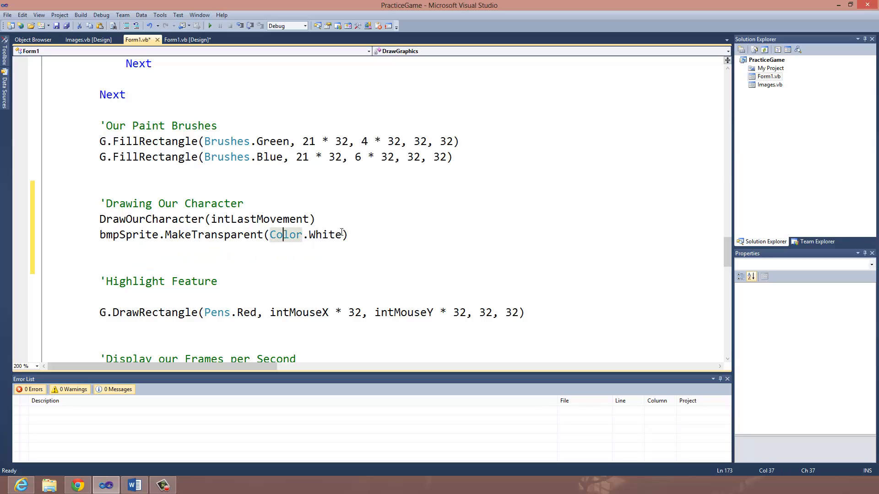
key(enter)
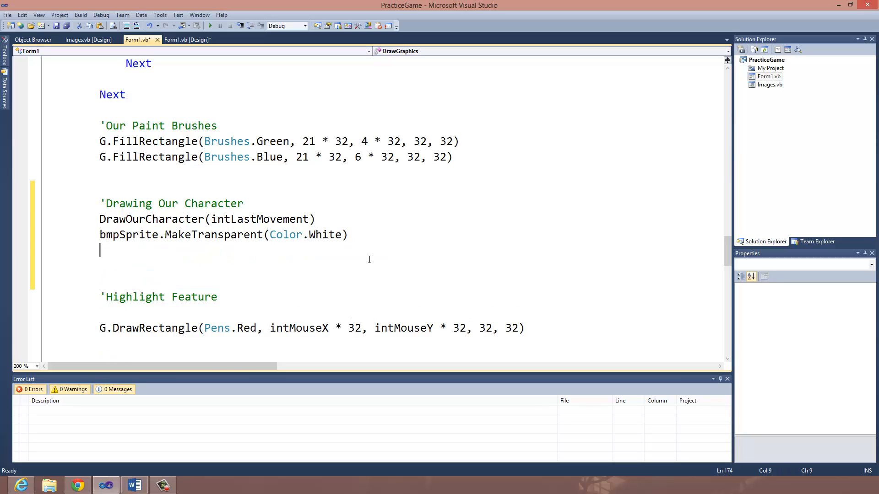
Type G.DrawImage(bmpSprite, 9 * 32, 7 * 32, r) to draw the character sprite.
text(G)
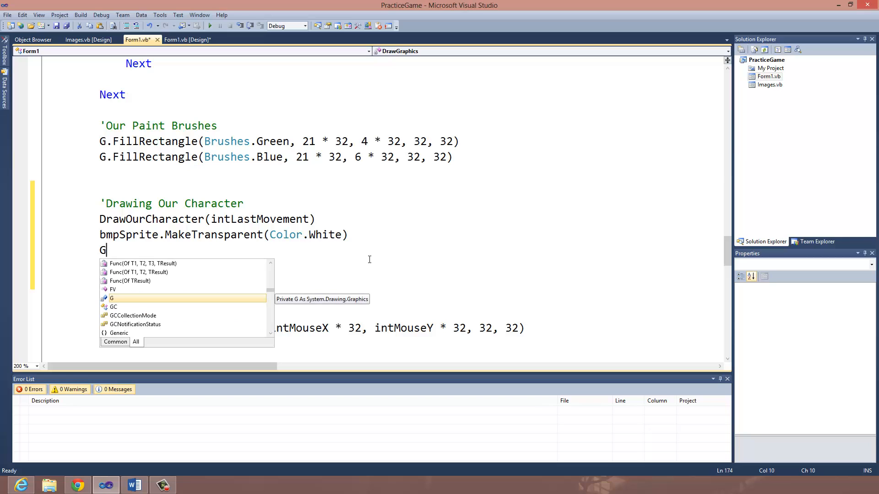
text(.DrawImage)
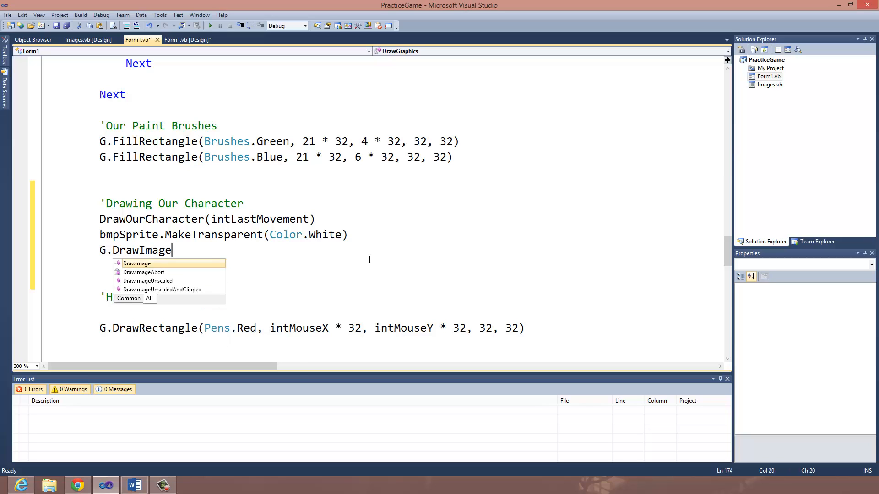
text((bmpSprite)
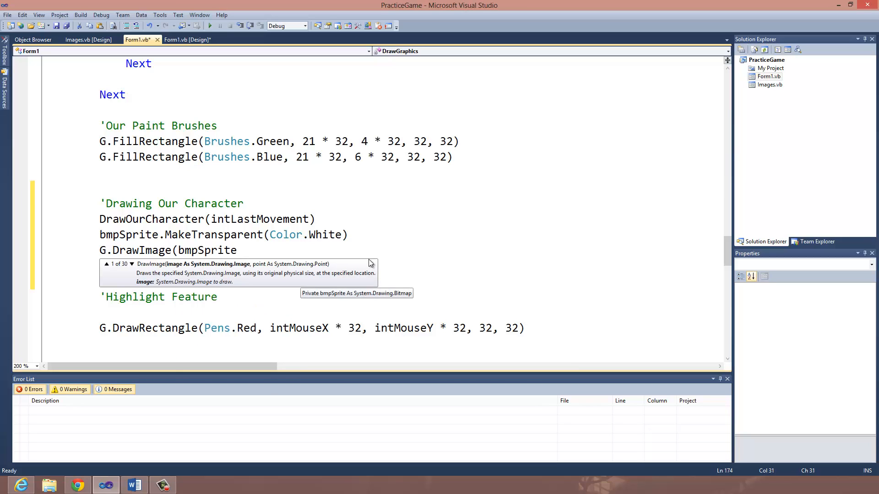
text(,)
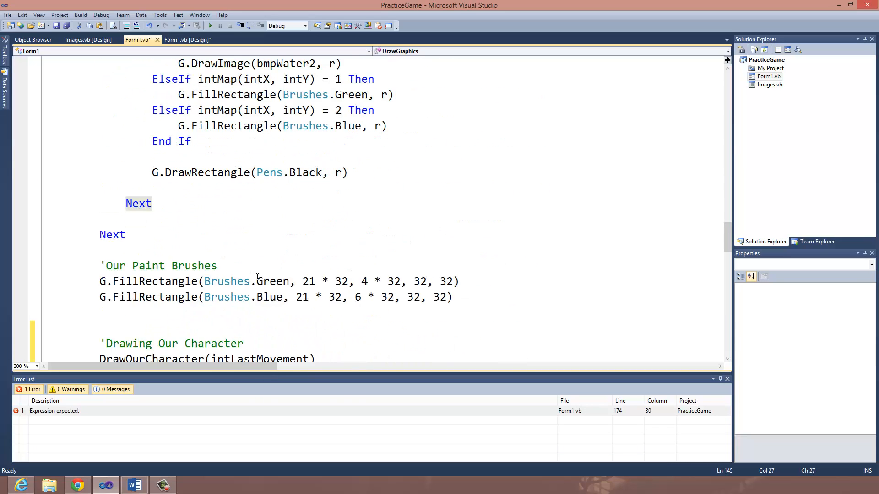
scroll(down, 3)
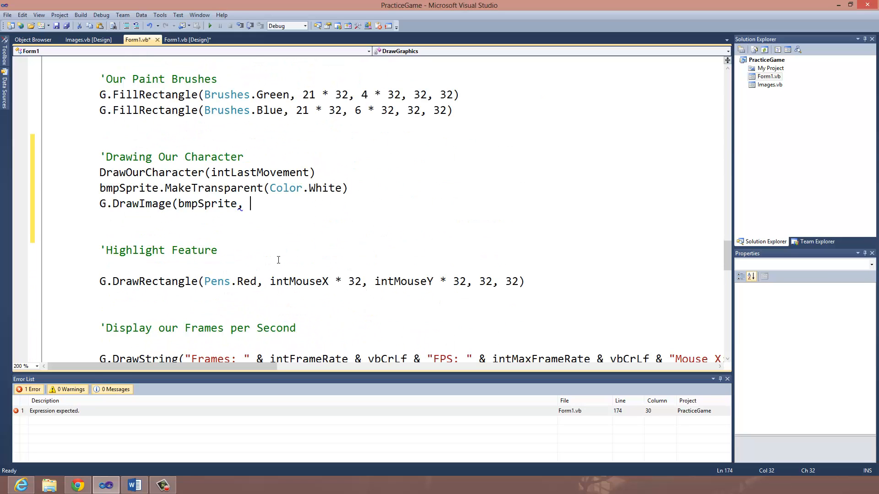
text(9 * 3)
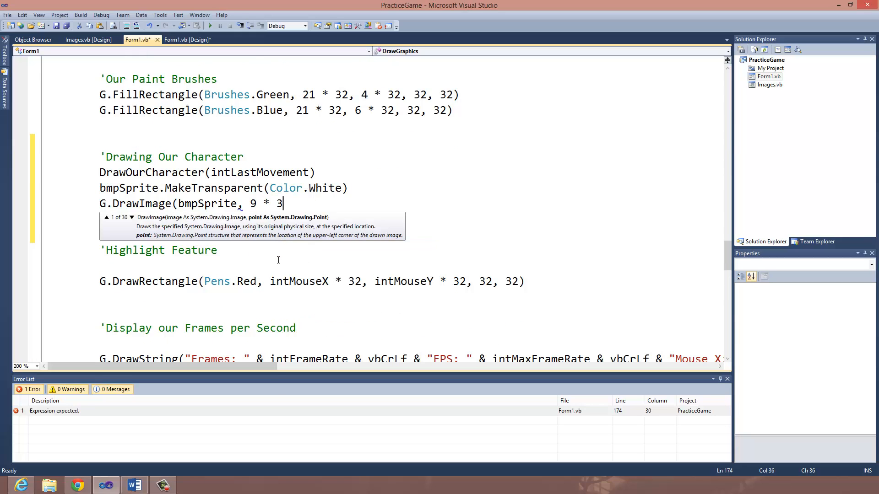
text(2, 7)
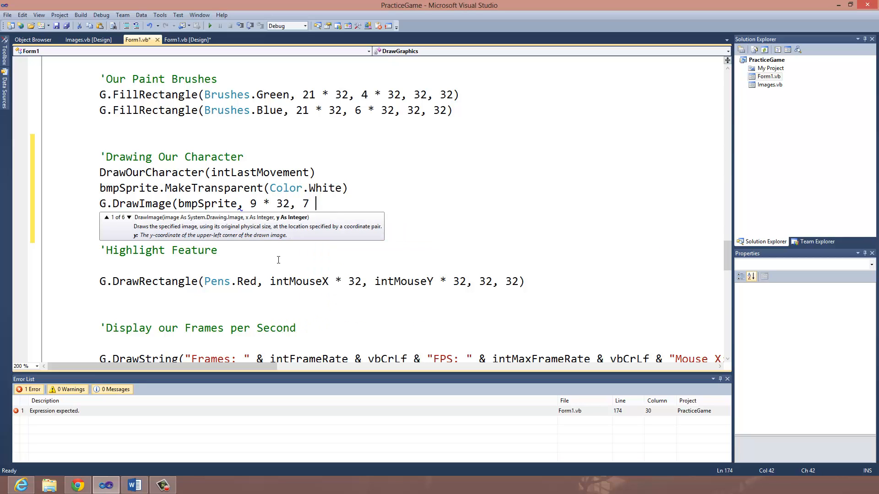
text(* 31)
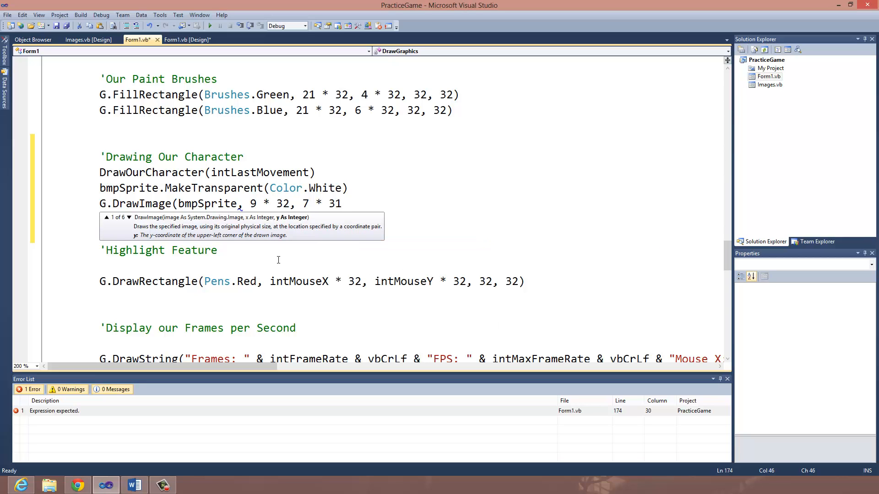
text(2)
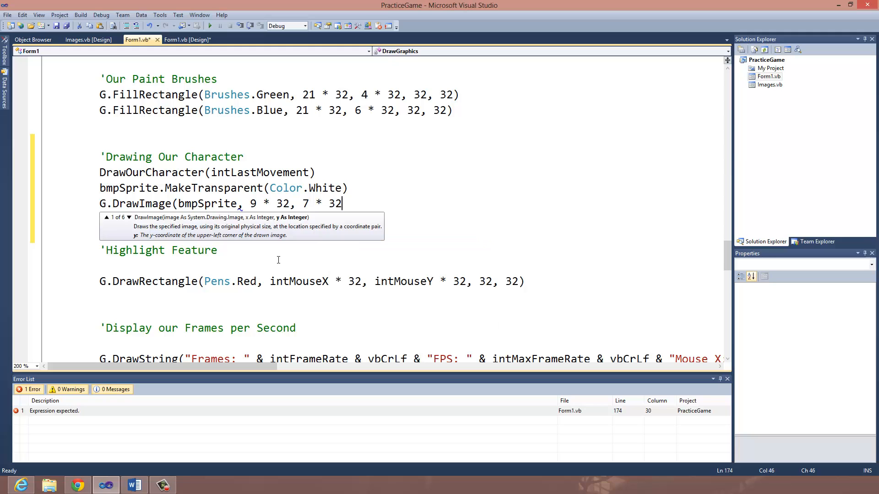
text(, r,)
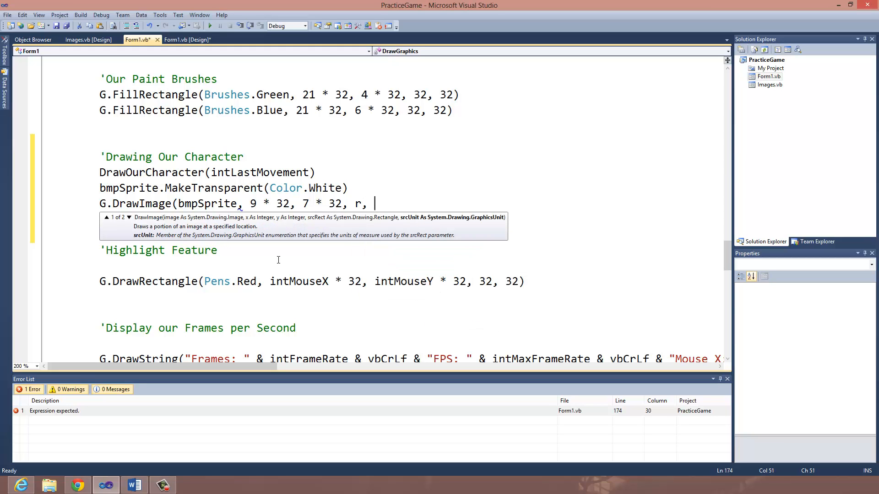
key(BackSpace)
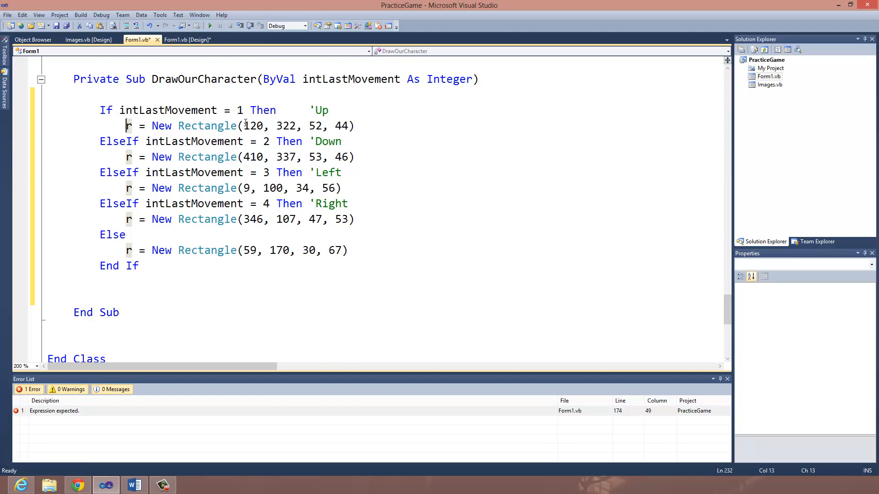
drag(244, 125, 354, 126)
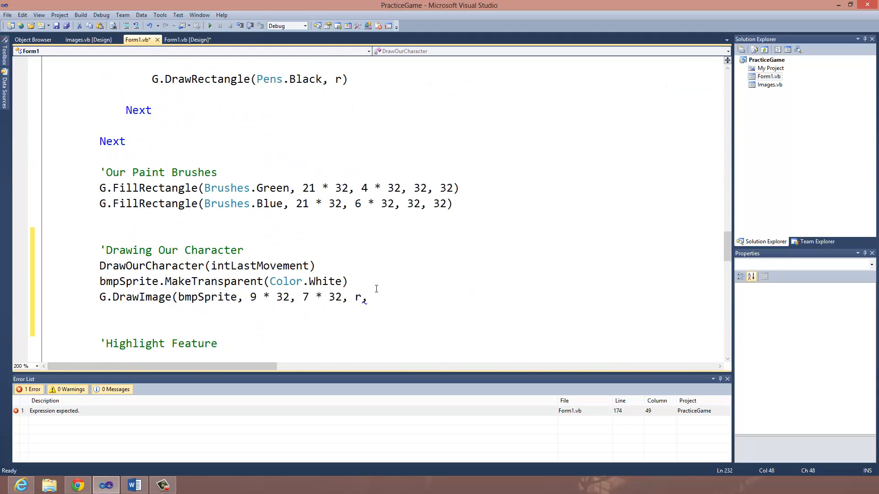
text())
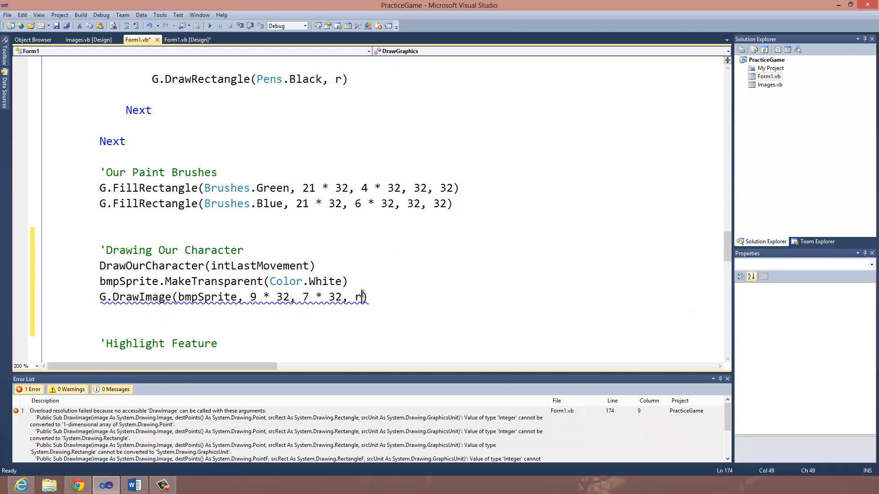
text(,)
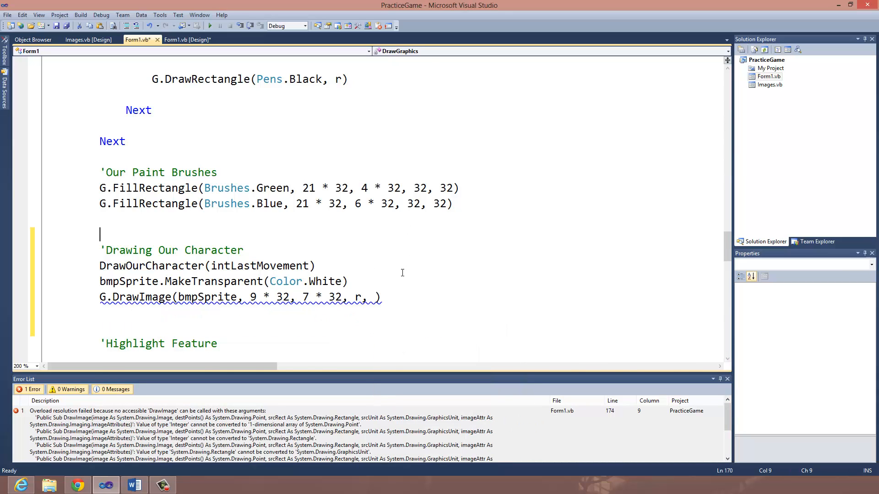
text(,)
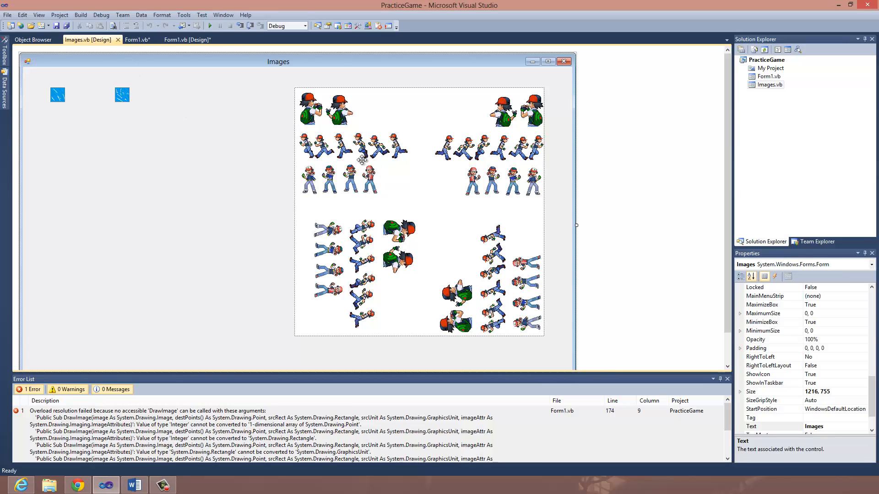
mouse_move(107, 66)
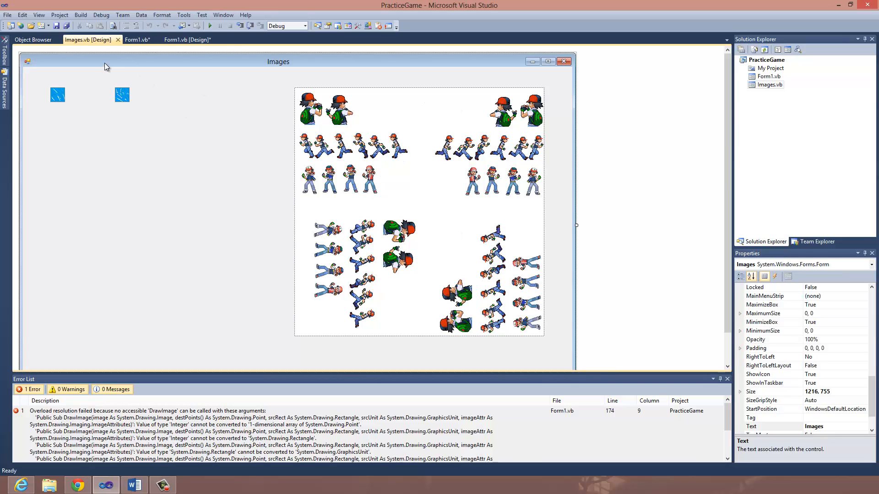
Append GraphicsUnit.Pixel to the DrawImage call and run the game.
click(138, 39)
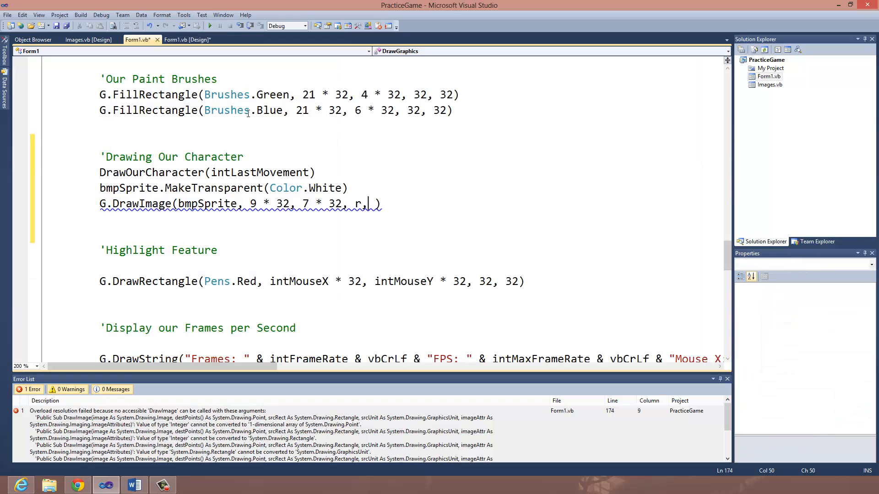
text(G)
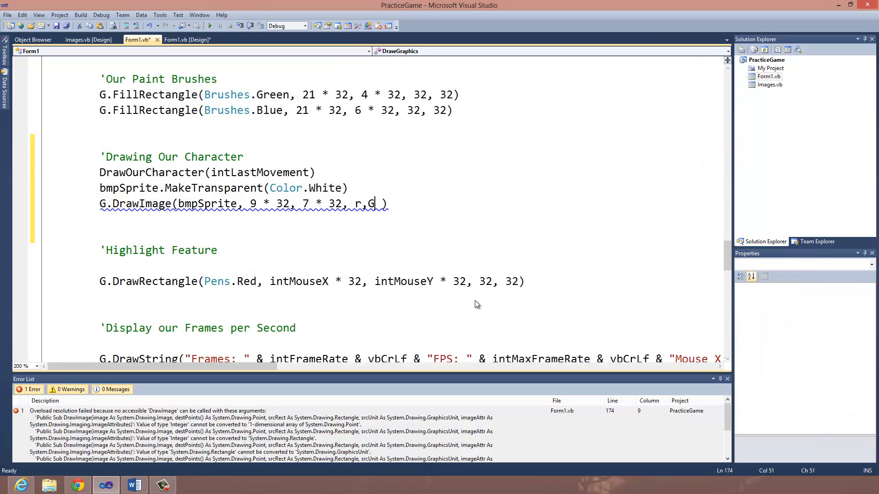
text(BufferedGraphics)
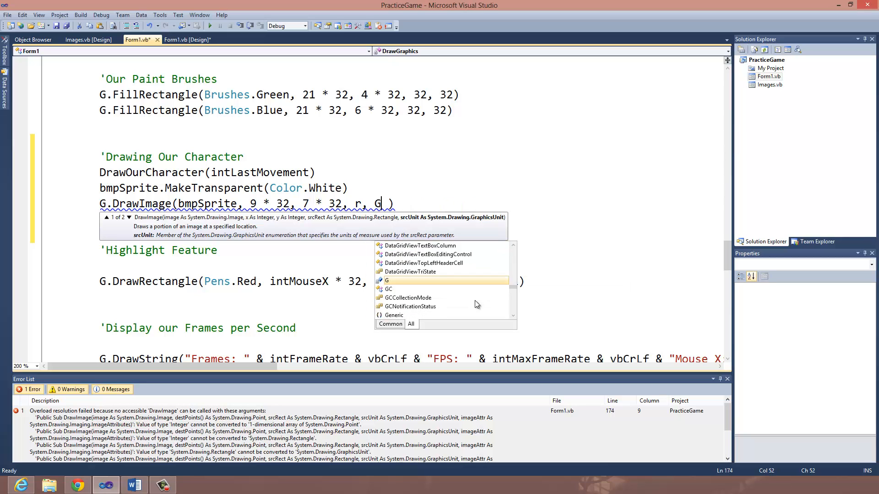
text(GraphicsUnit.Pixel)
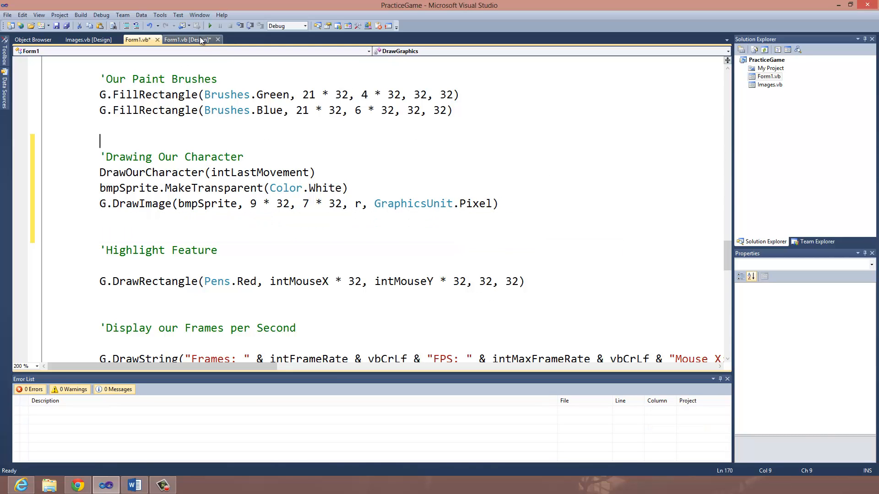
click(209, 26)
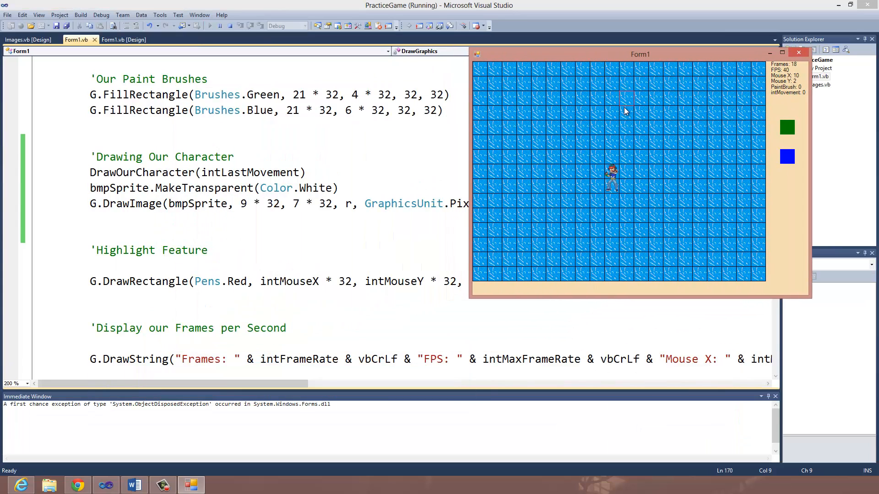
mouse_move(629, 192)
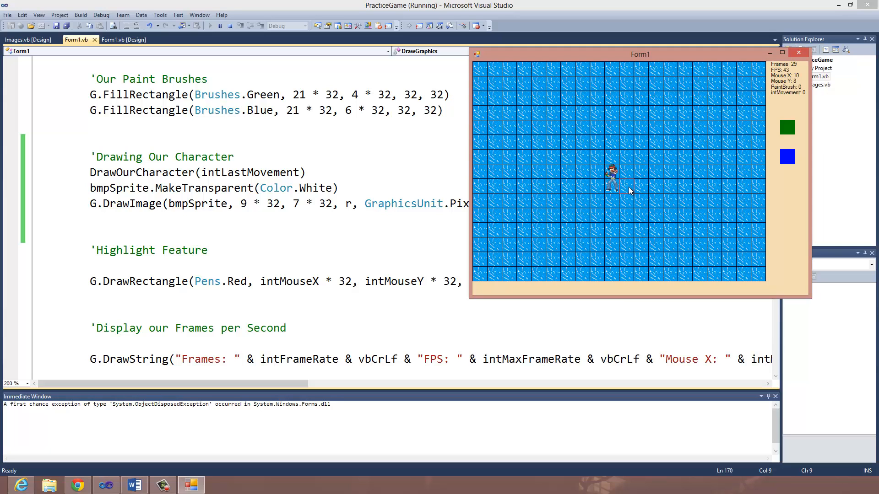
mouse_move(638, 190)
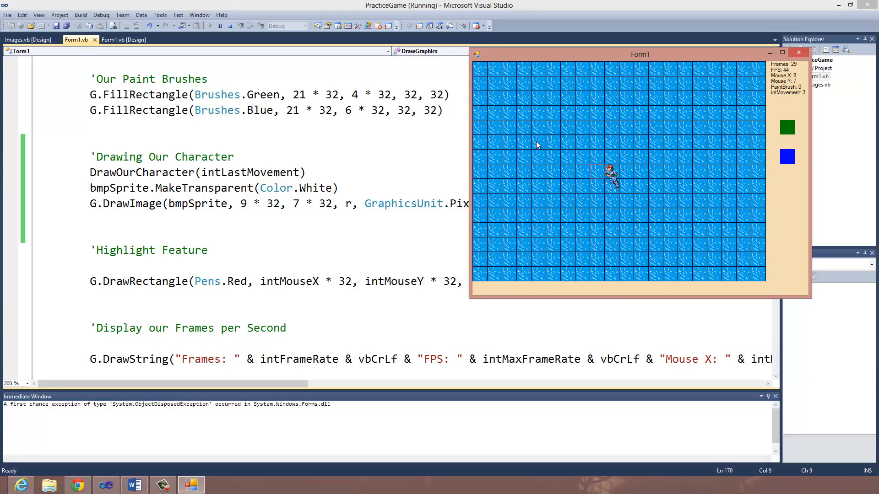
mouse_move(621, 190)
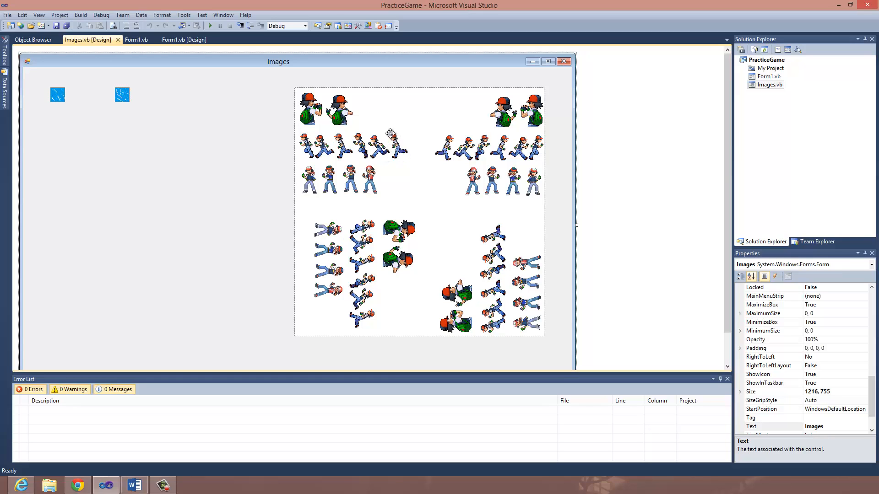
mouse_move(302, 152)
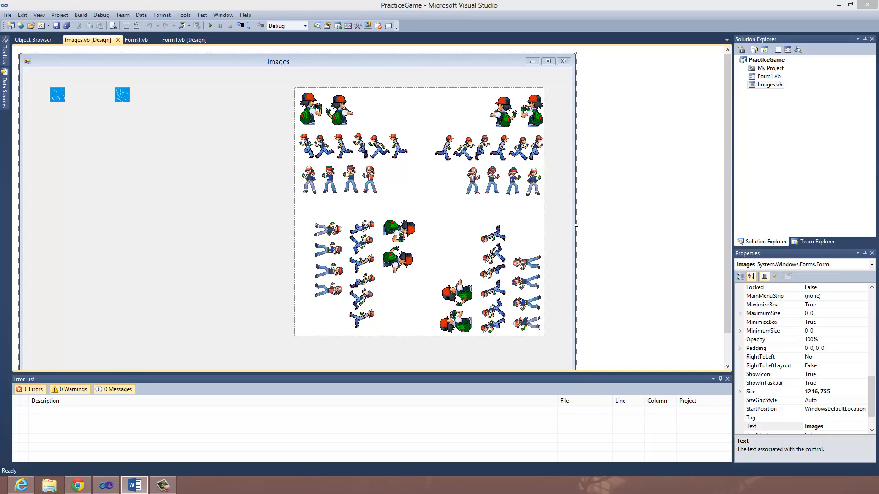
mouse_move(188, 211)
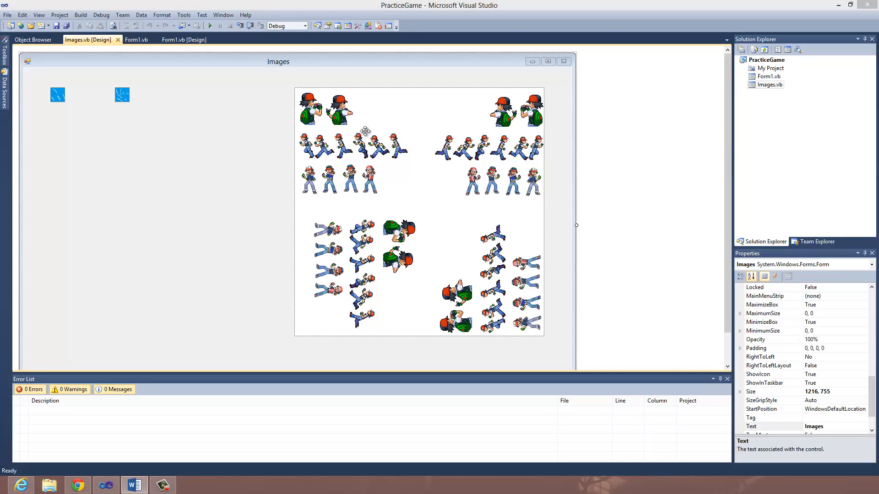
mouse_move(309, 152)
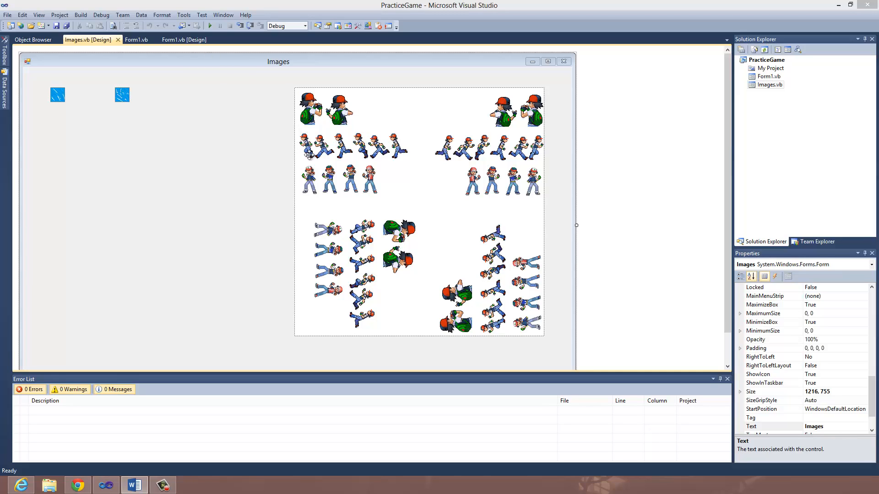
mouse_move(387, 160)
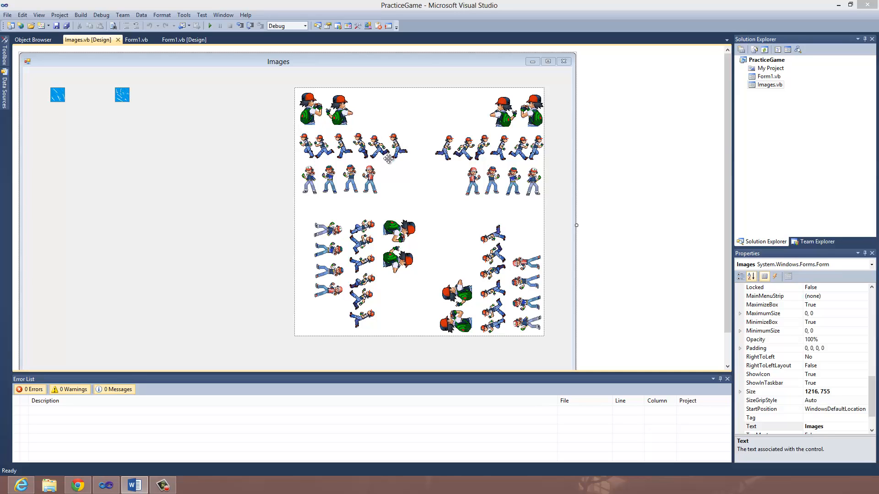
mouse_move(197, 139)
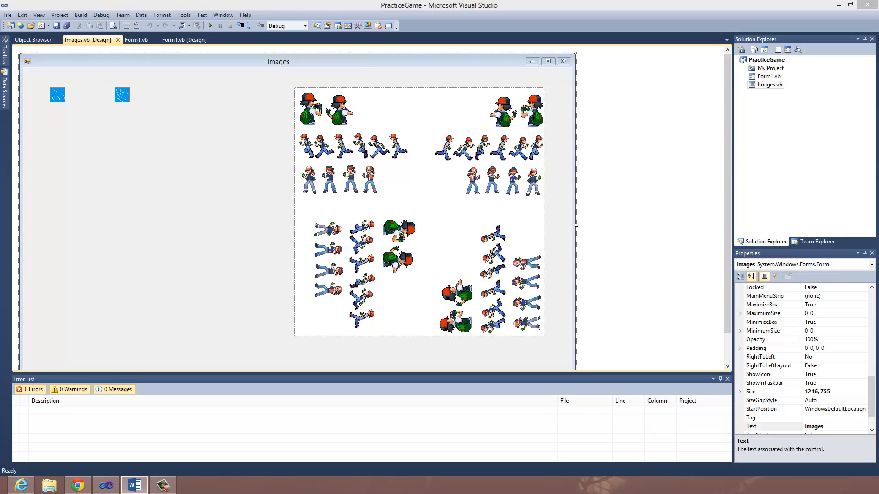
mouse_move(208, 177)
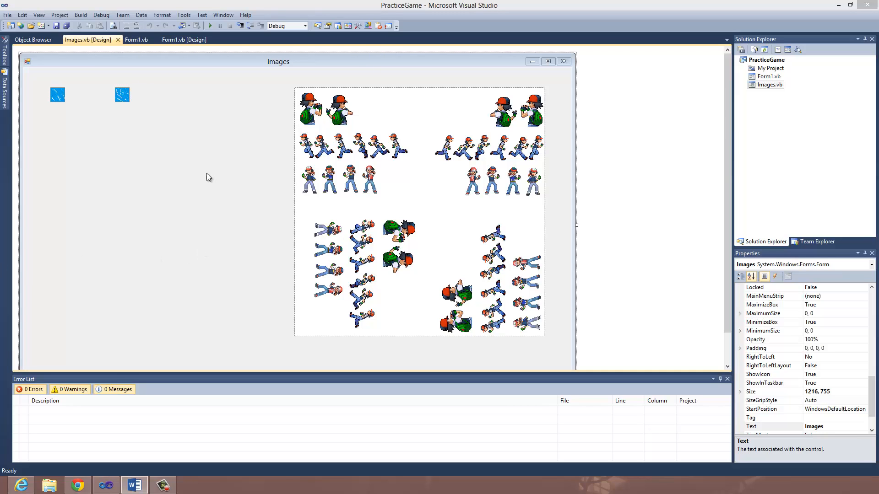
Switch from the Images designer back to the Form1.vb code tab.
click(137, 40)
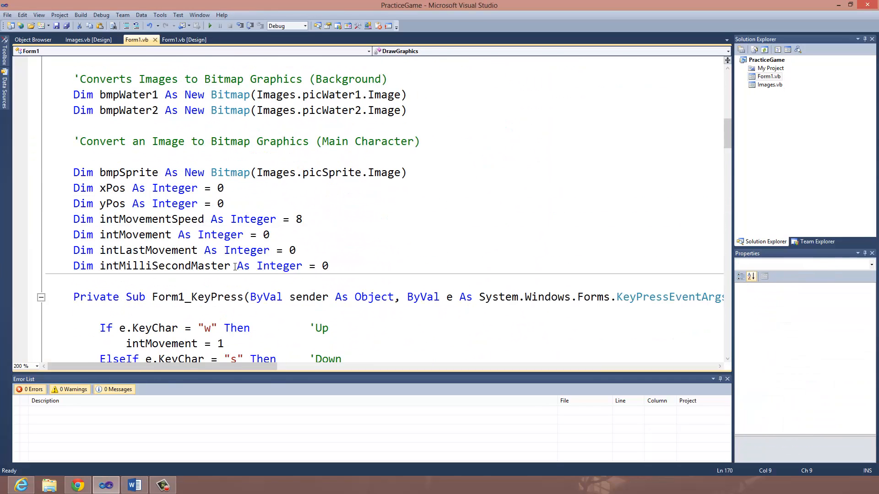
scroll(down, 3)
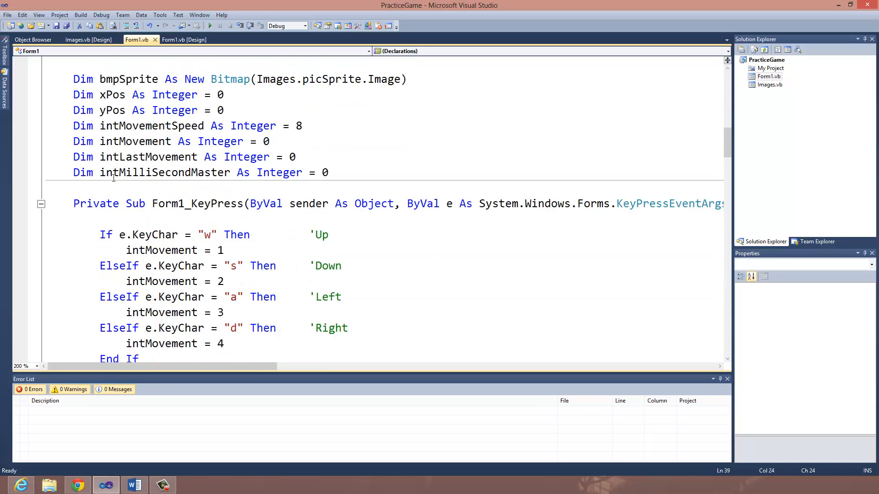
double_click(164, 173)
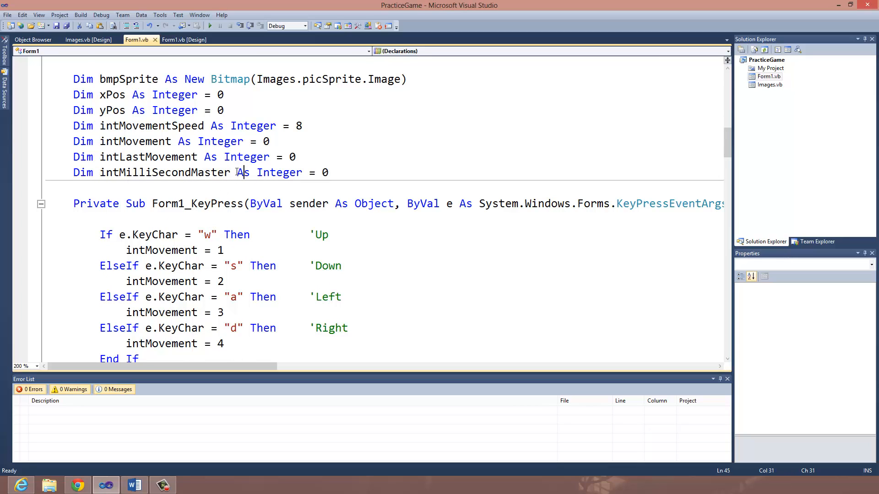
double_click(165, 172)
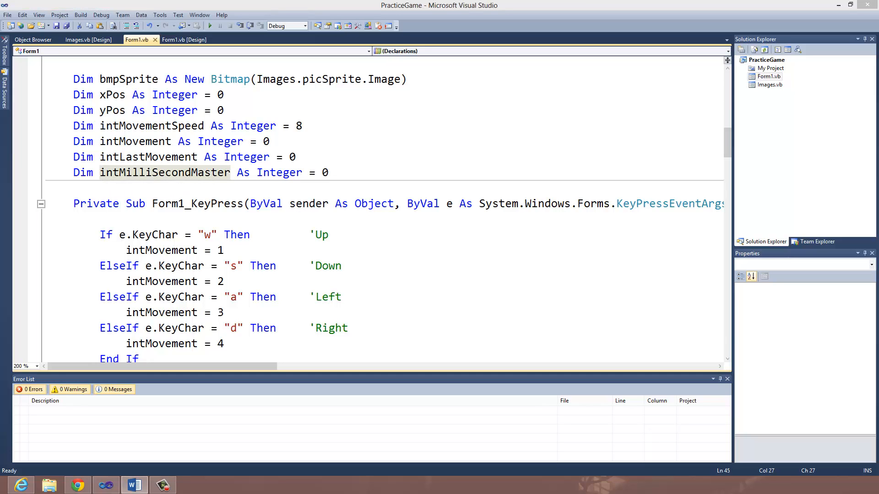
mouse_move(285, 290)
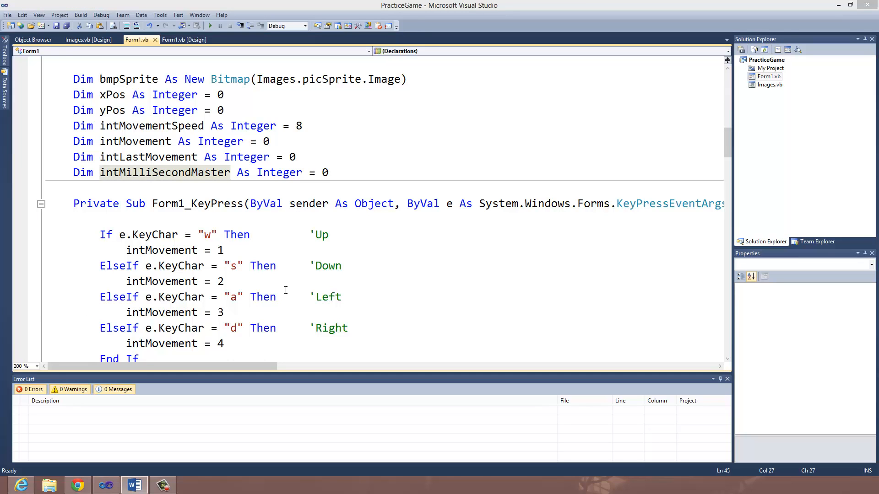
scroll(down, 3)
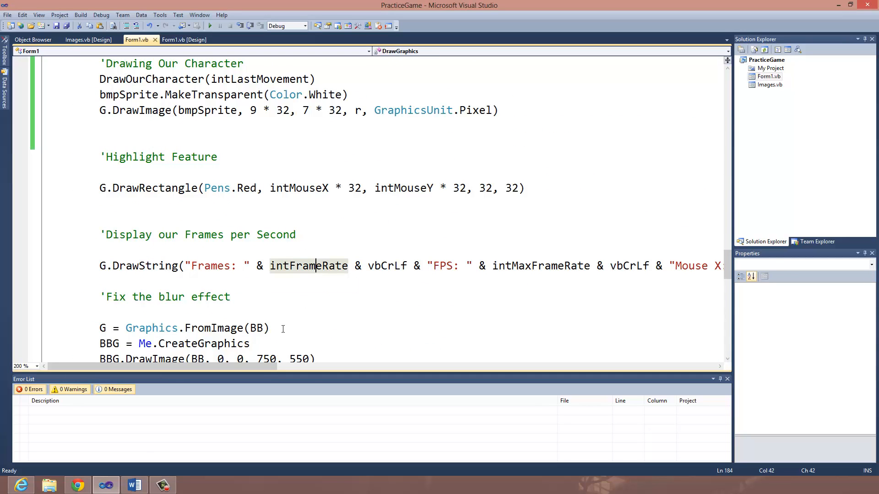
Extend the DrawString text with vbCrlf, a "Current Millisecond: " label and intMilliSecondMaster.
scroll(right, 3)
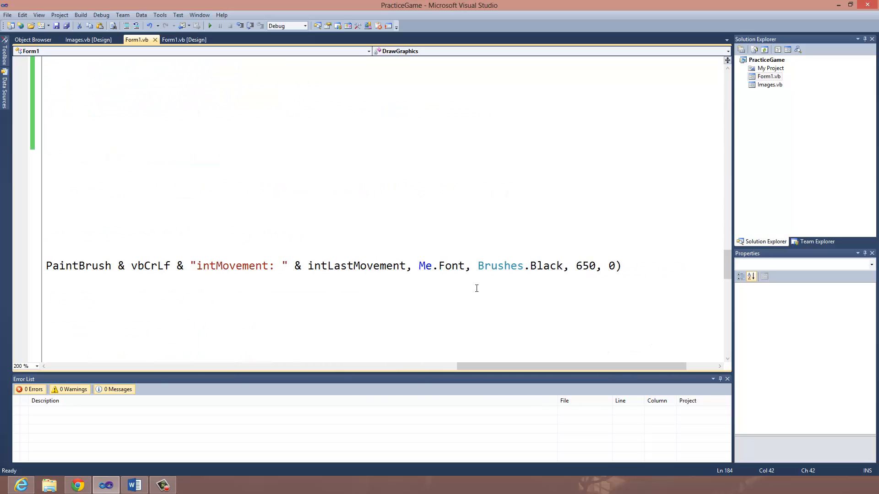
double_click(357, 265)
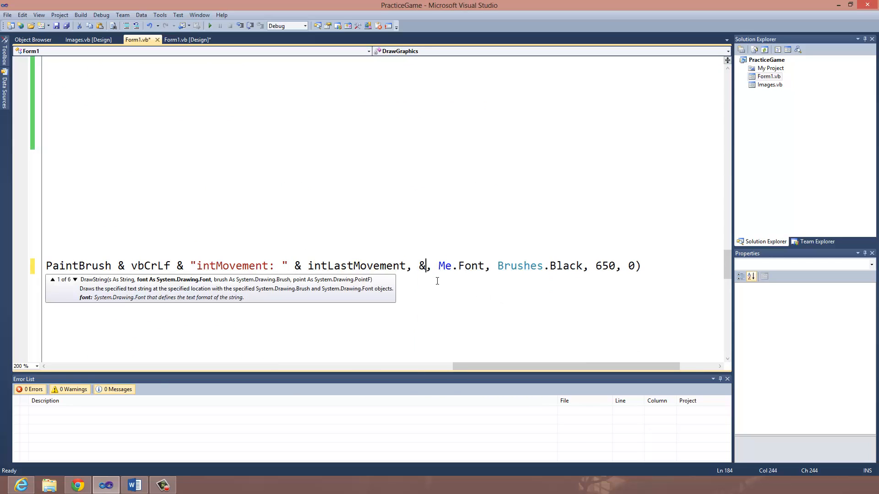
text(vbCrl)
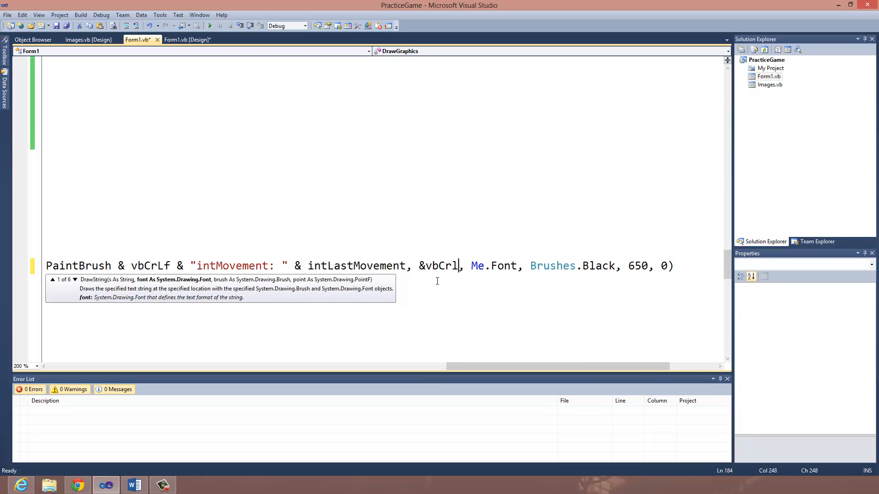
text(f)
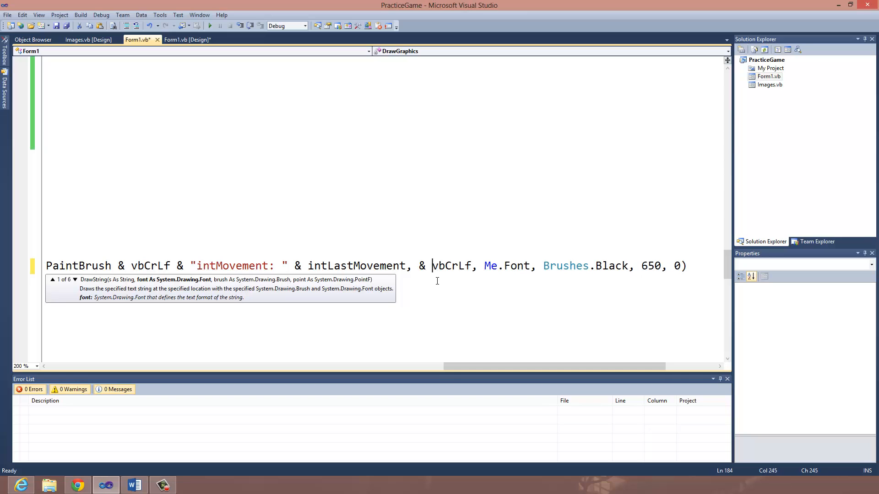
text(" ")
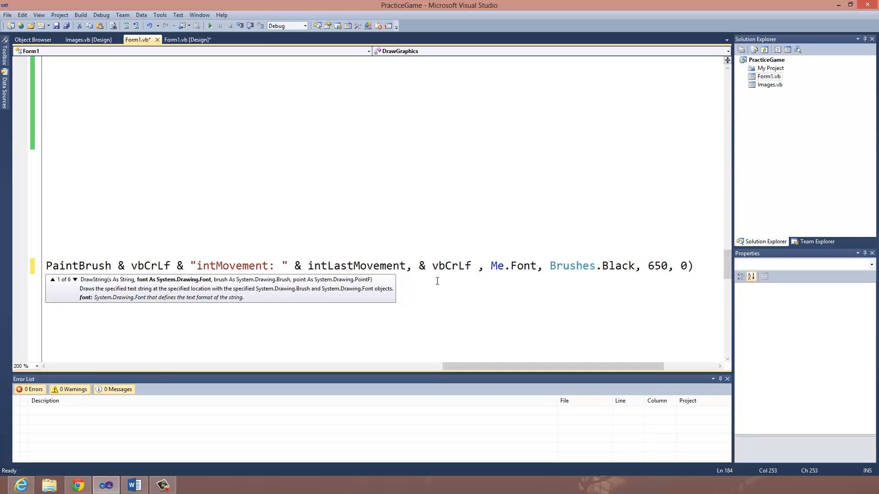
text("Current M)
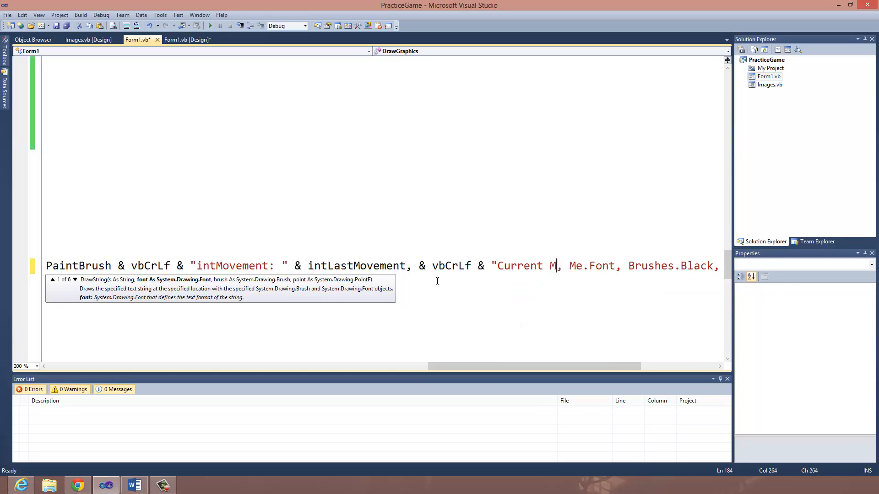
text(llisecon)
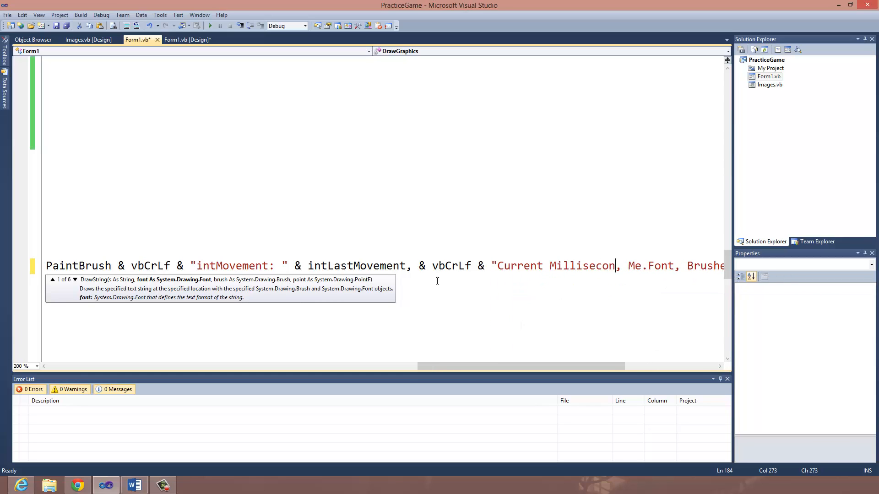
text(d:)
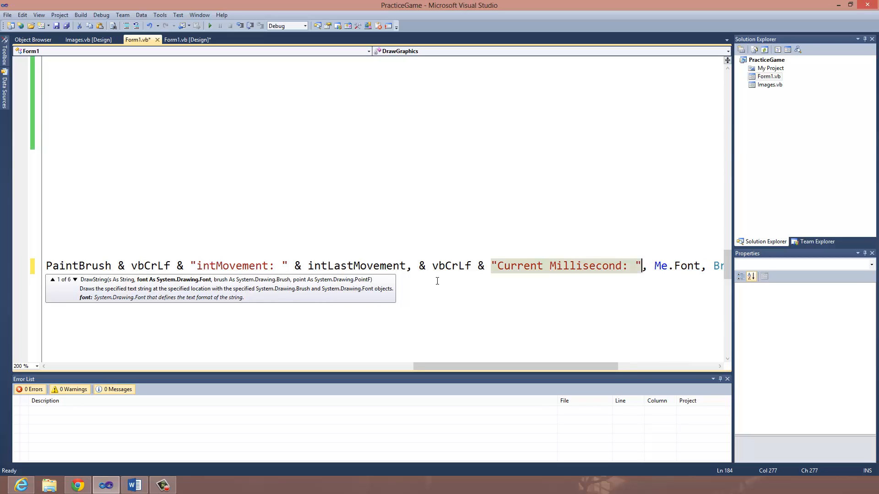
text(,)
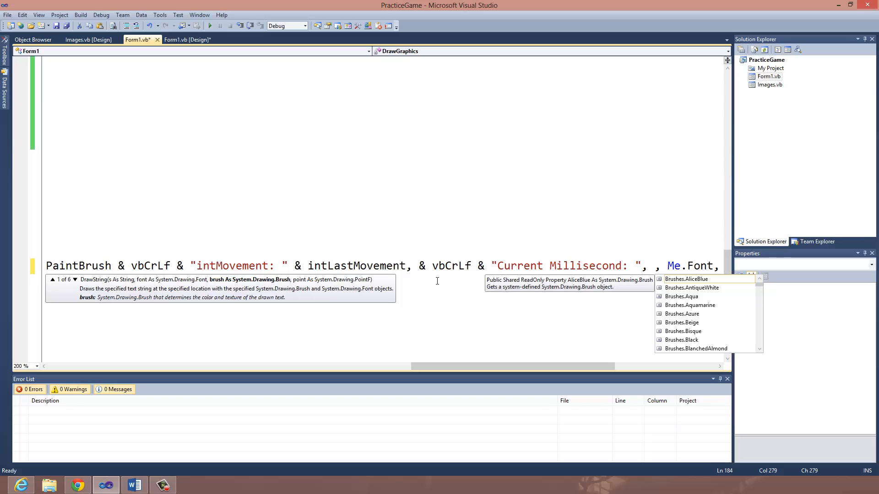
text(intMilliseco)
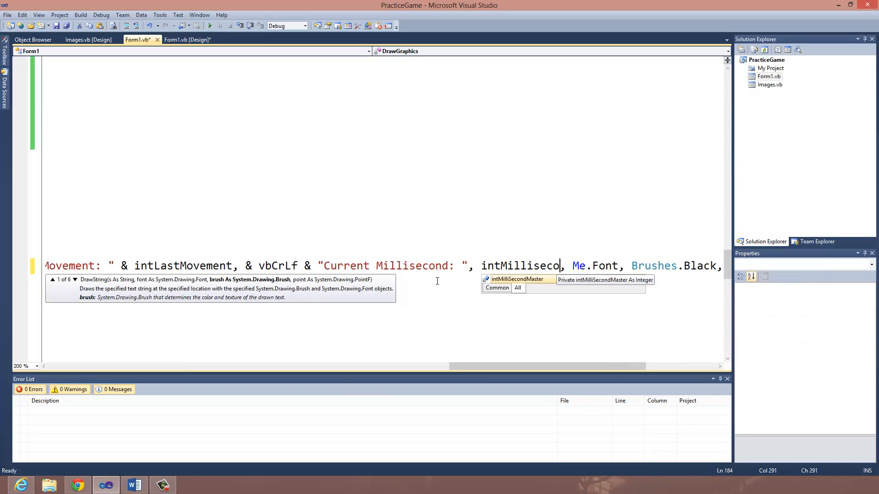
text(ndMaster)
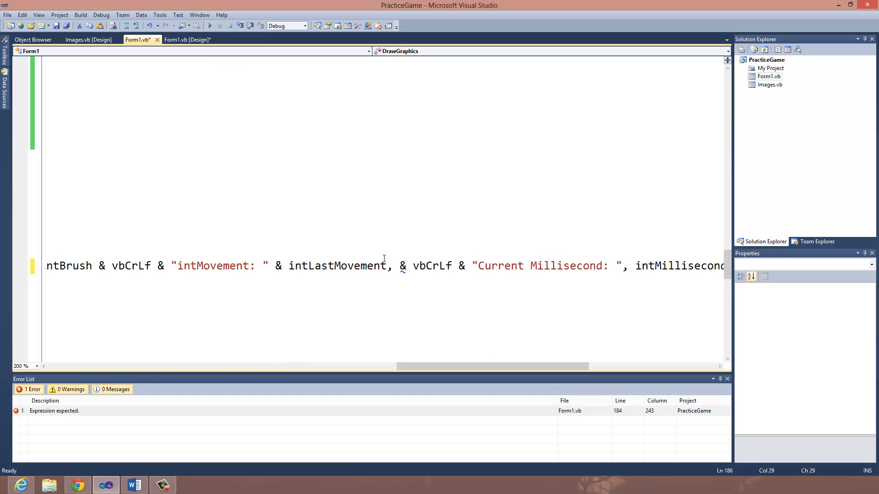
Place the caret in DrawOurCharacter on a blank line above its If block.
click(394, 266)
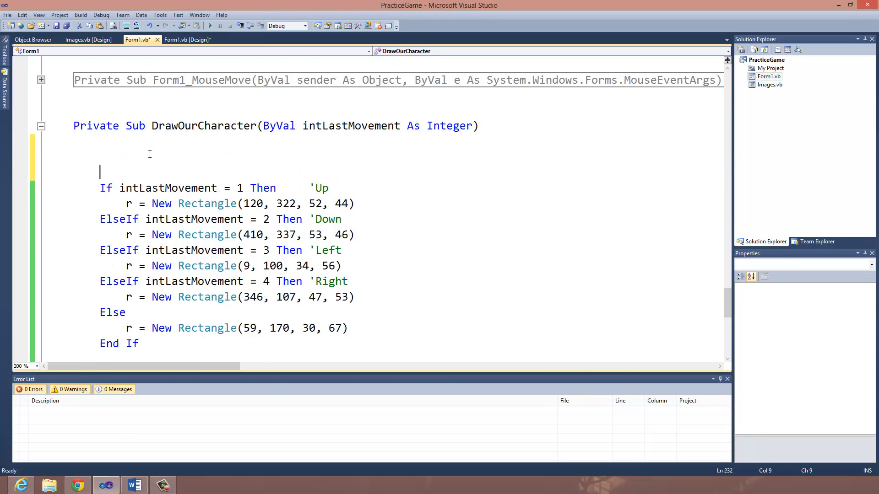
Make DrawOurCharacter's first line intMilliSecondMaster = Now.Millisecond, replacing TimeOfDay.Second.
key(Backspace)
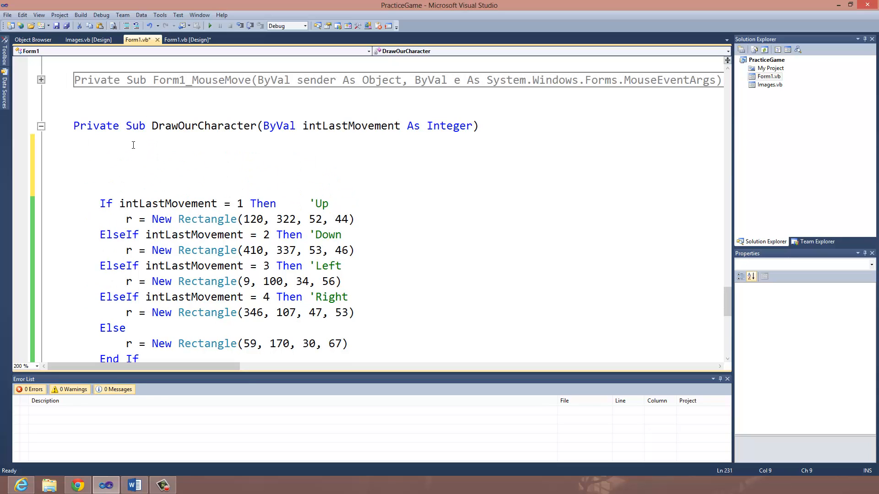
text(intMill)
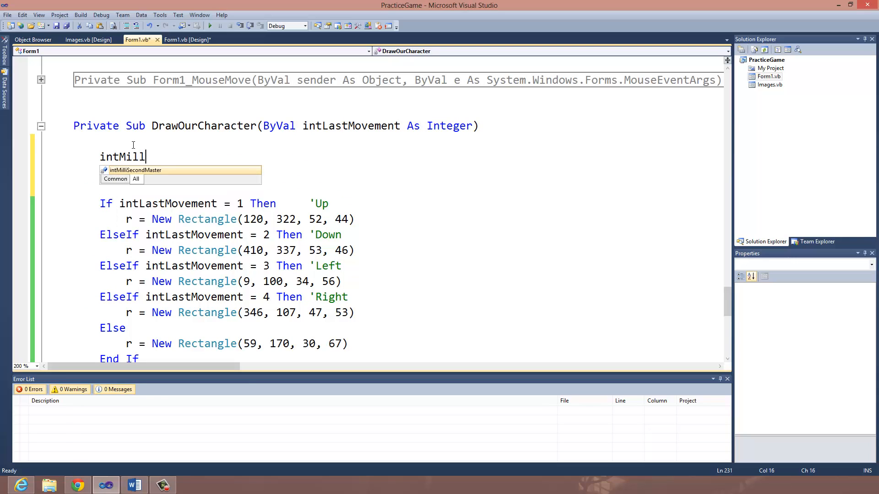
text(intMilliSecondMaster)
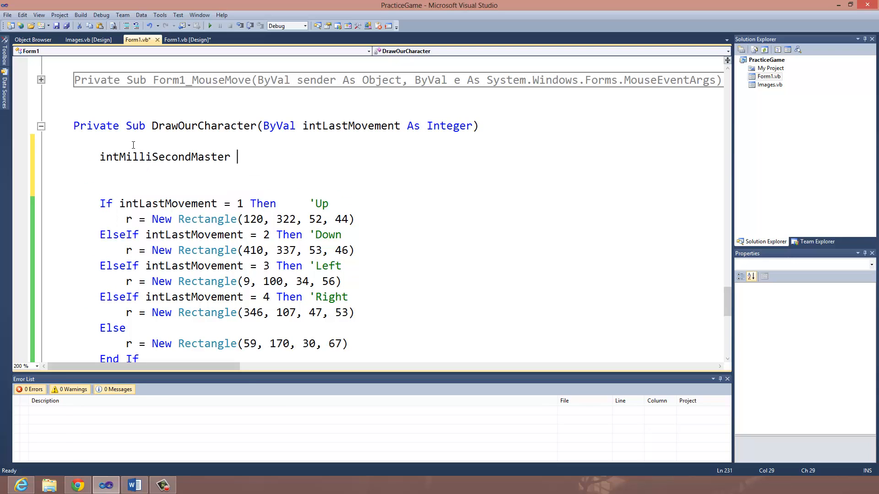
text(=)
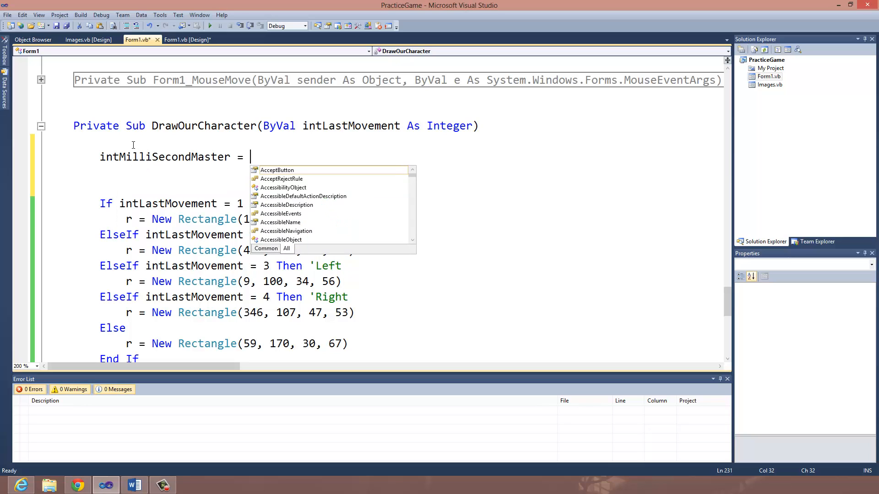
text(TimeOfDay.Second)
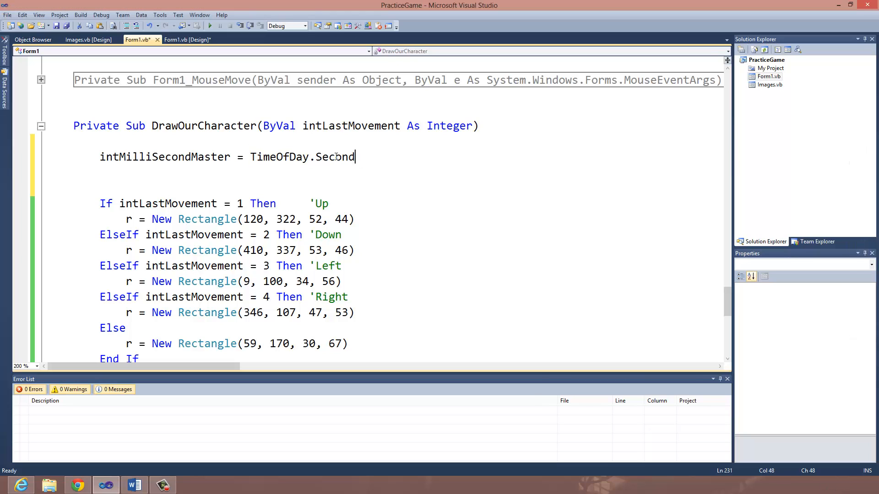
double_click(335, 157)
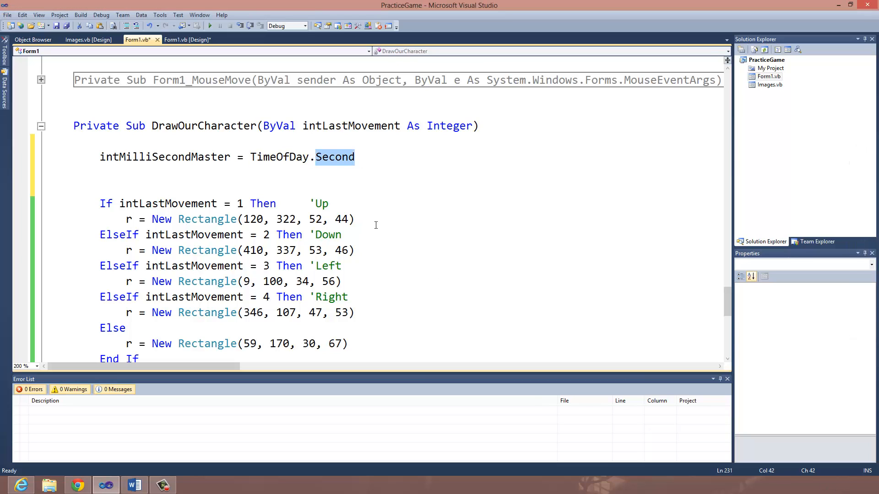
text(Millise)
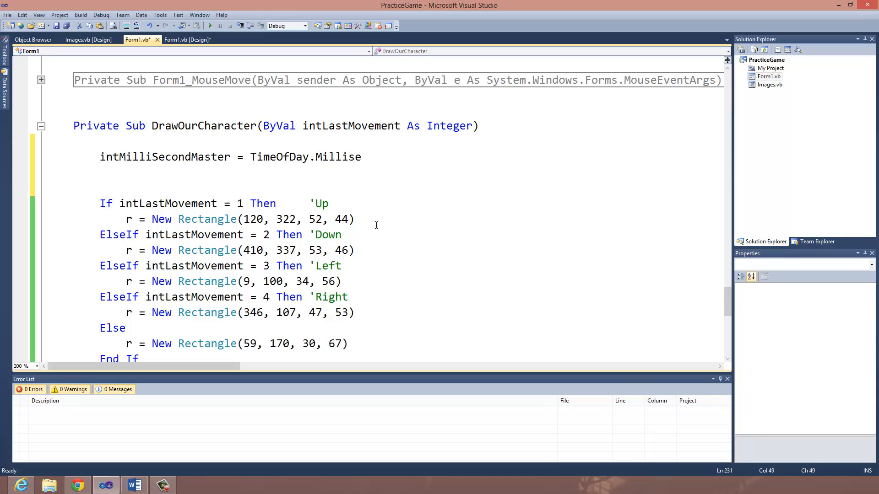
text(cond)
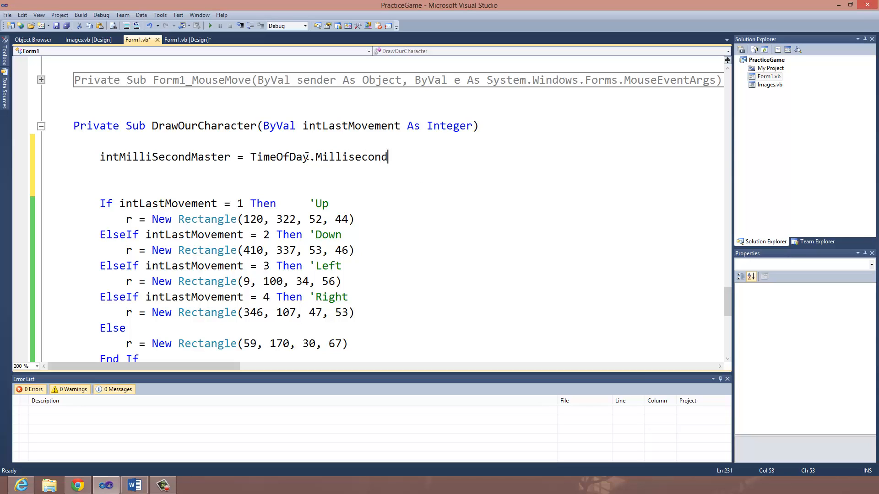
double_click(276, 157)
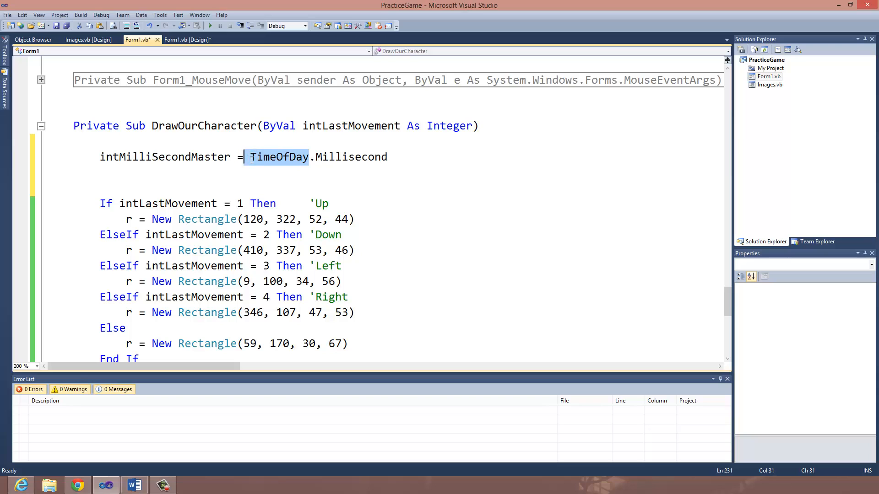
text(No)
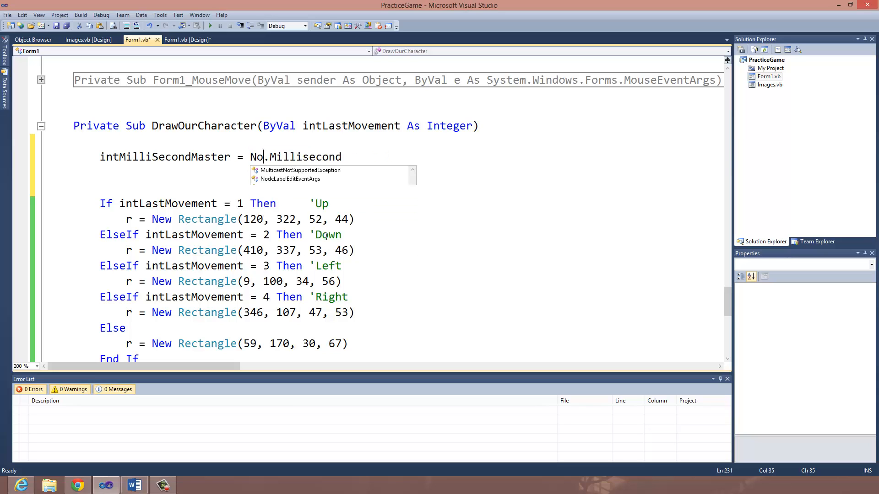
text(w)
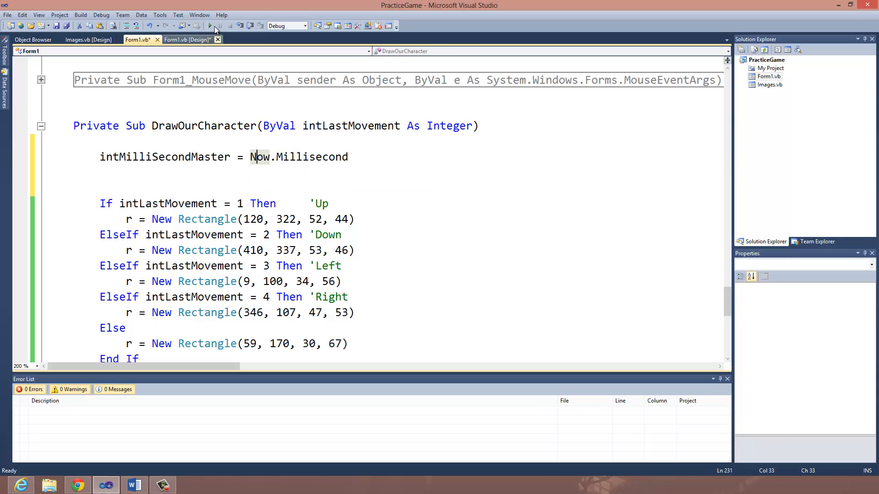
Run the game to test the millisecond code, then scroll back to the movement cases.
click(209, 26)
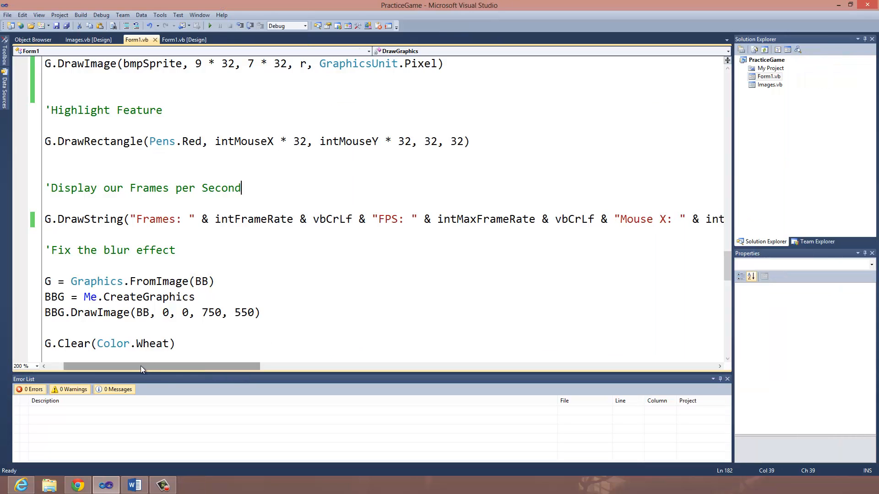
scroll(down, 3)
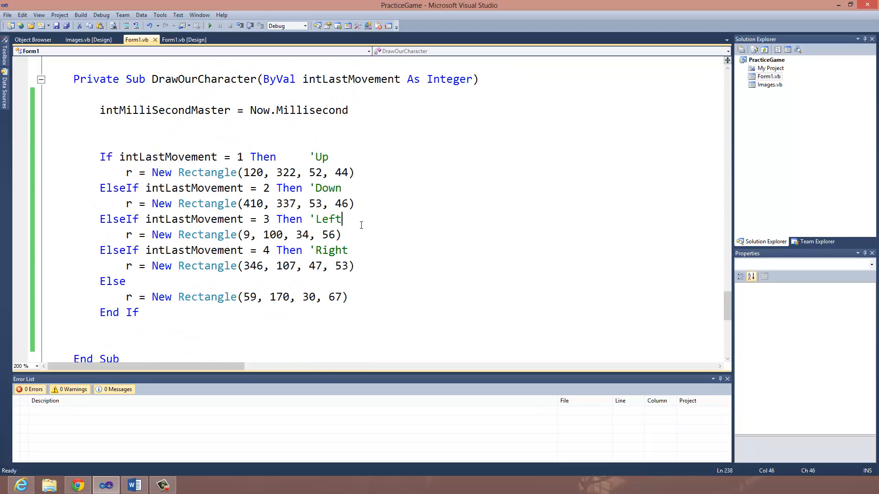
Add 'If intMilliSecondMaster >= 0 And intMilliSecondMaster <= 167 Then' inside the Left branch.
key(Enter)
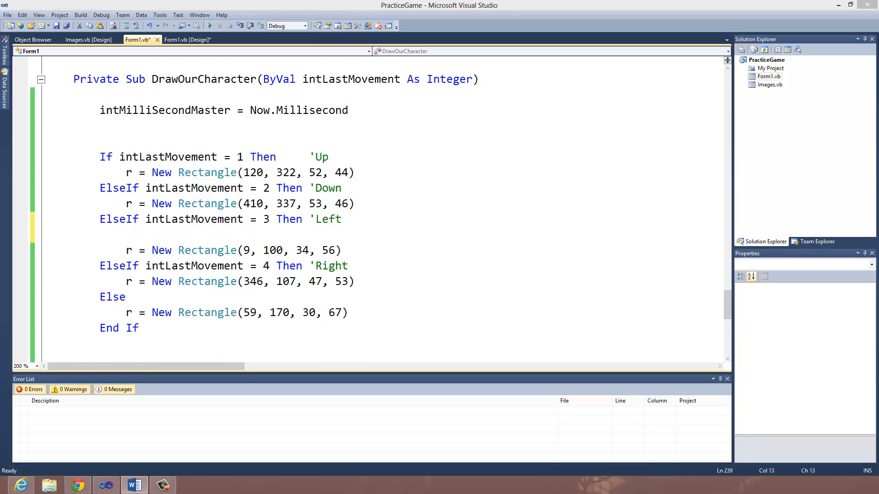
mouse_move(55, 269)
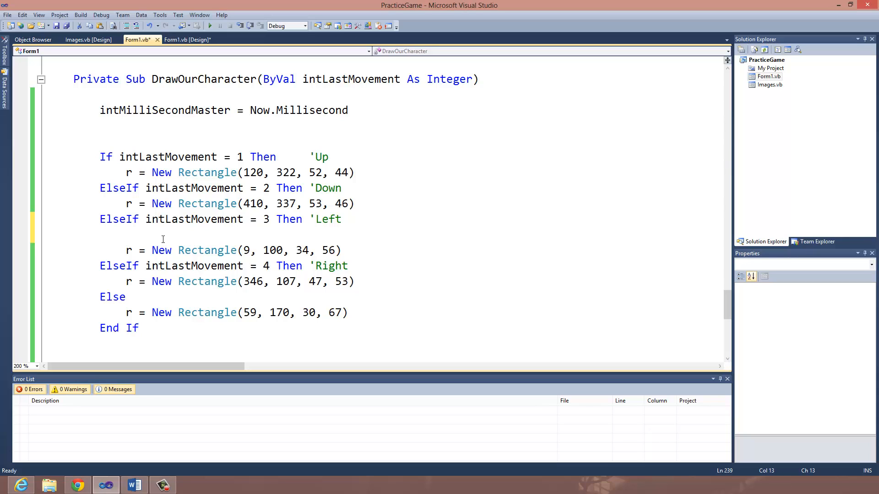
text(If)
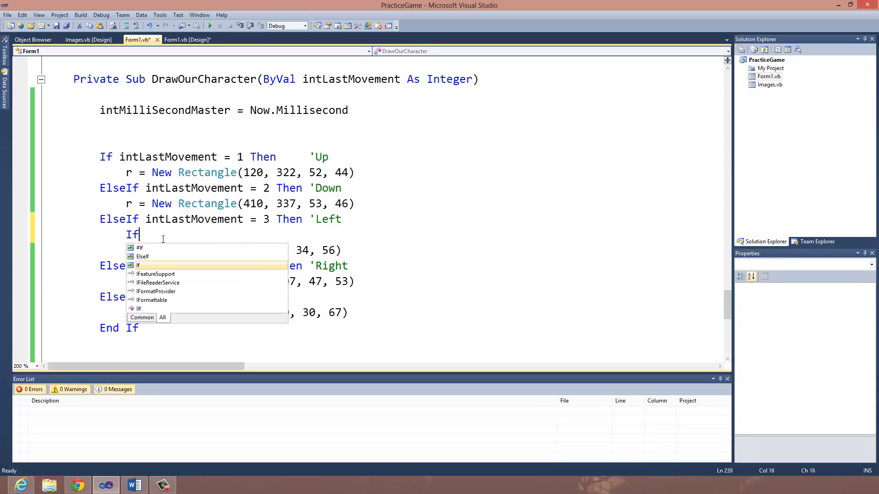
text(intMill)
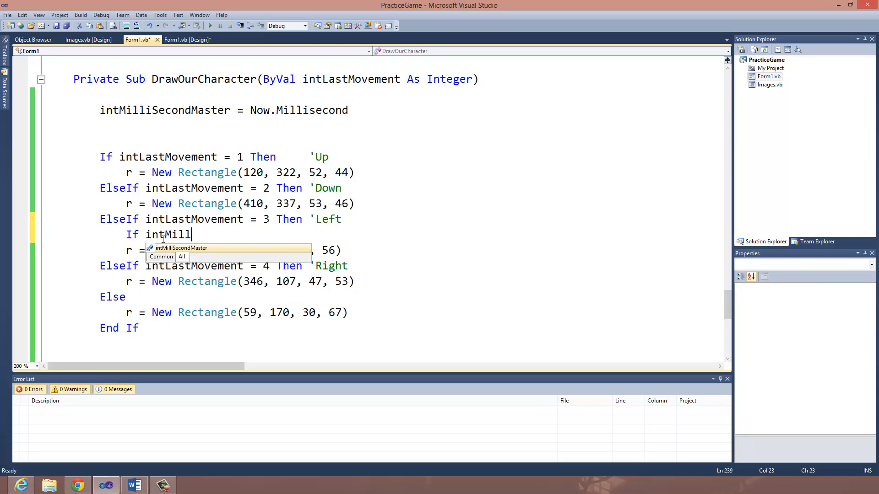
text(iSecondMaster)
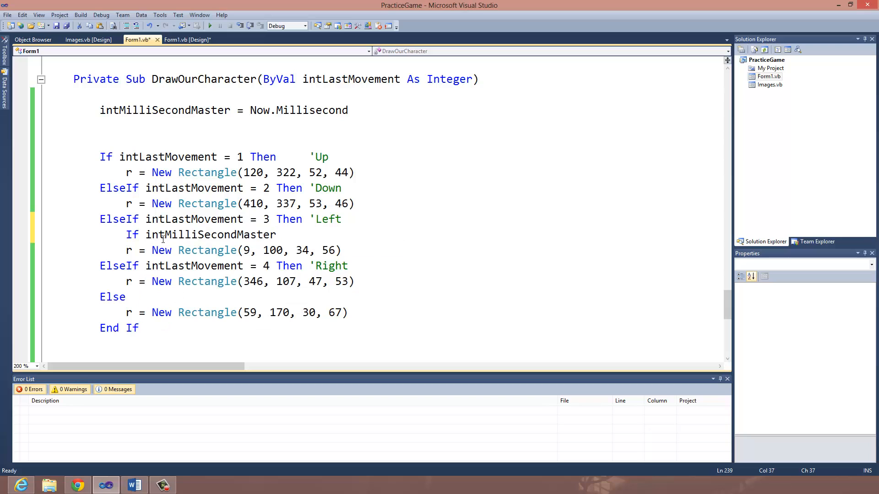
text(>)
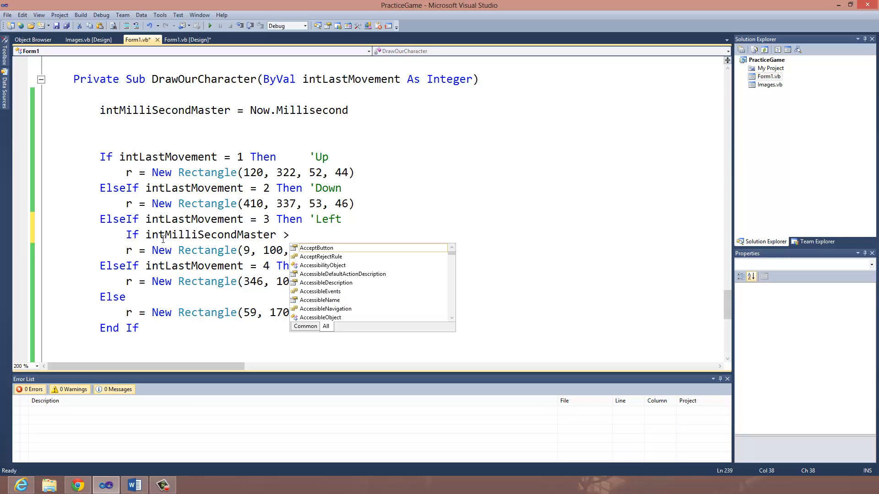
text(= 0 A)
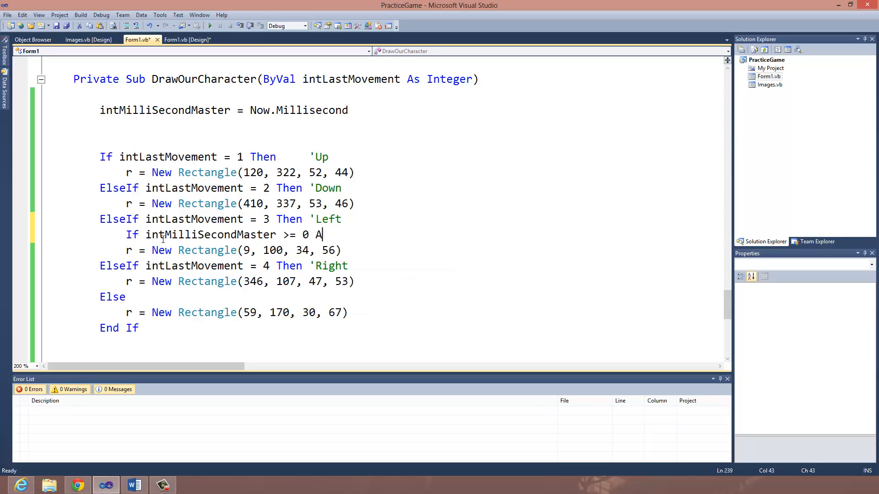
text(nd in)
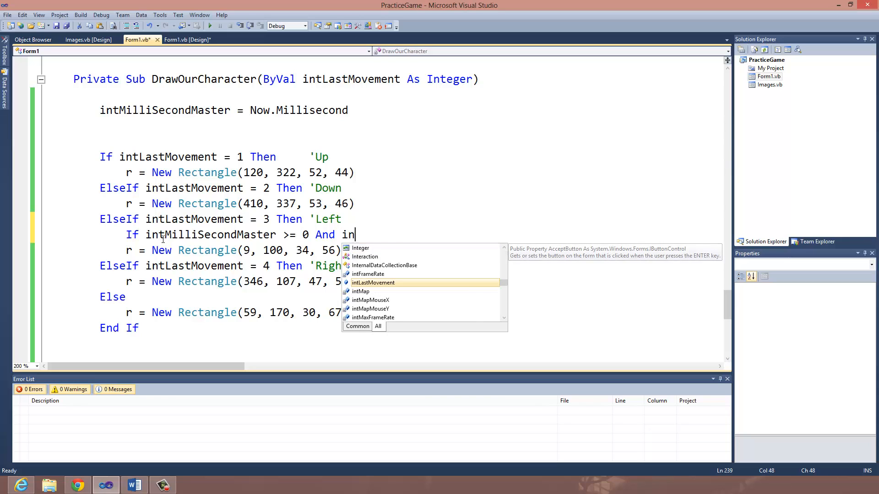
text(tMilliSec)
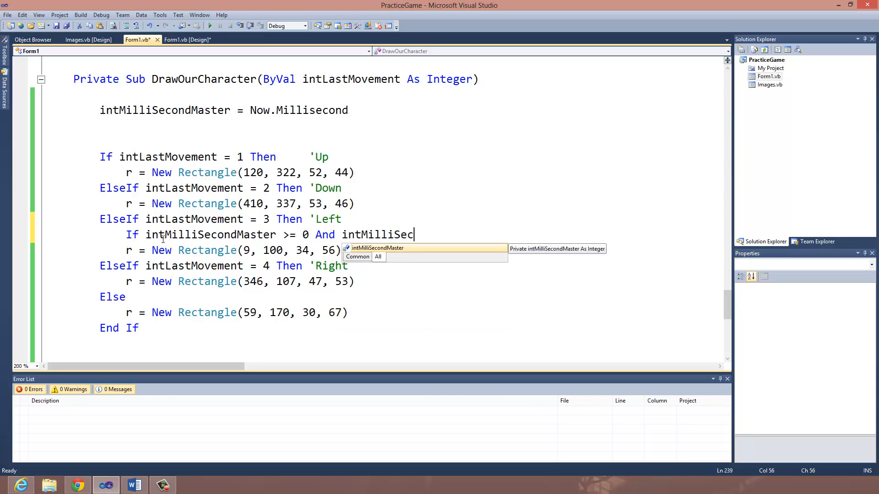
key(Tab)
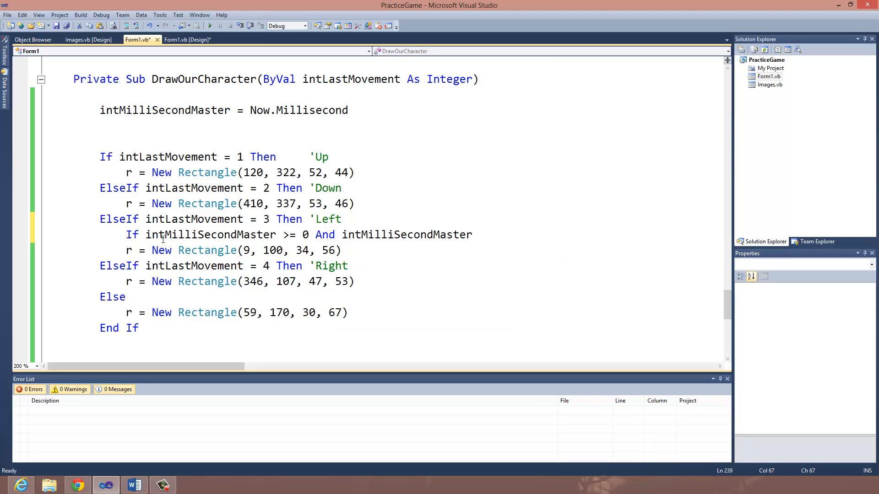
text(<=)
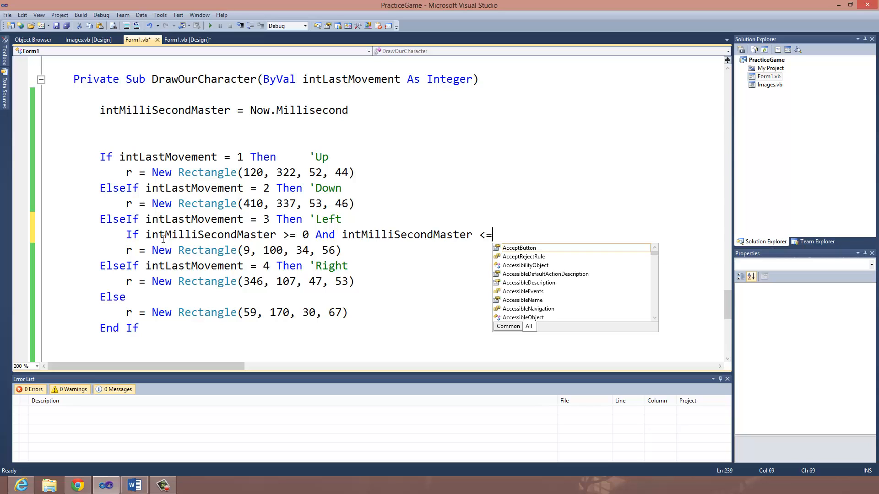
text(167)
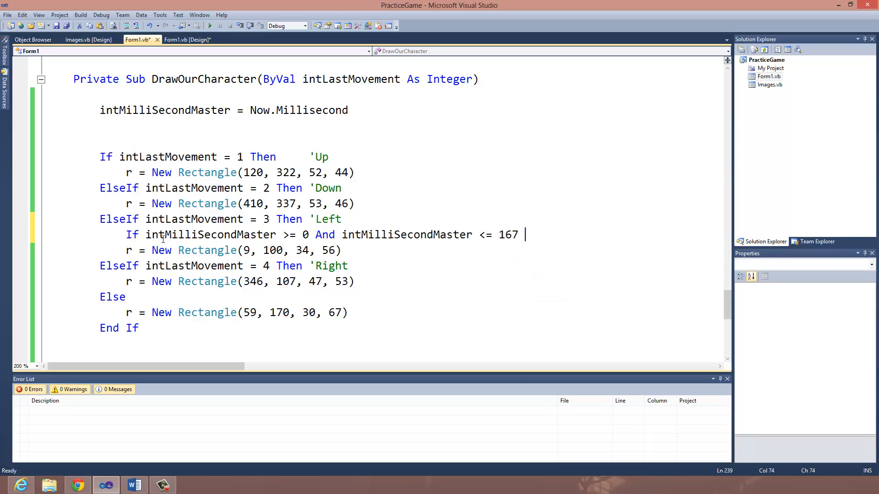
text(Then)
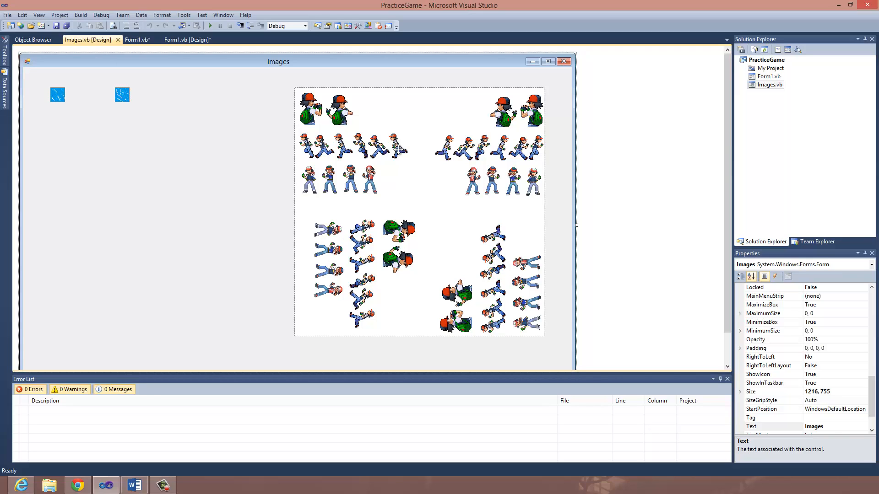
mouse_move(225, 97)
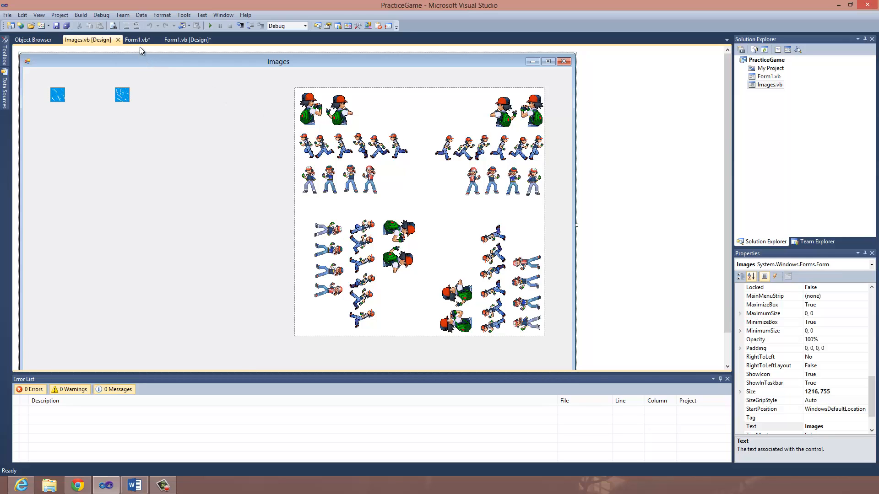
click(137, 39)
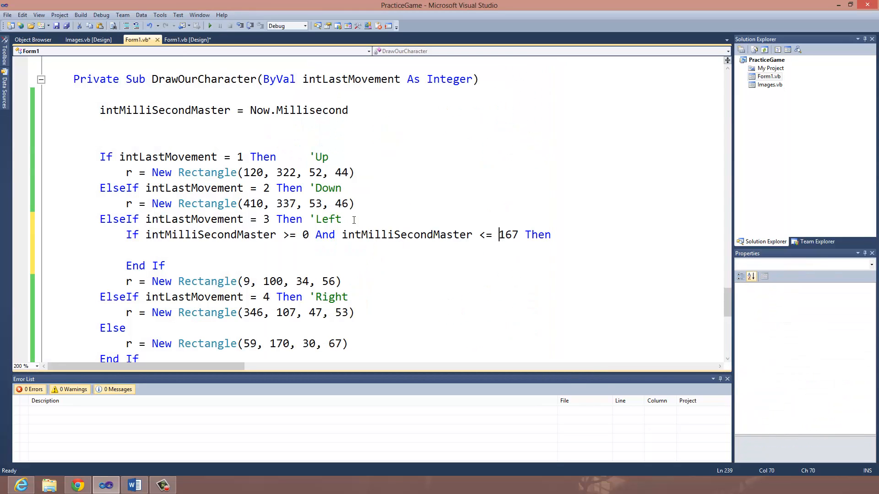
Move Rectangle(9,100,34,56) into the 0–167 case; add ElseIf 168–333 using Rectangle(44,100,42,56).
click(298, 234)
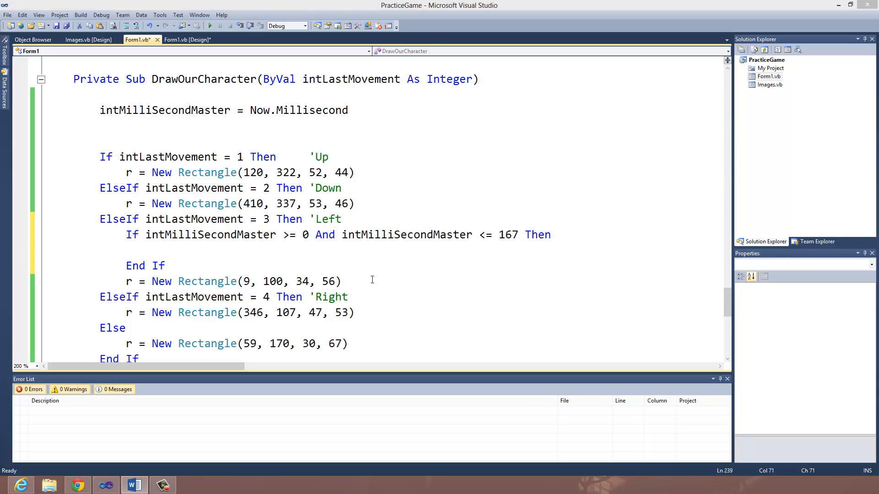
triple_click(224, 282)
text(Else If)
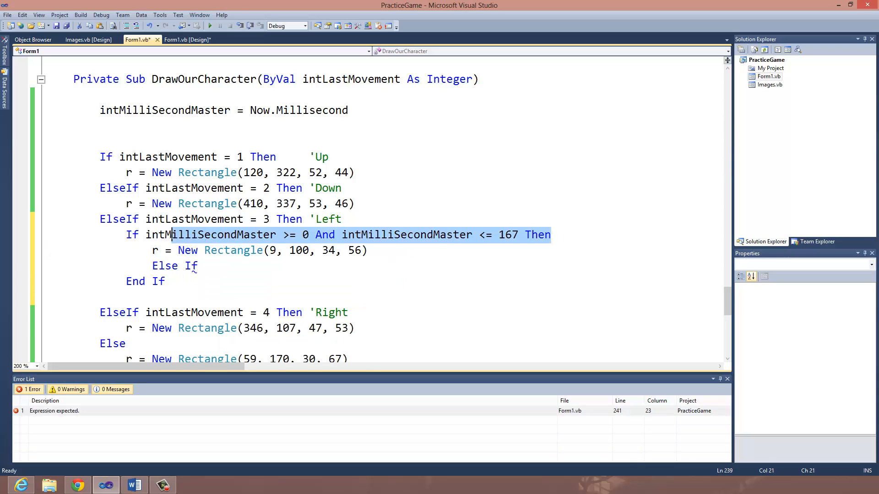
click(206, 265)
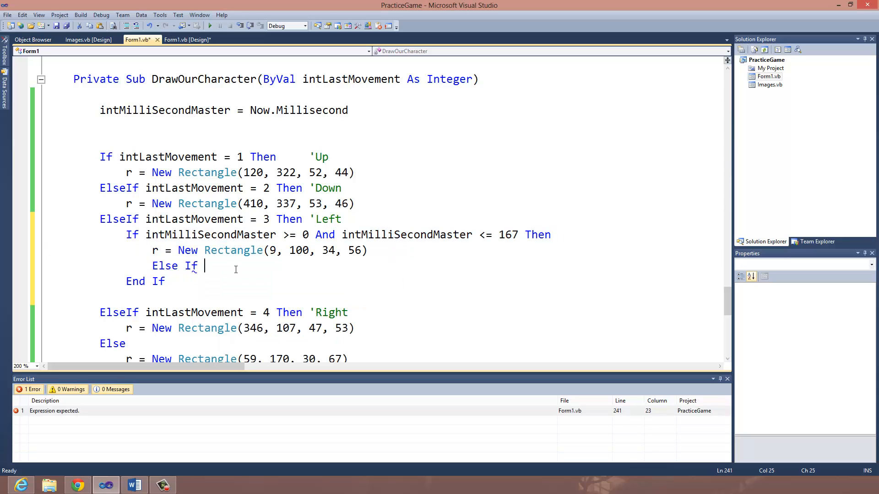
text(intMilliSecondMaster >= 0 And intMilliSecondMaster <= 167 Then)
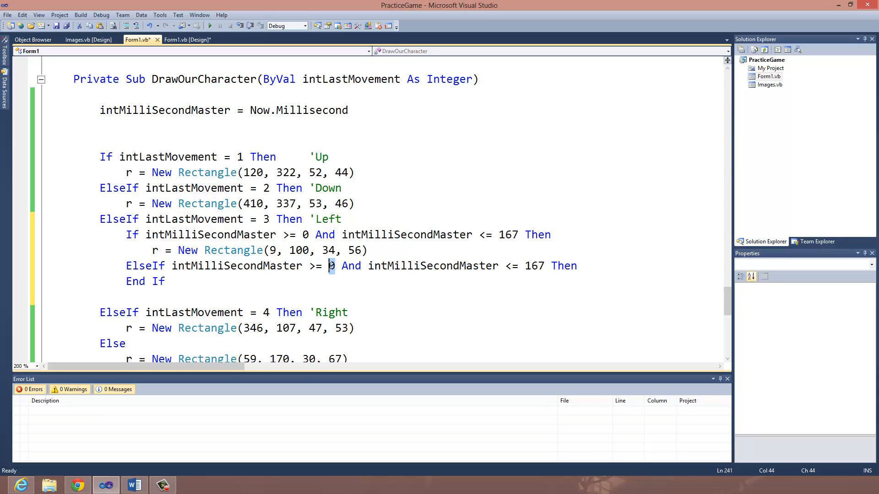
text(168)
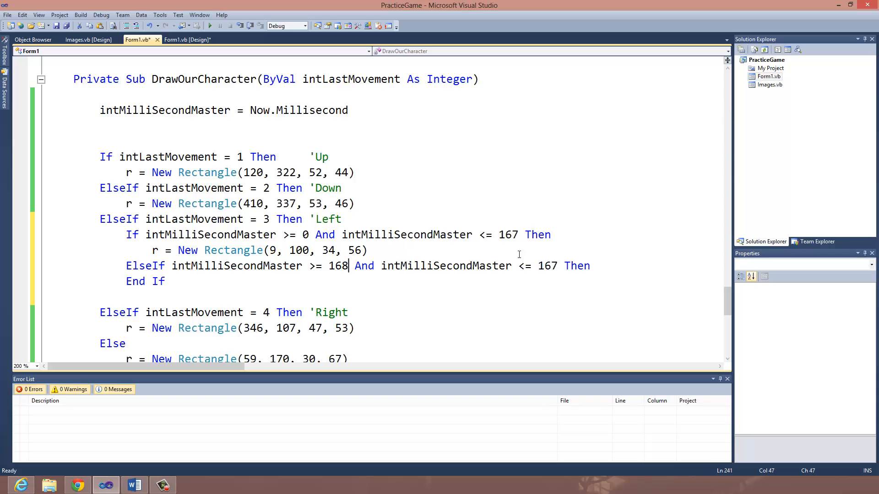
double_click(547, 265)
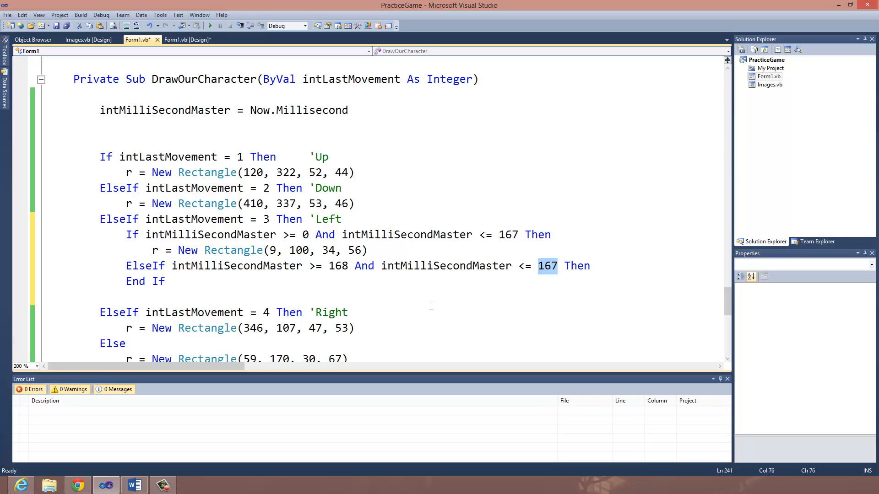
mouse_move(442, 325)
text(333)
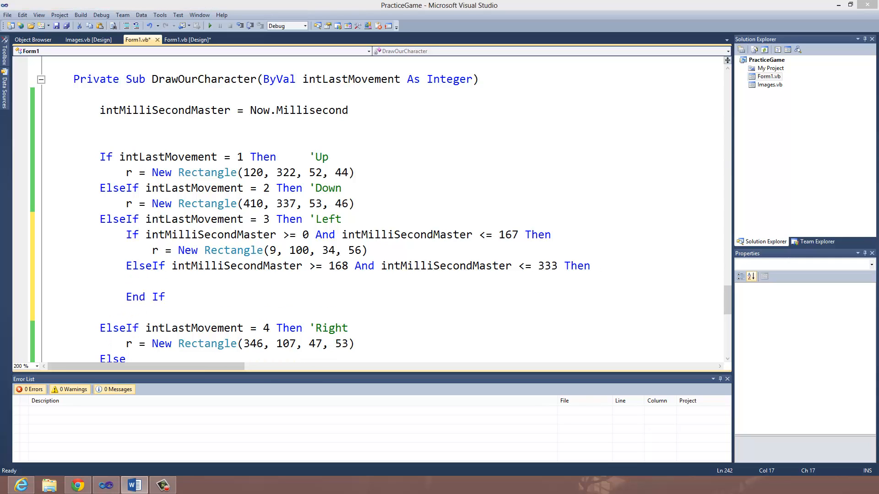
text(r = New Rectangle(44, 100, 42, 56))
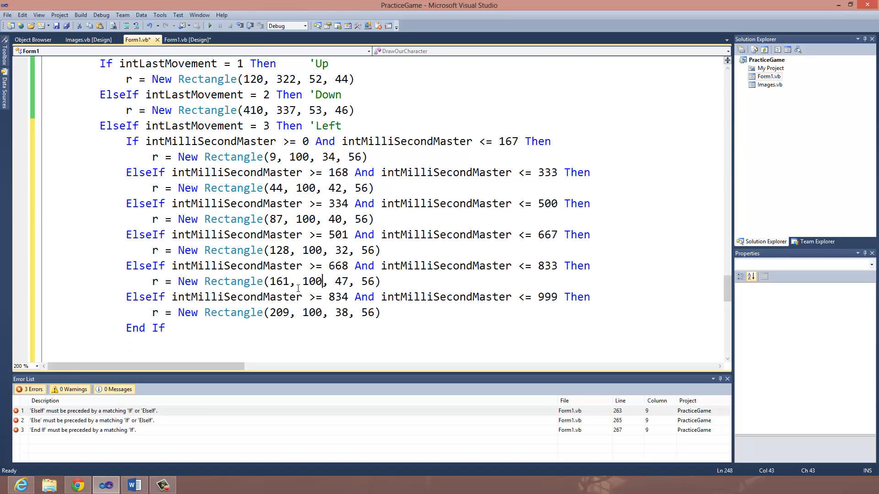
Add ElseIf ranges 334–500, 501–667, 668–833, 834–999 and fix End If placement.
scroll(down, 3)
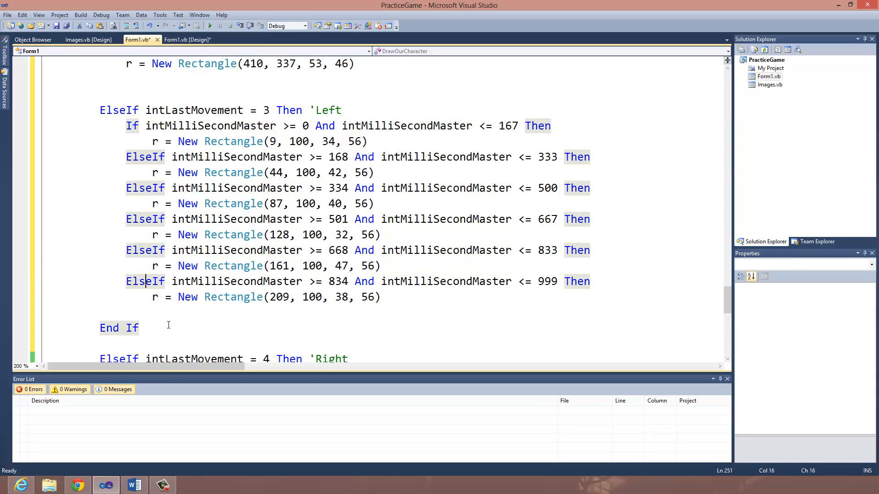
mouse_move(221, 93)
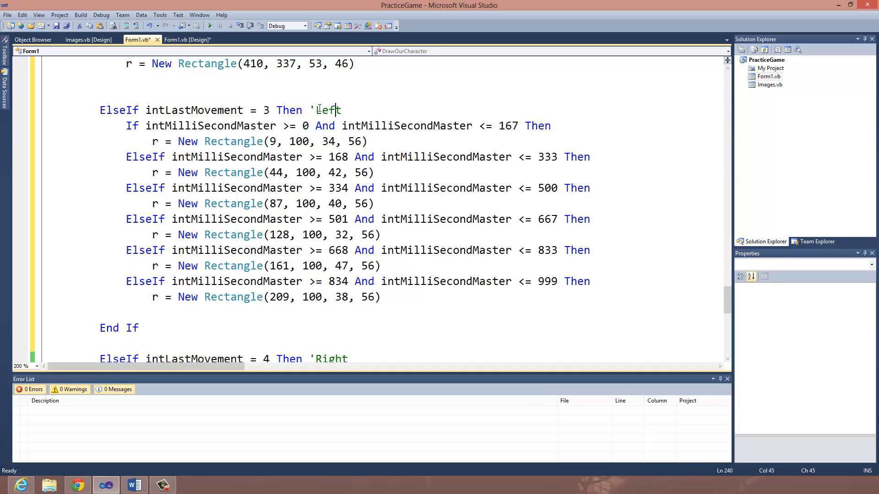
click(180, 126)
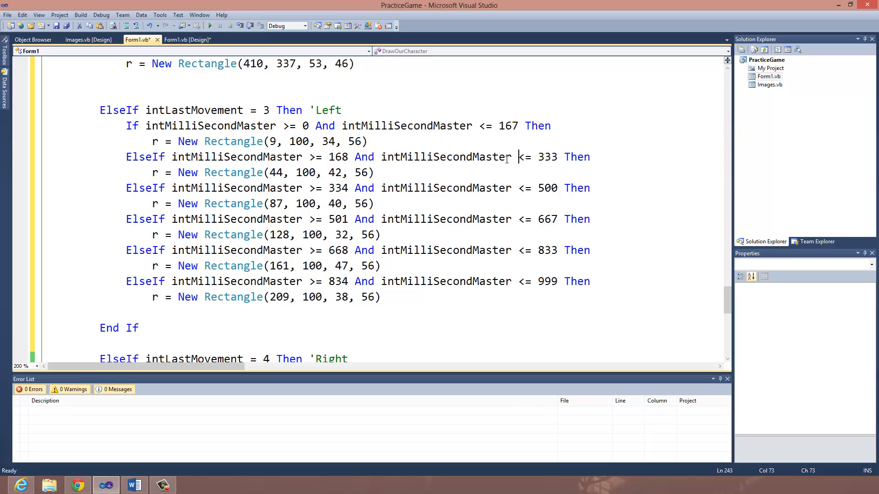
click(329, 188)
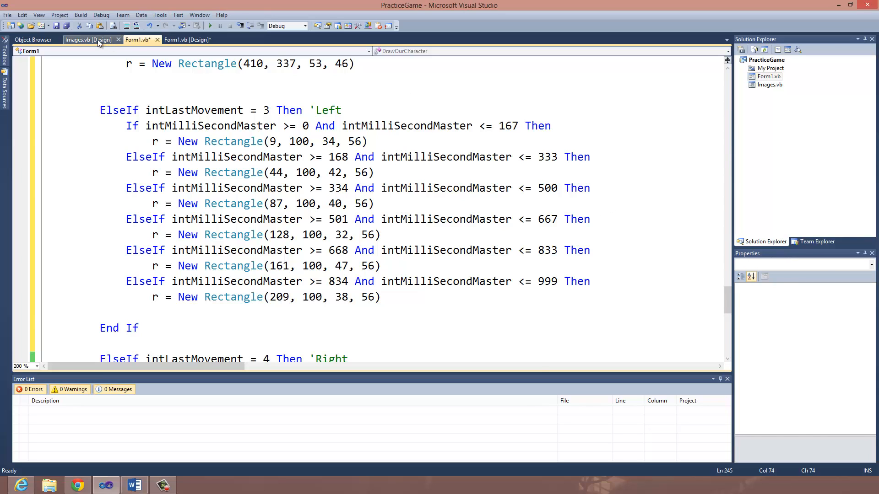
click(87, 39)
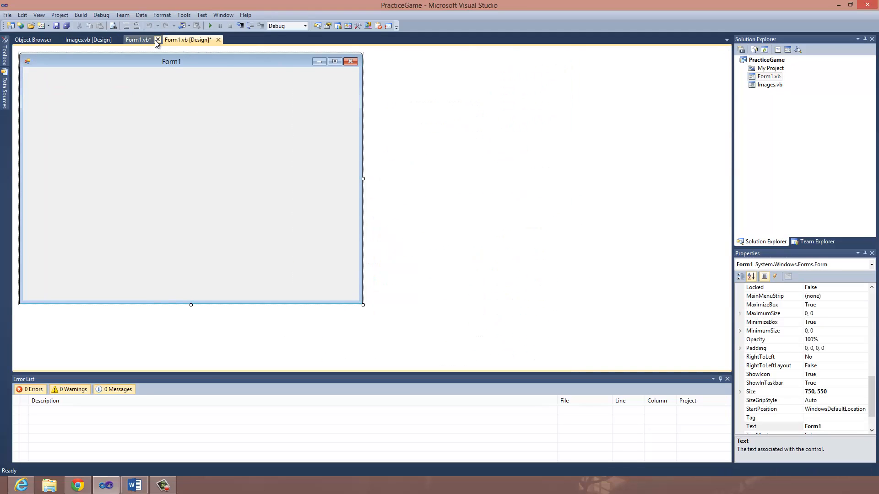
click(136, 39)
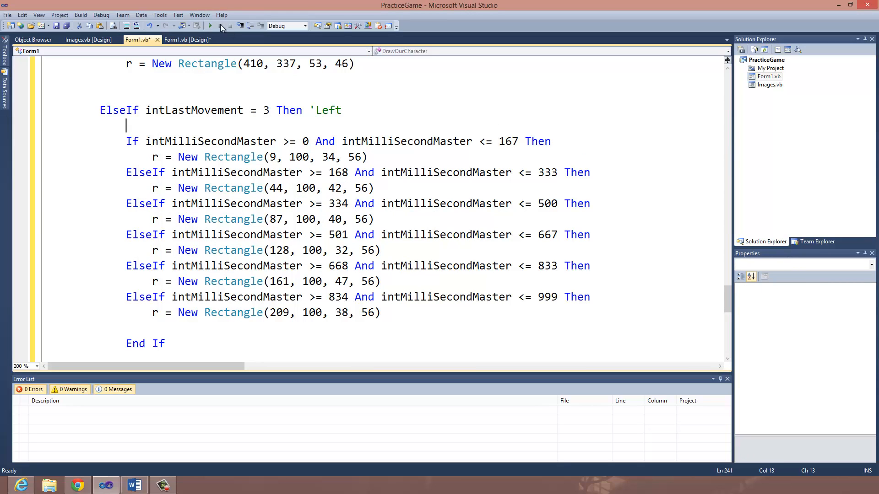
Run PracticeGame to watch the walking frames, check the sprite sheet designer, then close the game.
click(210, 25)
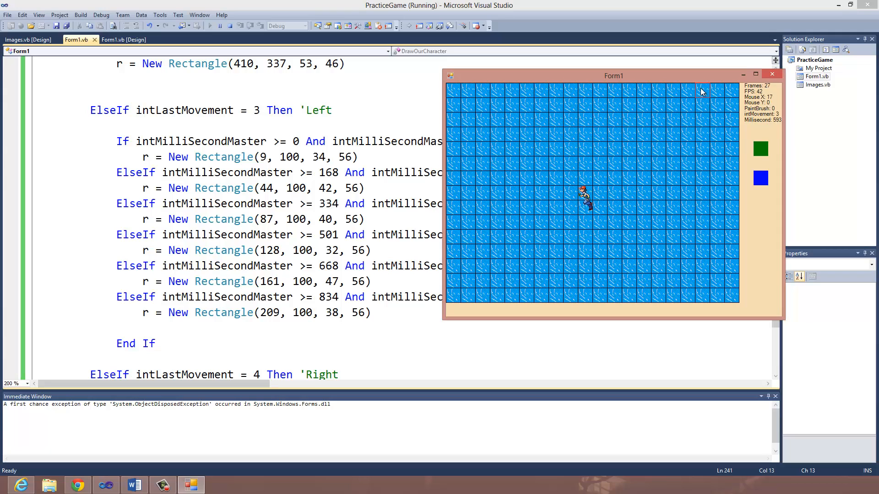
mouse_move(580, 212)
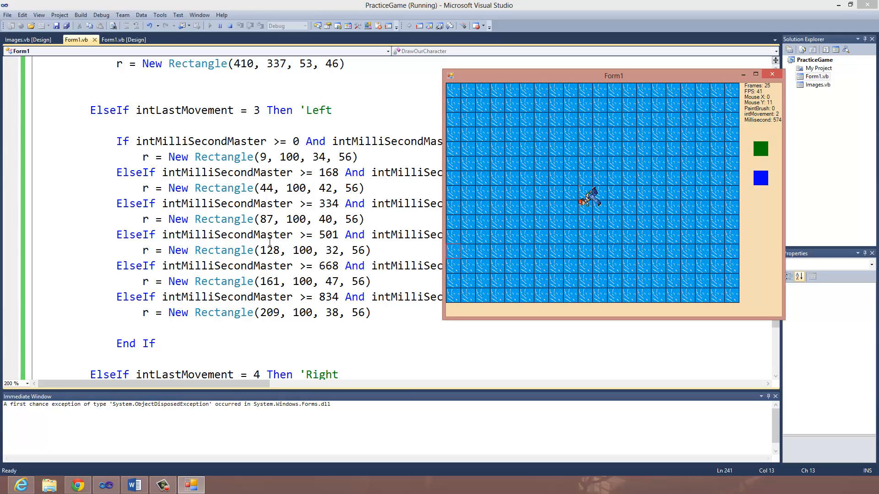
click(27, 39)
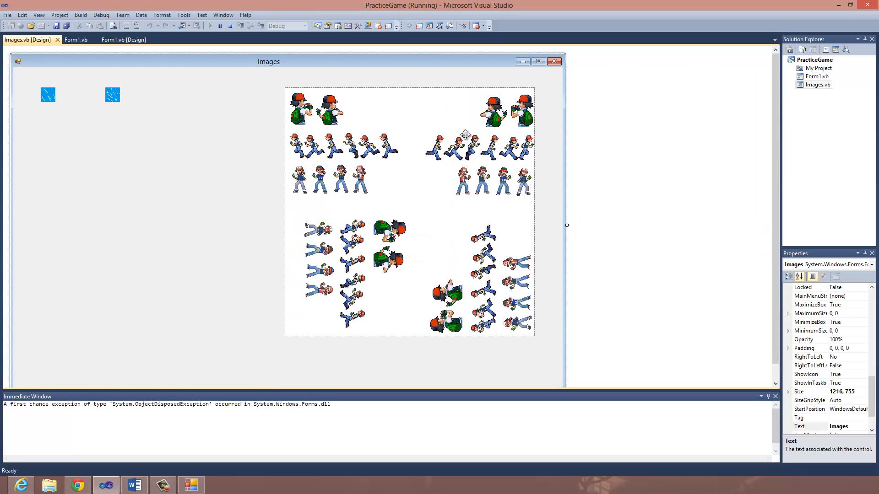
mouse_move(523, 128)
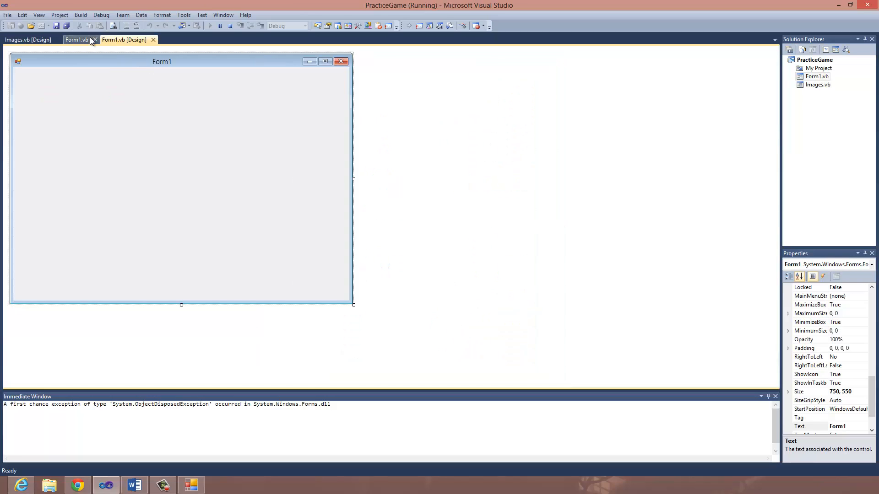
click(76, 40)
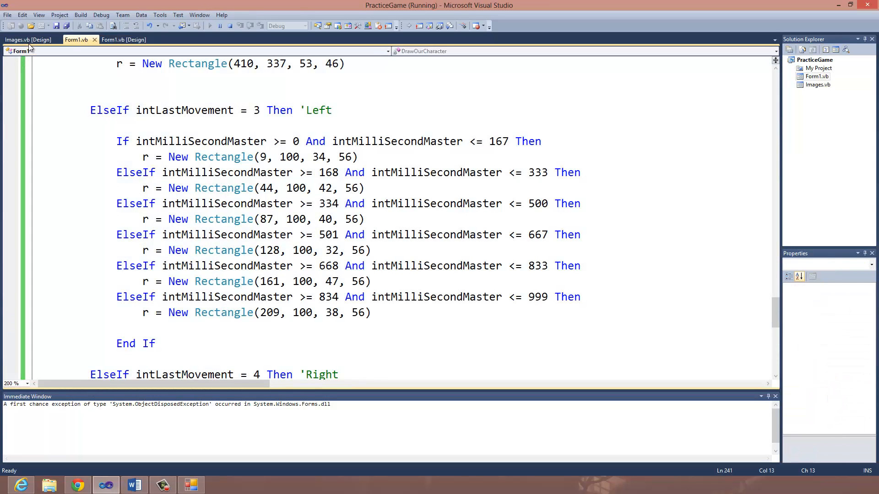
click(27, 39)
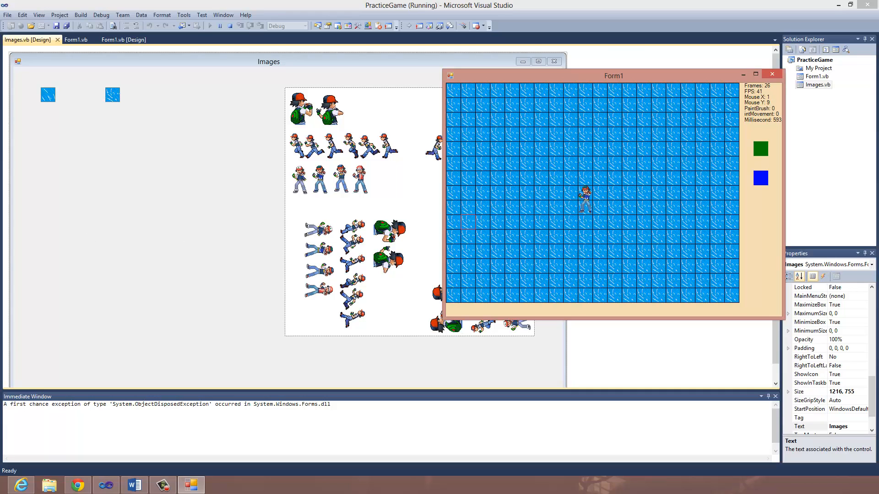
click(771, 73)
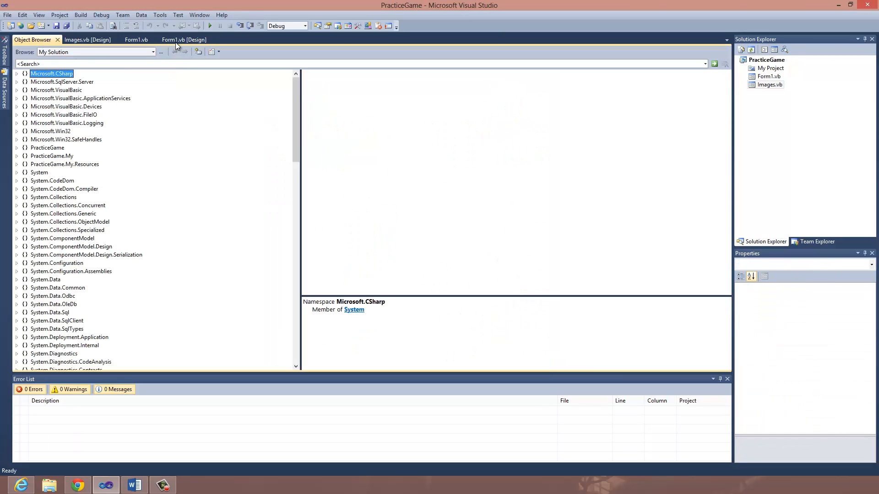
Type 'Private Sub CharacterMovement()' below DrawOurCharacter's End Sub in Form1.vb.
click(135, 40)
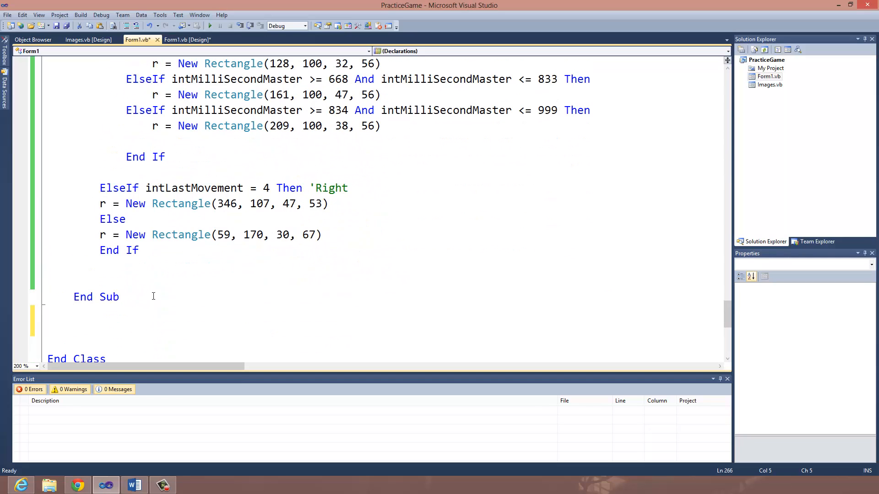
text(Private S)
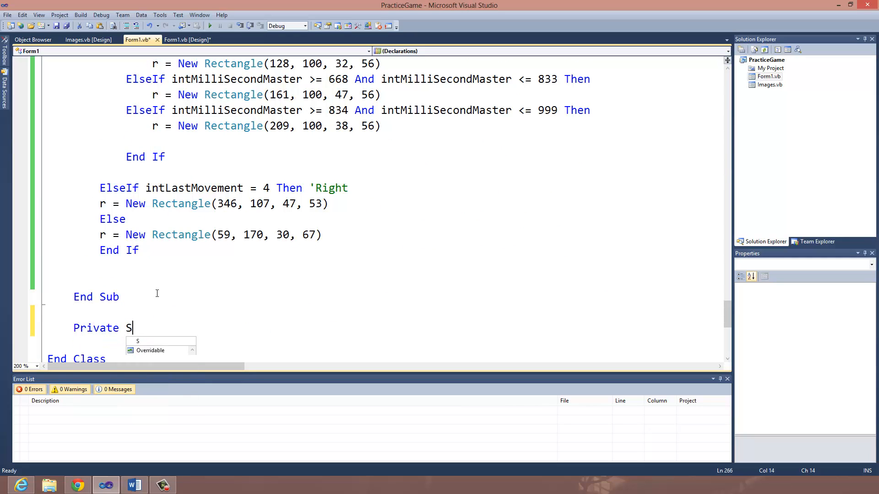
text(ub Charac)
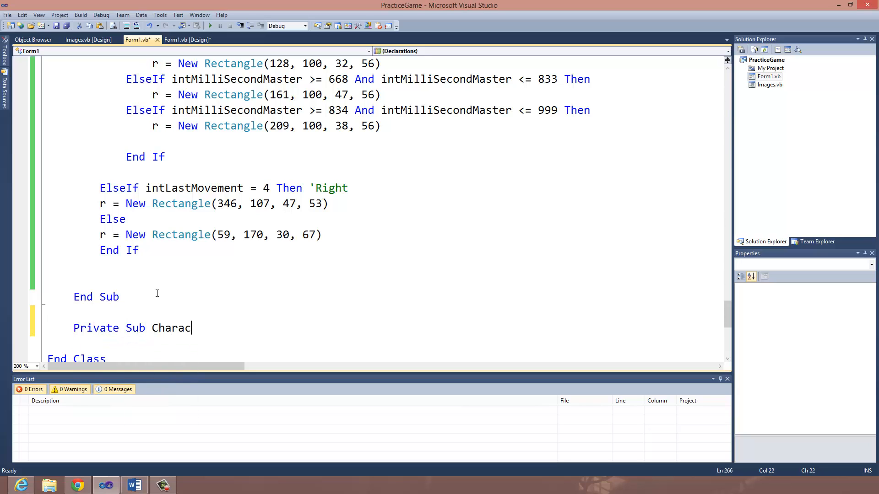
text(terMovemen)
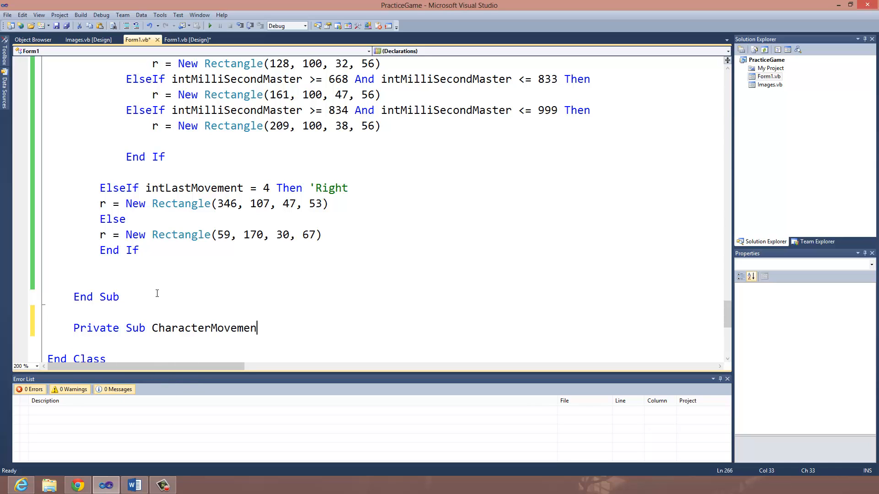
text(t)
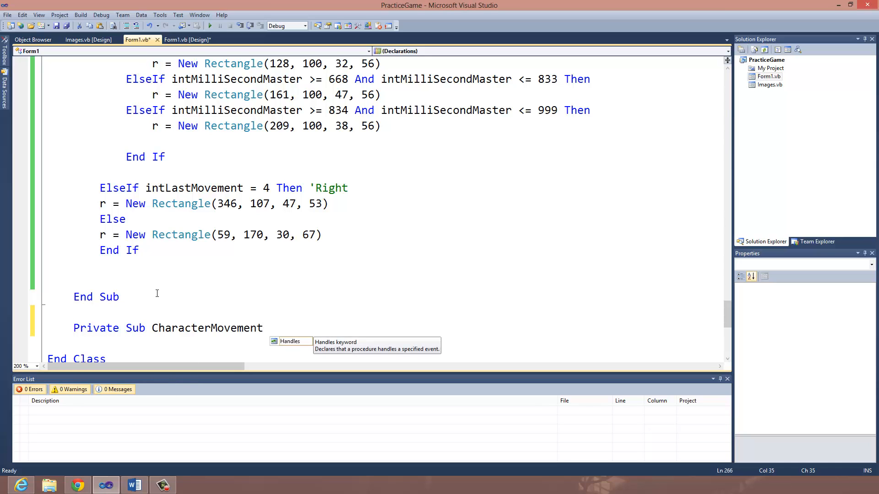
text(())
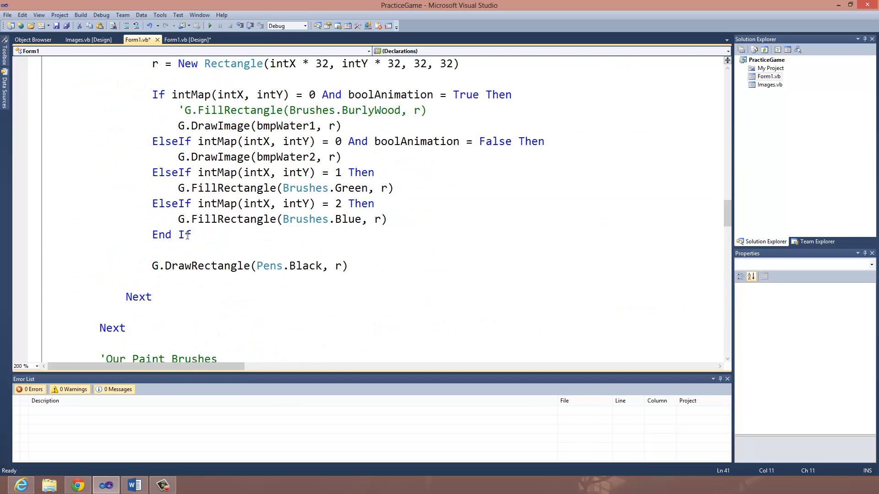
Replace the hard-coded G.DrawImage(bmpSprite, …) coordinates with xPos and yPos.
scroll(down, 3)
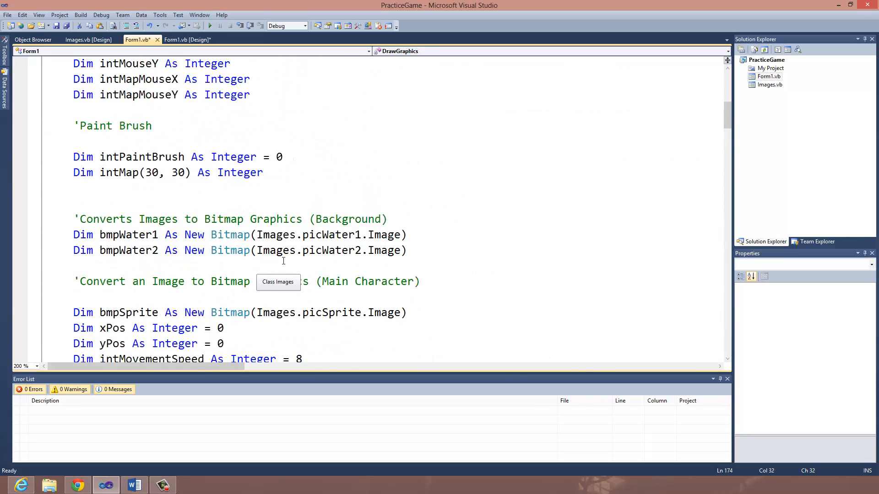
mouse_move(260, 254)
text(9 * 32)
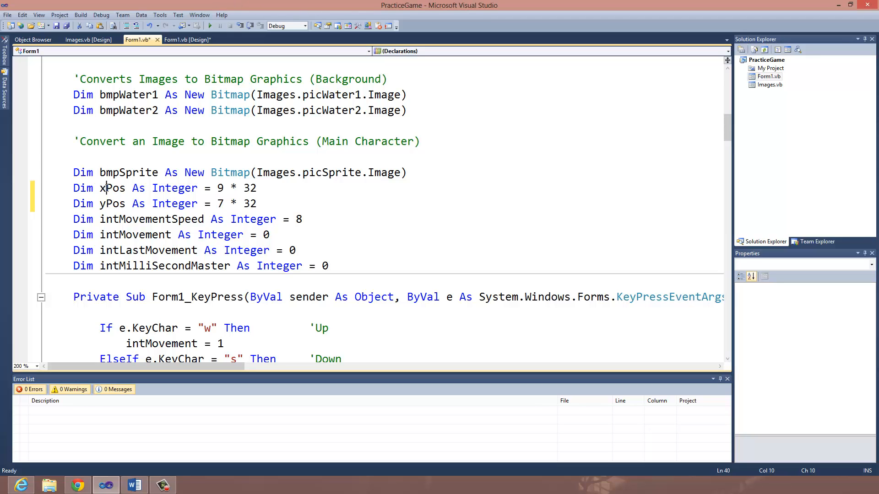
double_click(112, 203)
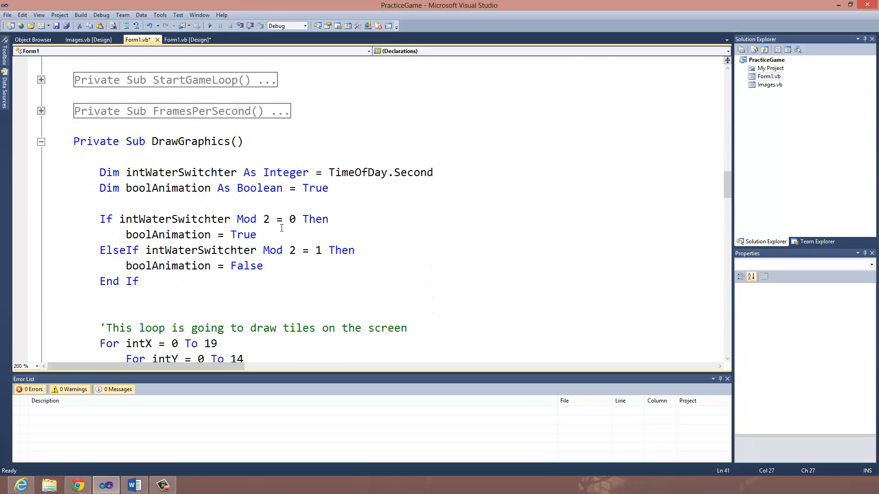
scroll(down, 3)
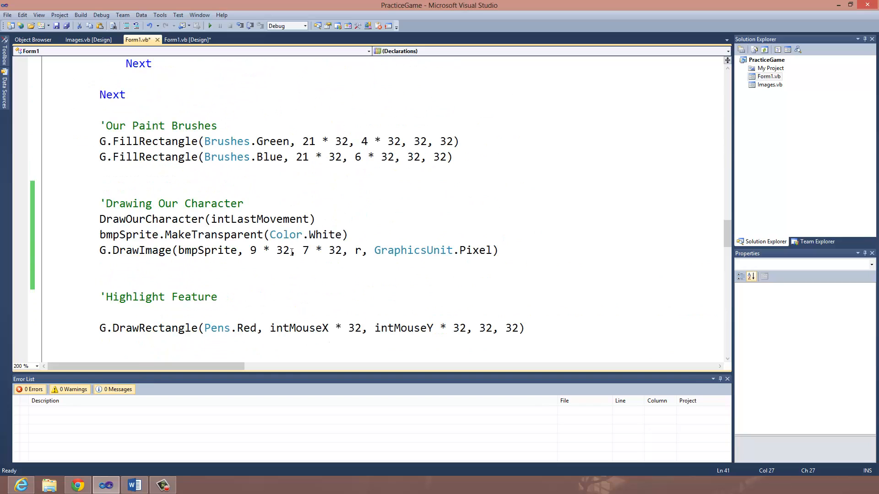
mouse_move(262, 252)
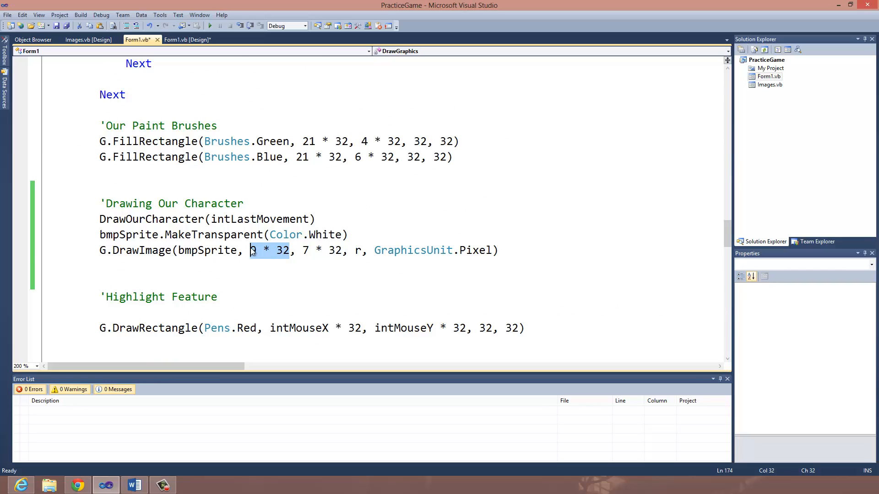
text(xPos)
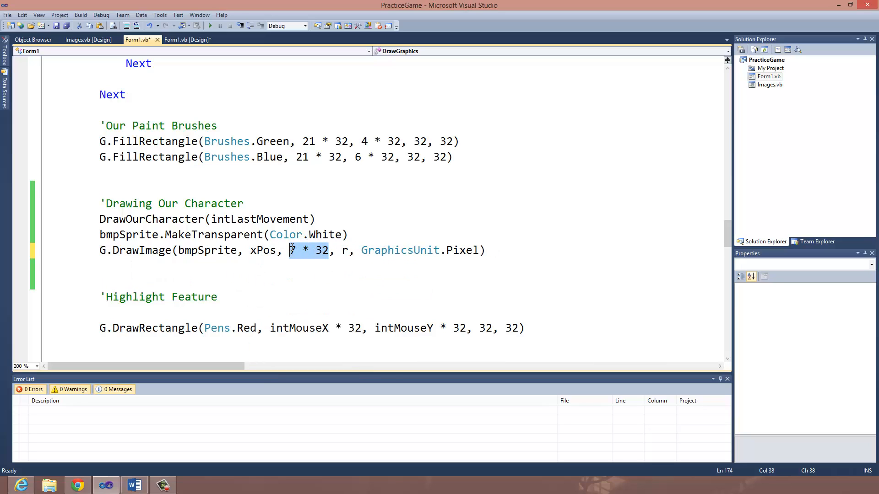
text(yPos)
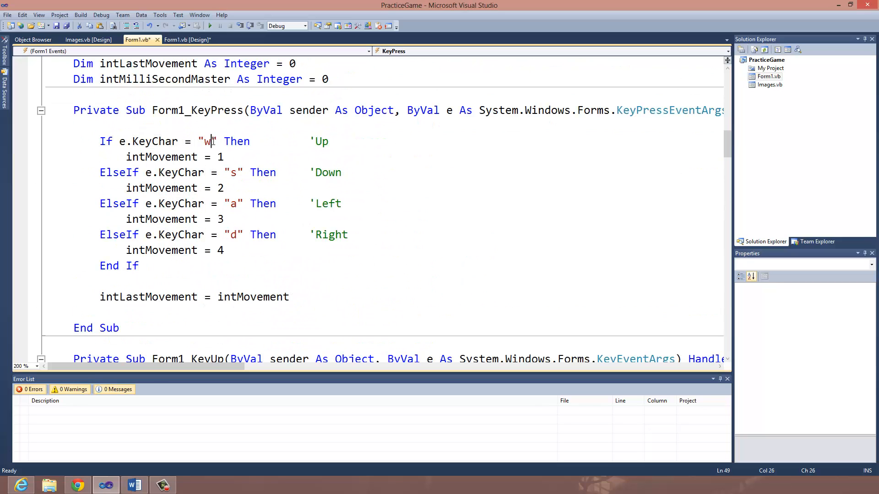
Add a blank line after intMovement = 1 in the 'w' branch, then run the game.
click(248, 234)
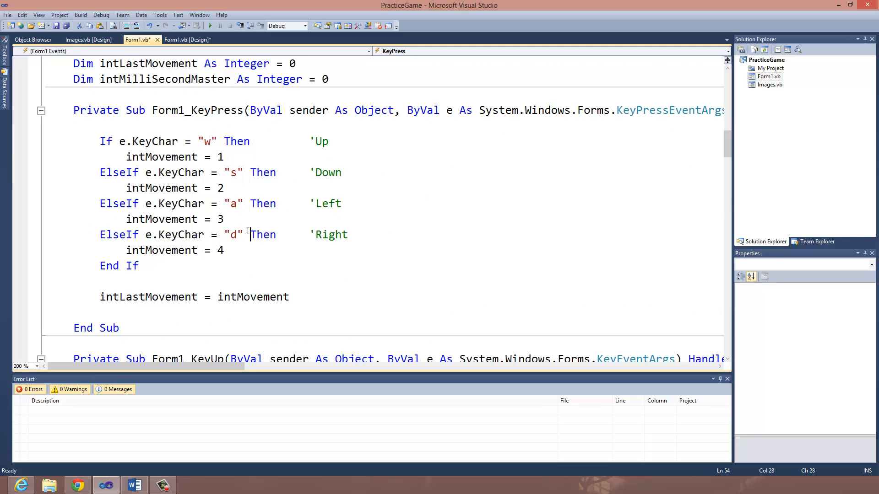
key(enter)
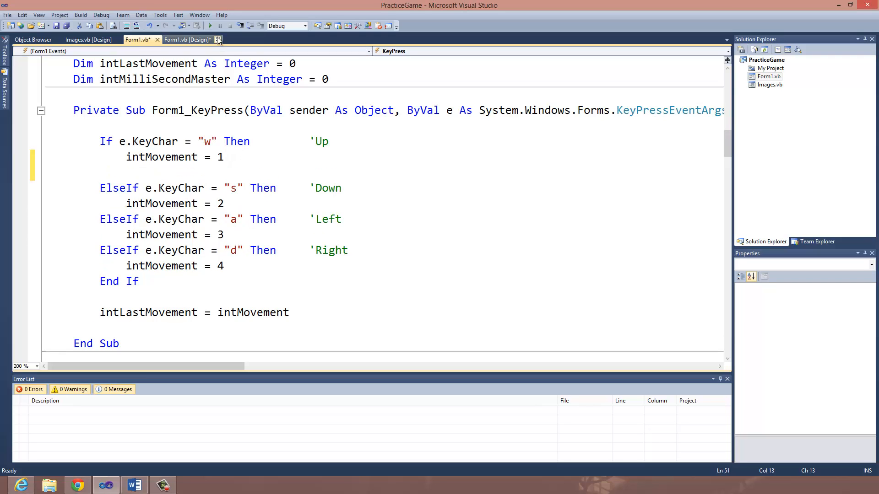
click(210, 25)
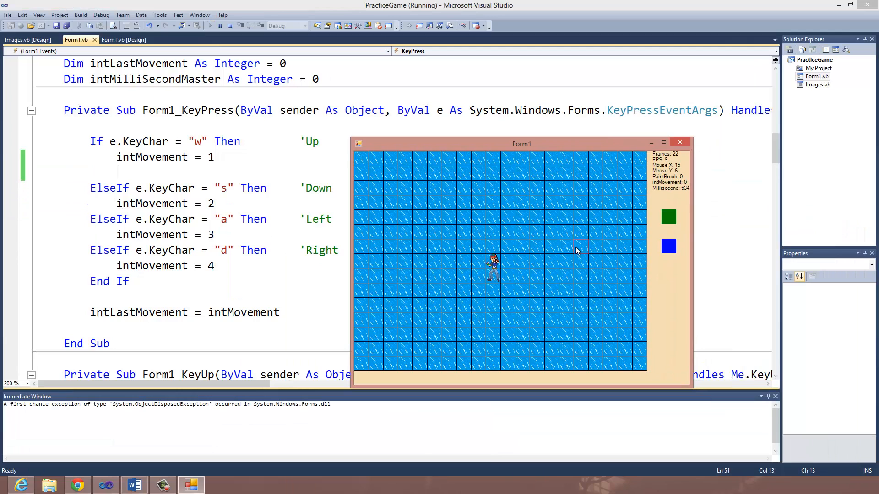
mouse_move(581, 188)
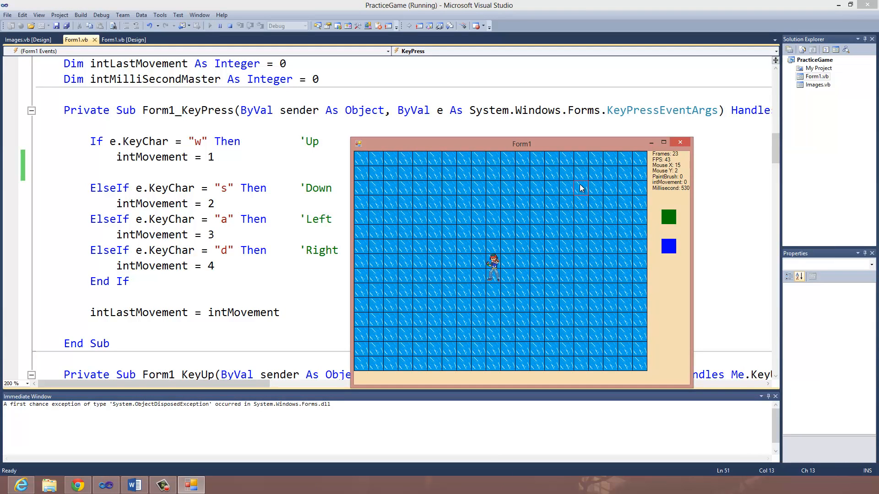
mouse_move(507, 262)
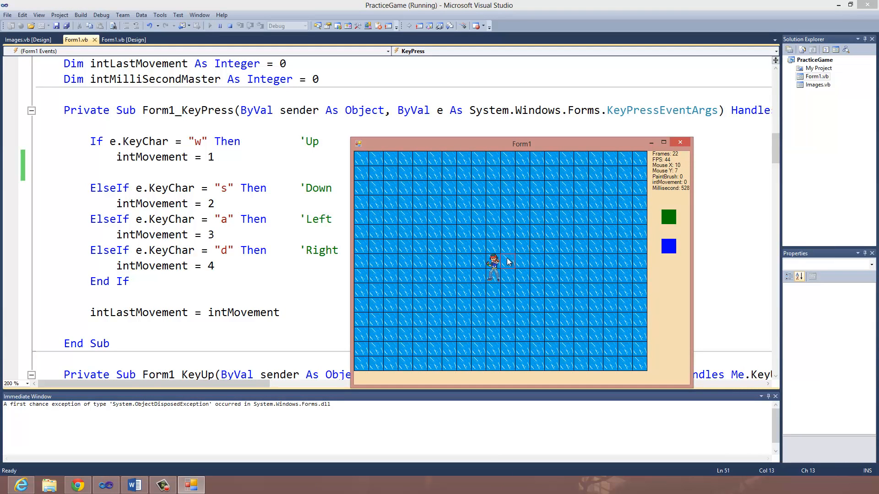
mouse_move(509, 162)
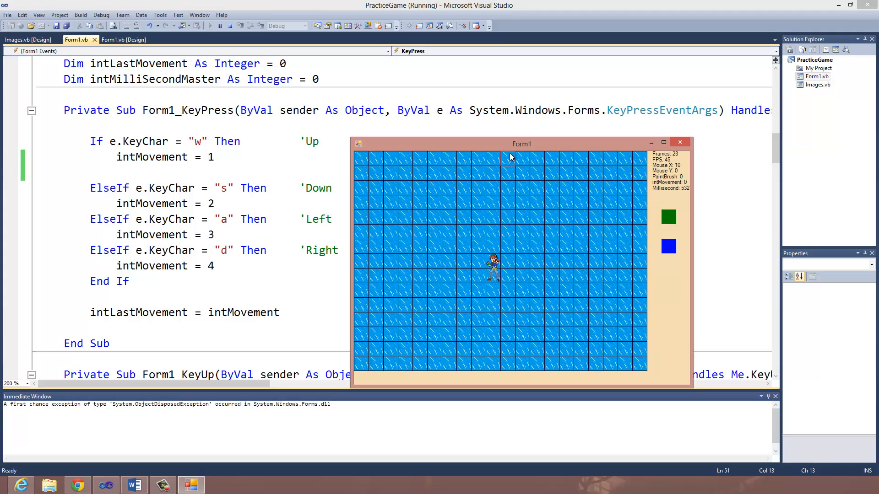
mouse_move(492, 273)
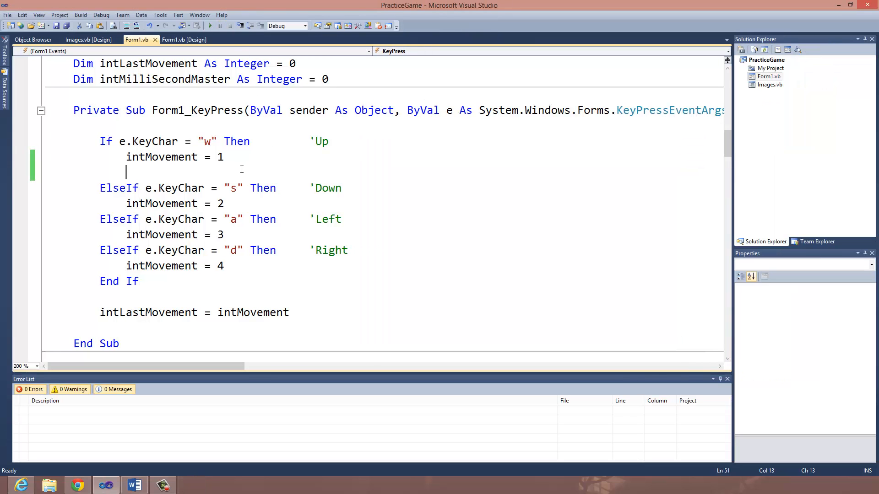
Set yPos -= 2 for W and yPos += 2 for S, pad the 'a' branch, and run.
text(yPos -= 1)
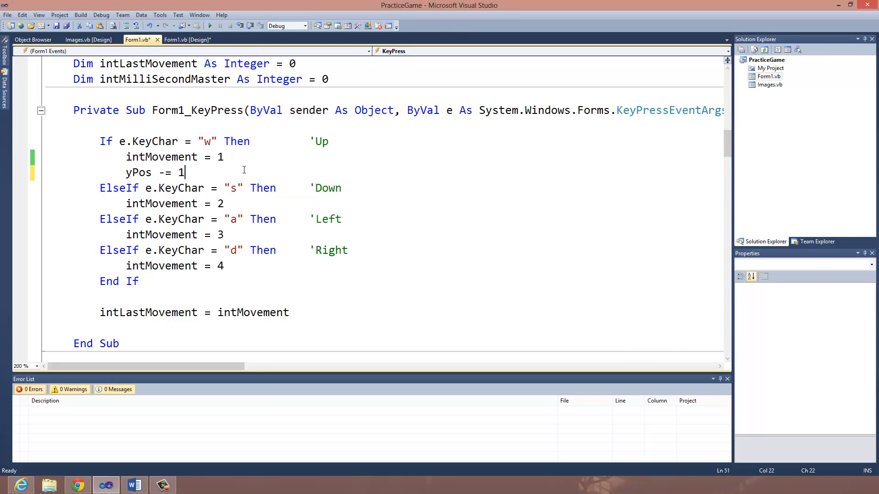
text(2)
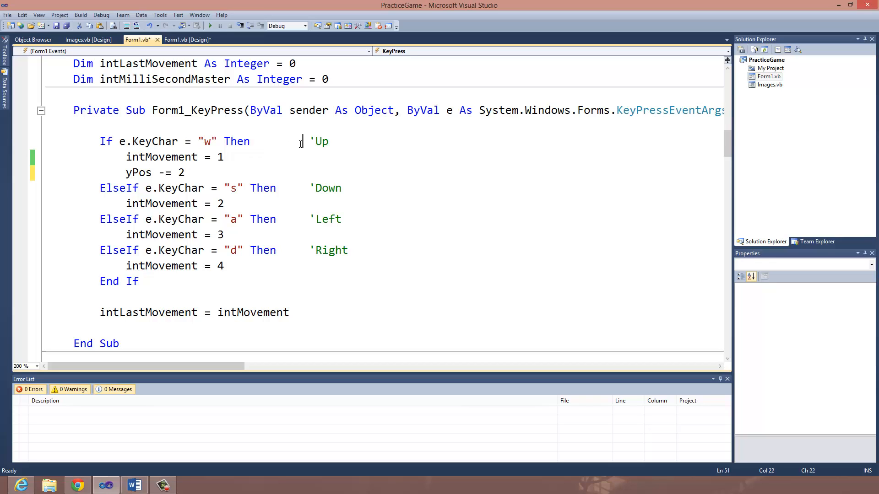
click(184, 172)
text(yPos += 2)
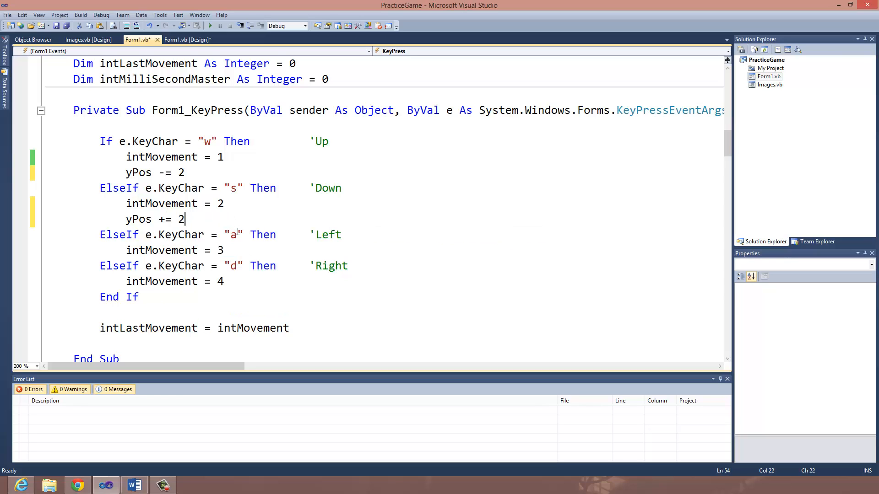
key(enter)
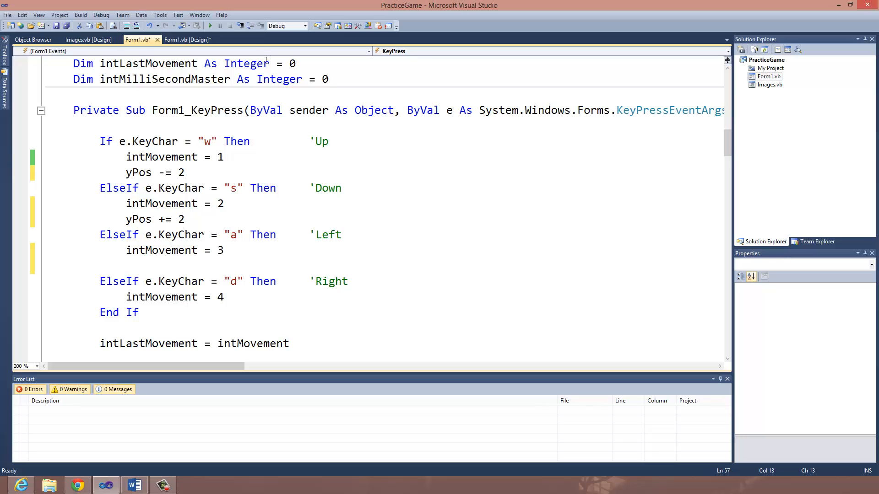
click(210, 26)
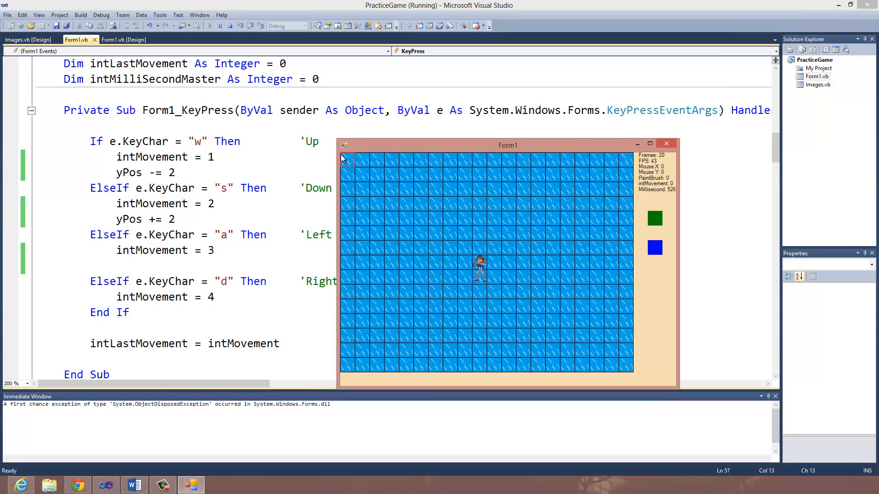
mouse_move(479, 201)
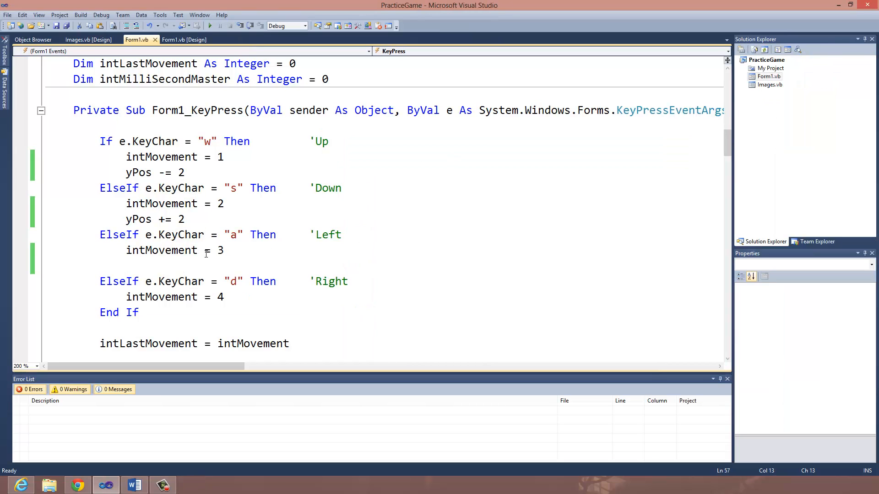
Enter xPos -= 2 in the 'a' branch and xPos += 2 in the 'd' branch.
text(xPos -)
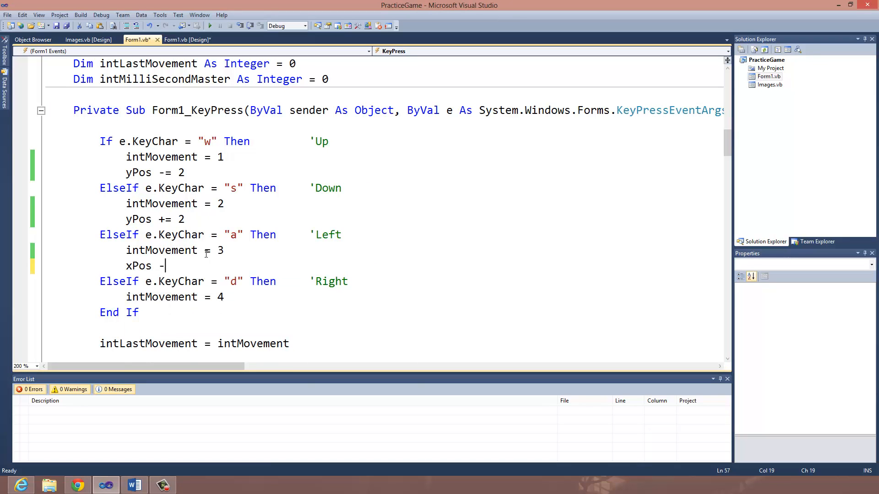
text(= 2)
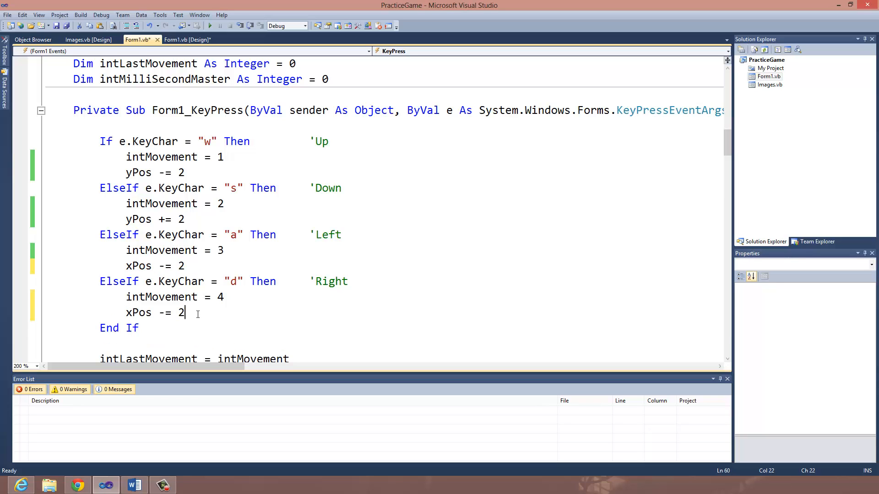
key(Backspace)
text(+)
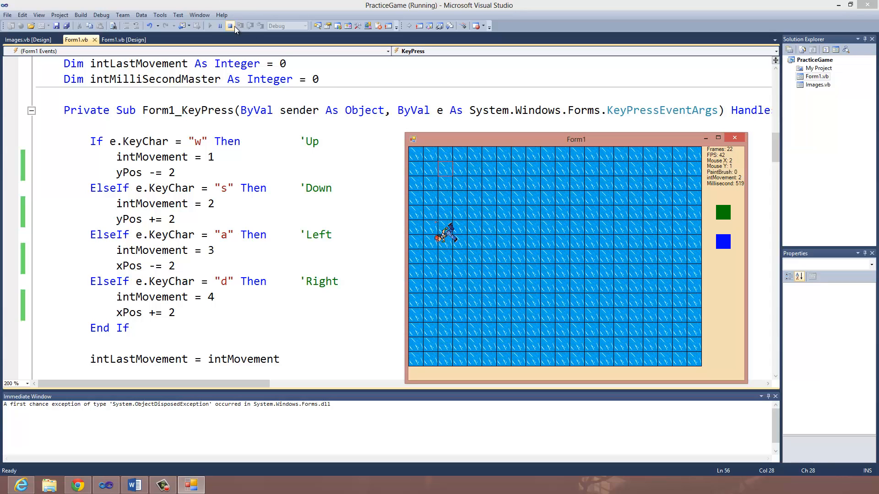
Stop debugging to close the running PracticeGame form.
click(228, 26)
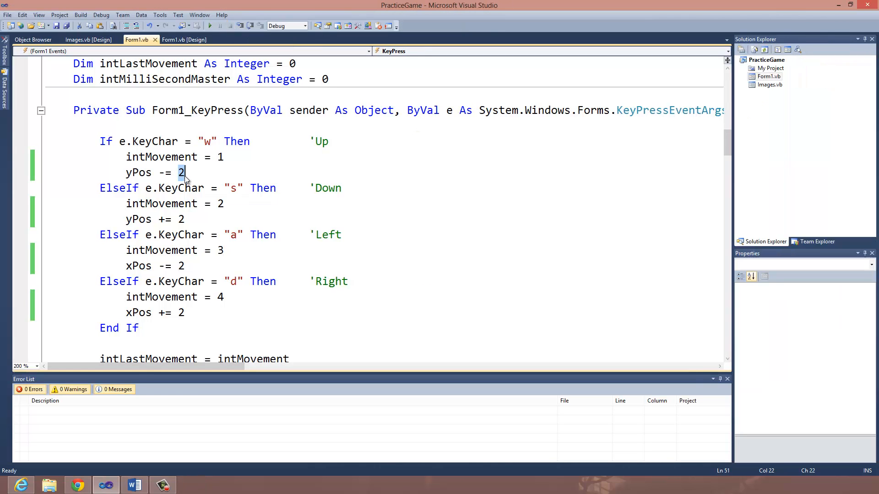
Change all four xPos/yPos movement amounts from 2 to 4 and start the game.
text(4)
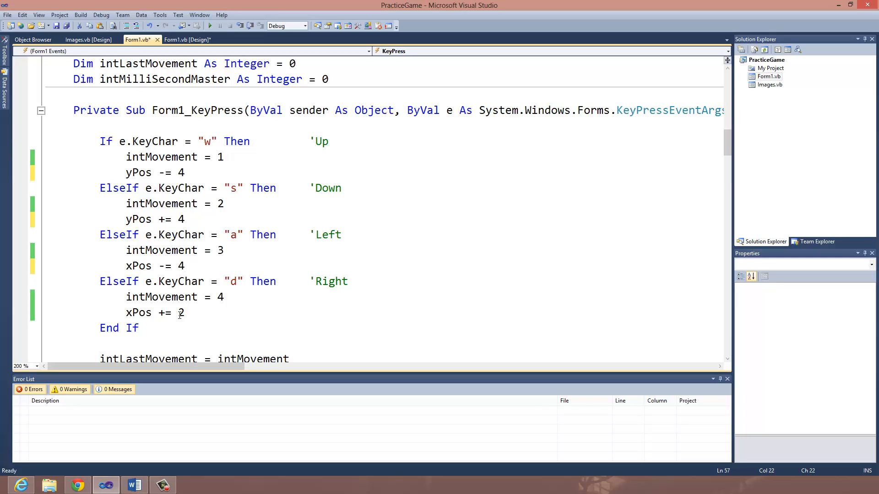
text(4)
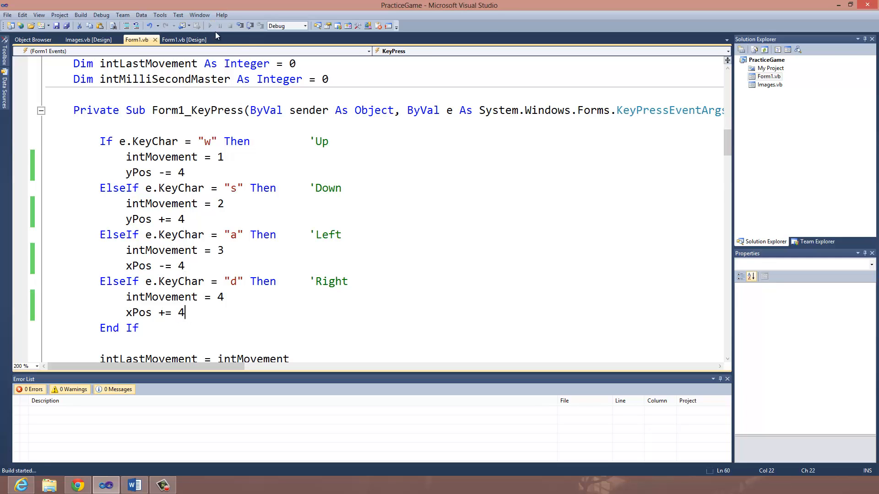
click(208, 26)
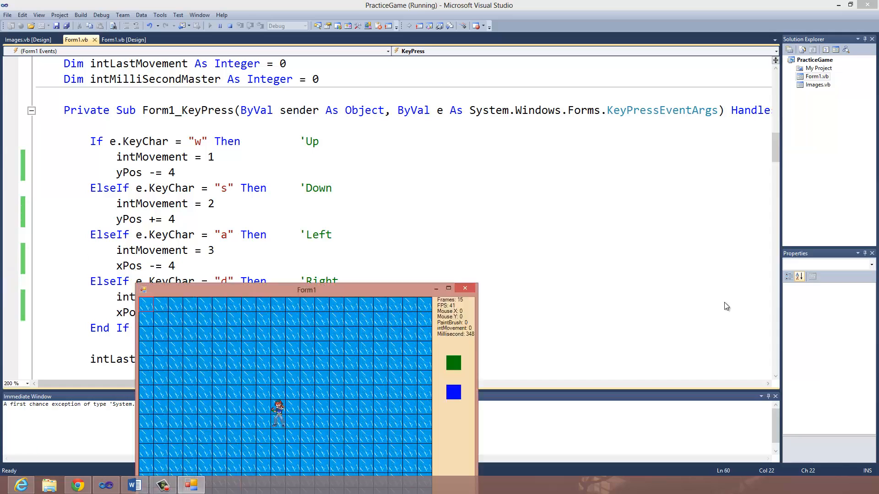
Place the game window beside the code, walk the sprite with W, then stop.
drag(306, 290, 612, 134)
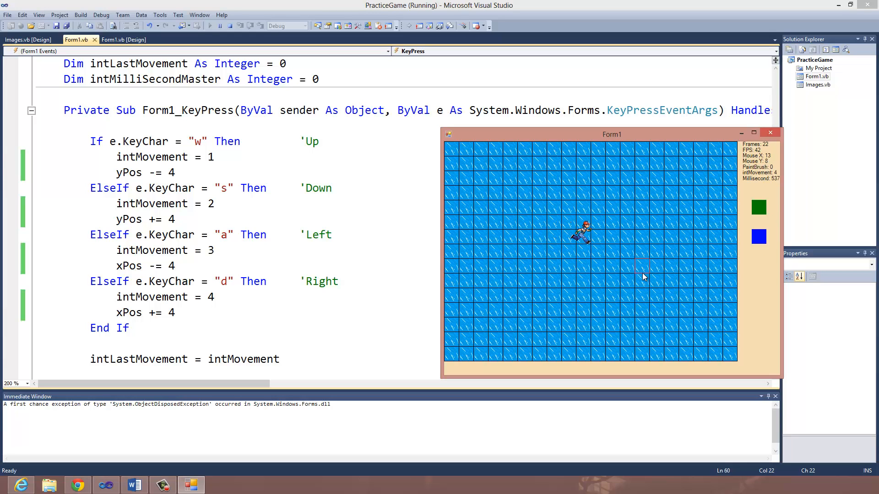
key(w)
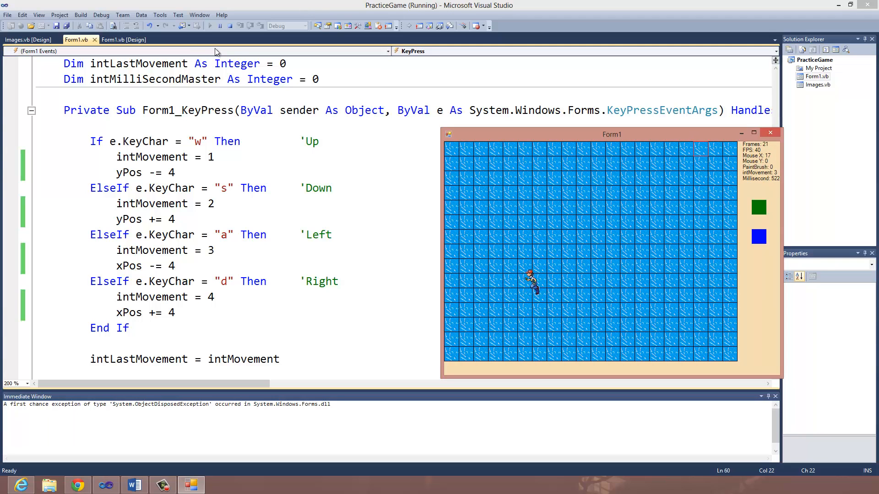
click(222, 25)
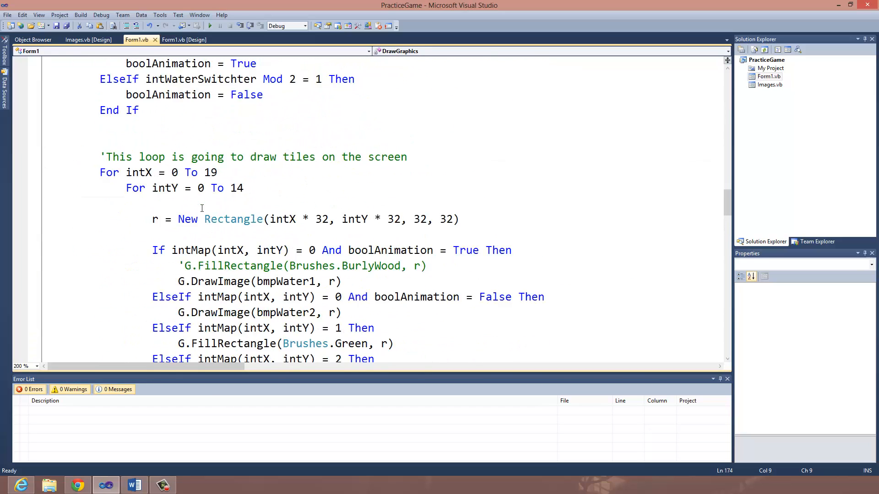
Scroll to the 'Drawing Our Character' block and copy its three drawing lines.
scroll(down, 3)
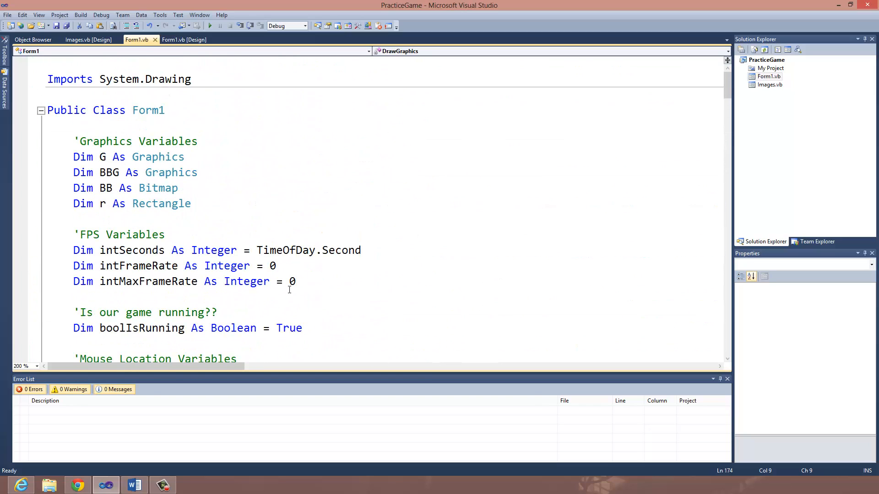
scroll(down, 3)
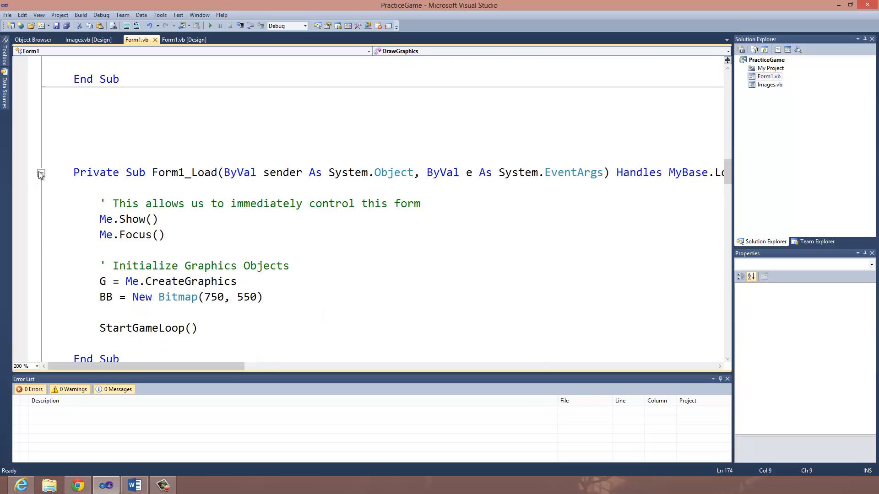
scroll(down, 3)
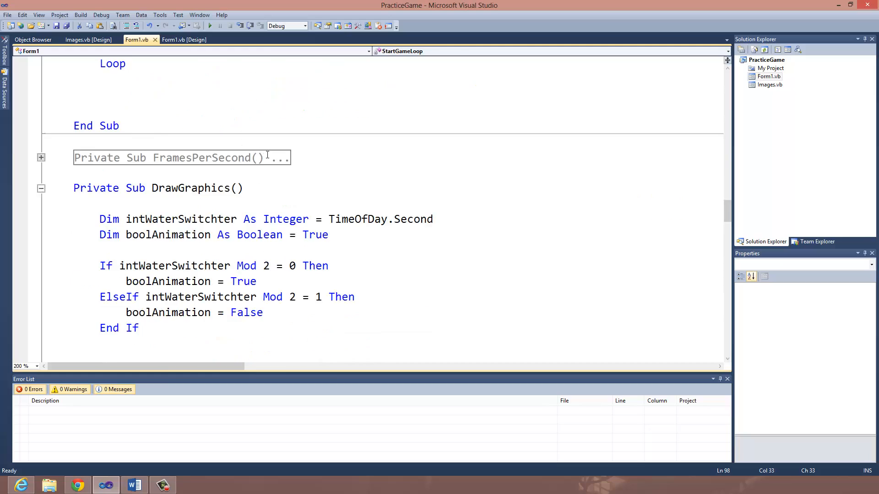
scroll(down, 3)
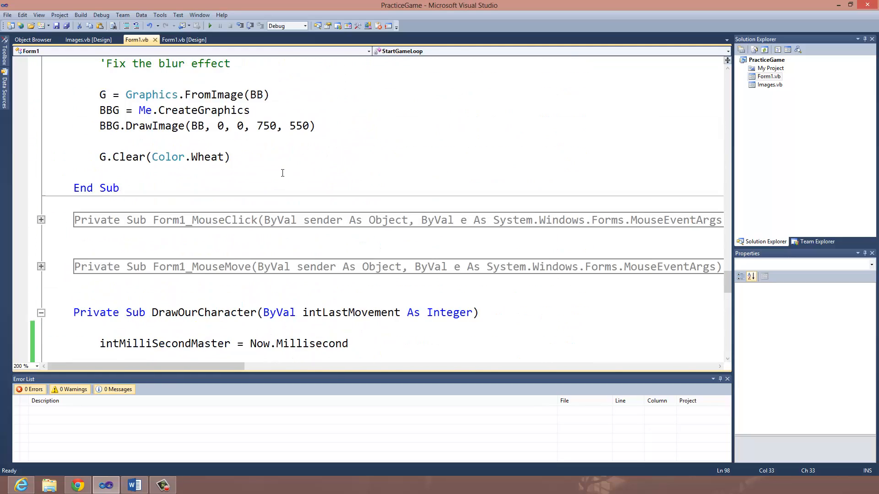
scroll(down, 3)
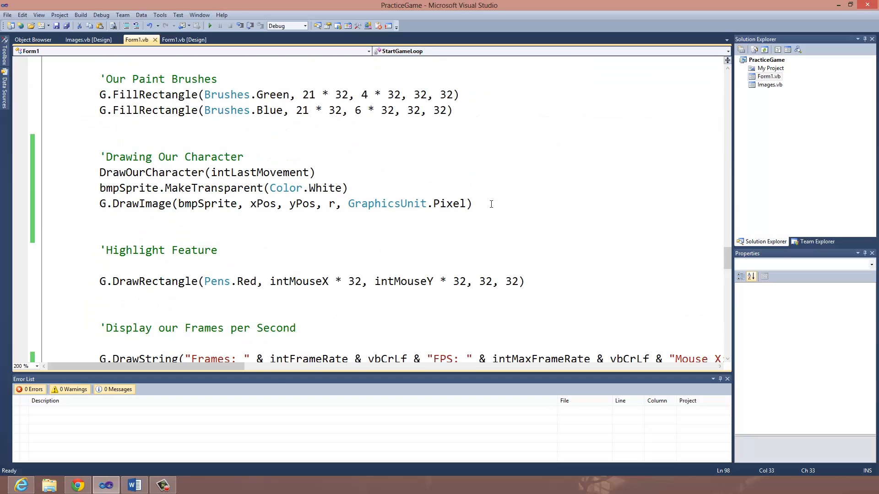
drag(99, 172, 472, 204)
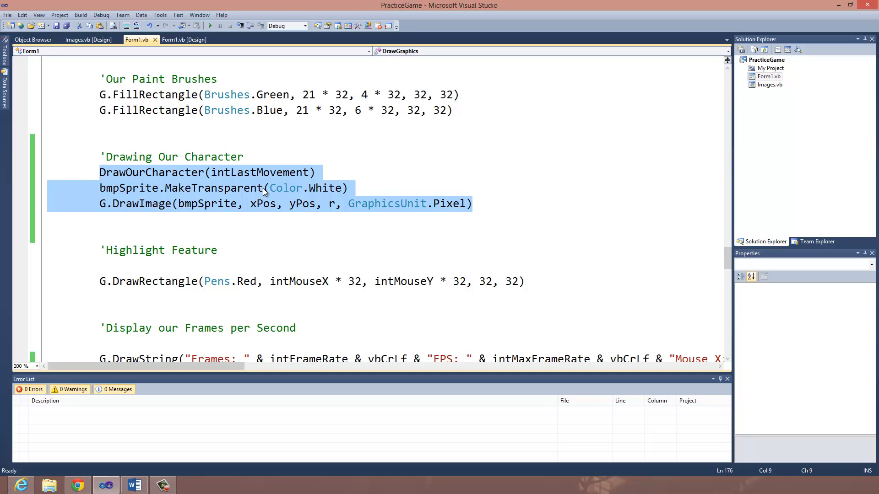
key(Delete)
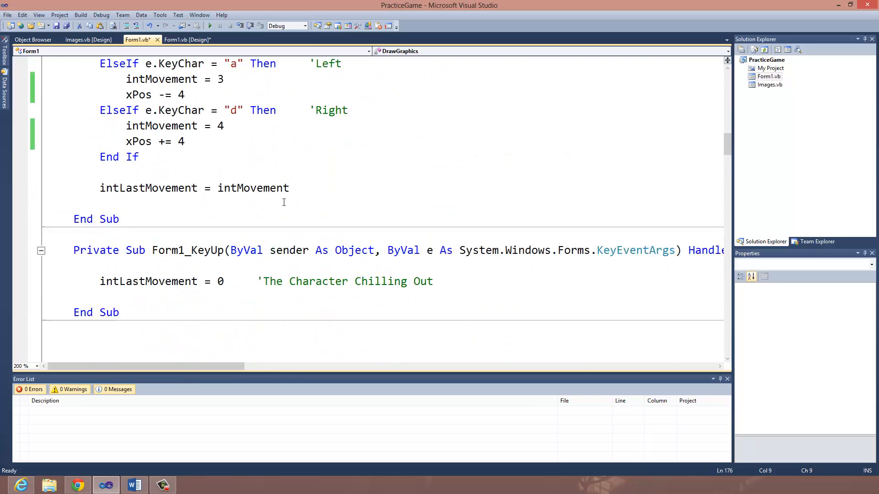
scroll(down, 3)
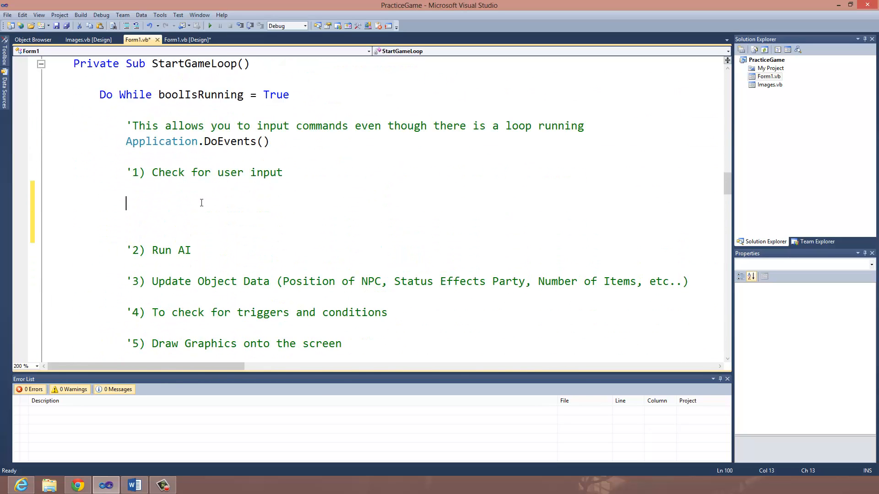
Add DrawOurCharacter(intLastMovement) under '1) Check for user input' and run the game.
text(DrawOurCharacter(intLastMovement))
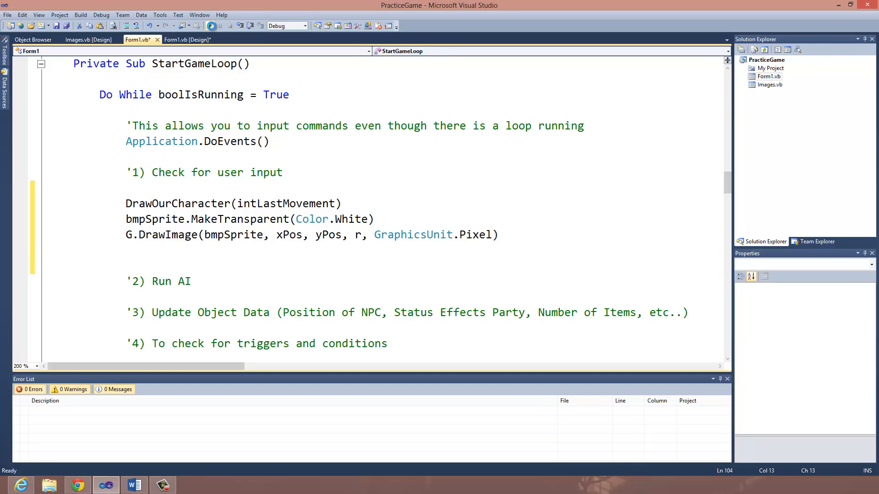
click(211, 26)
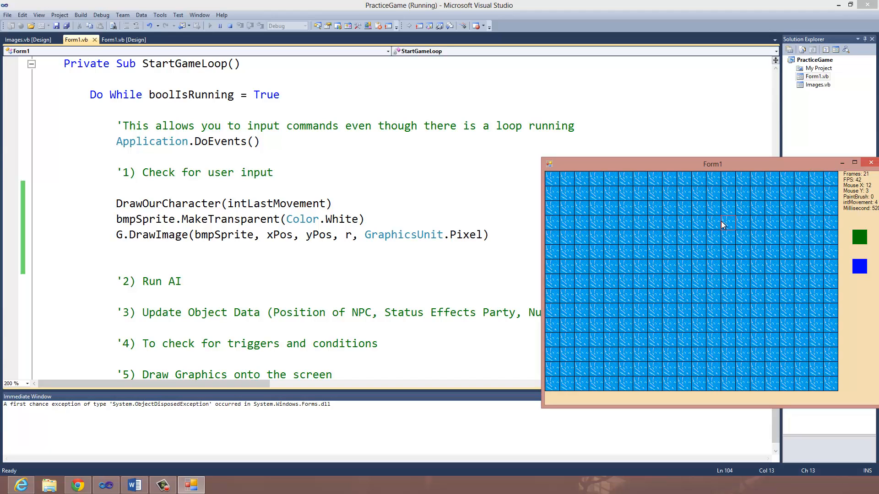
mouse_move(566, 193)
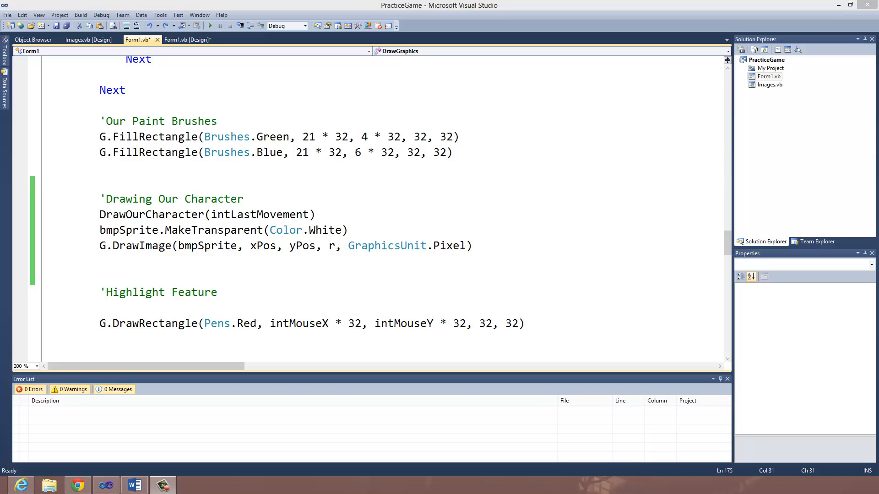
mouse_move(146, 401)
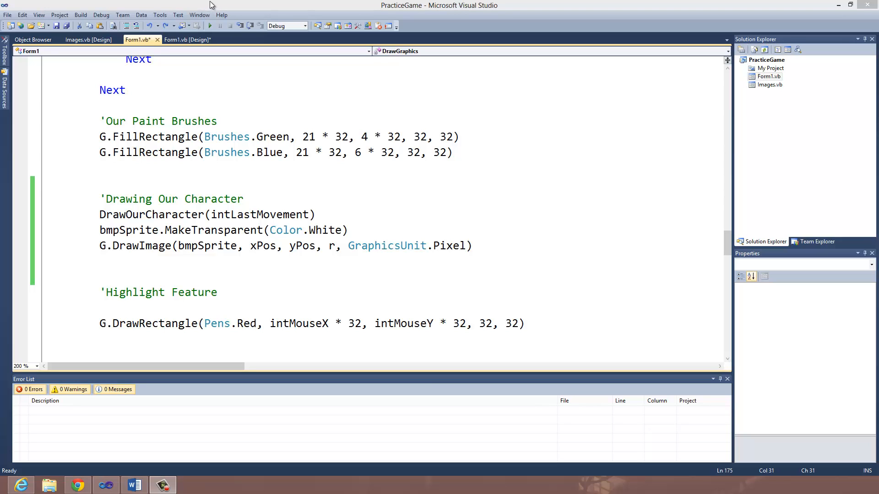
mouse_move(210, 25)
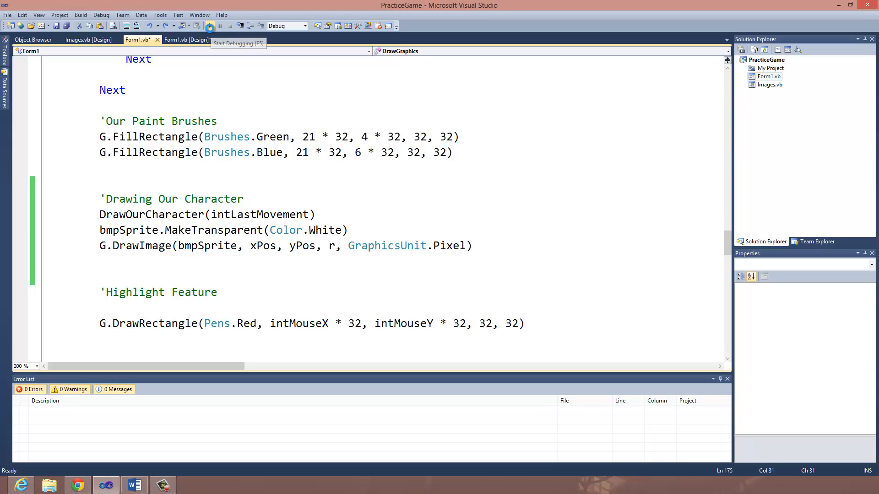
Relaunch PracticeGame with the character still drawn from DrawGraphics.
click(209, 26)
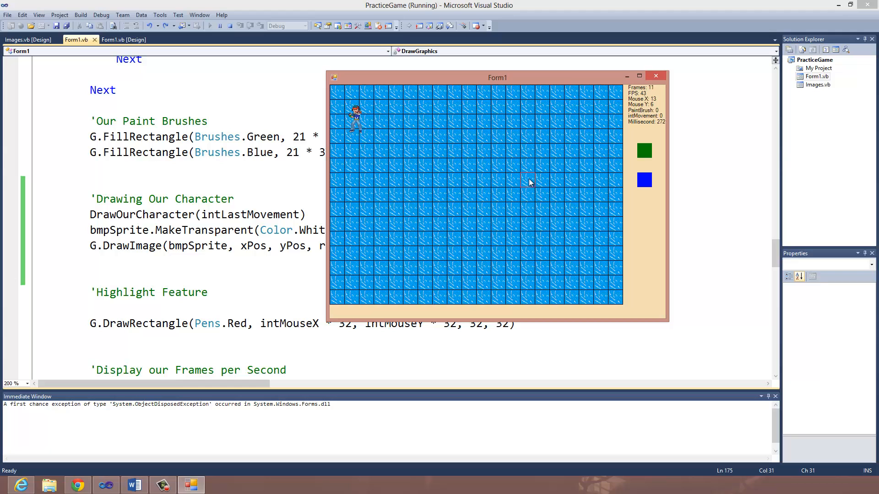
mouse_move(541, 185)
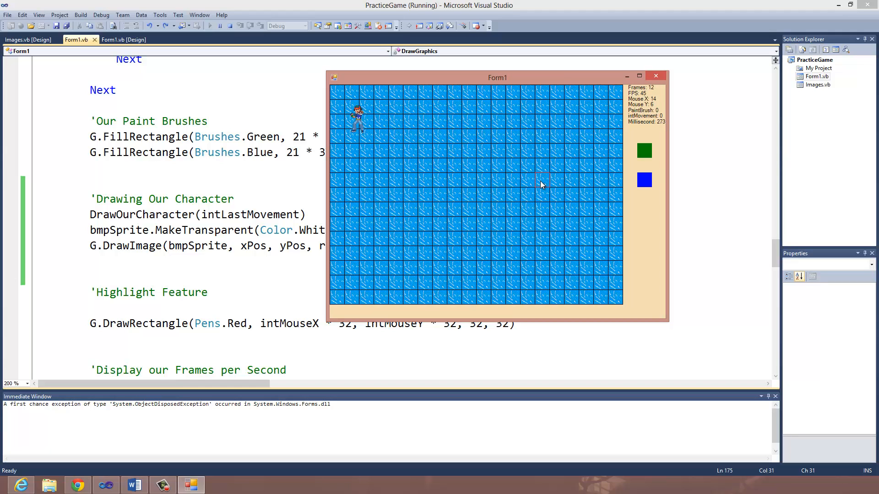
mouse_move(556, 127)
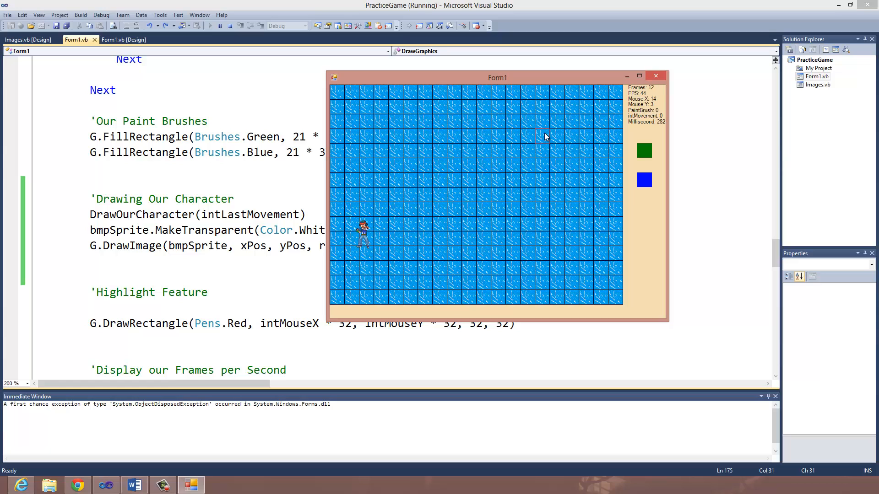
mouse_move(392, 241)
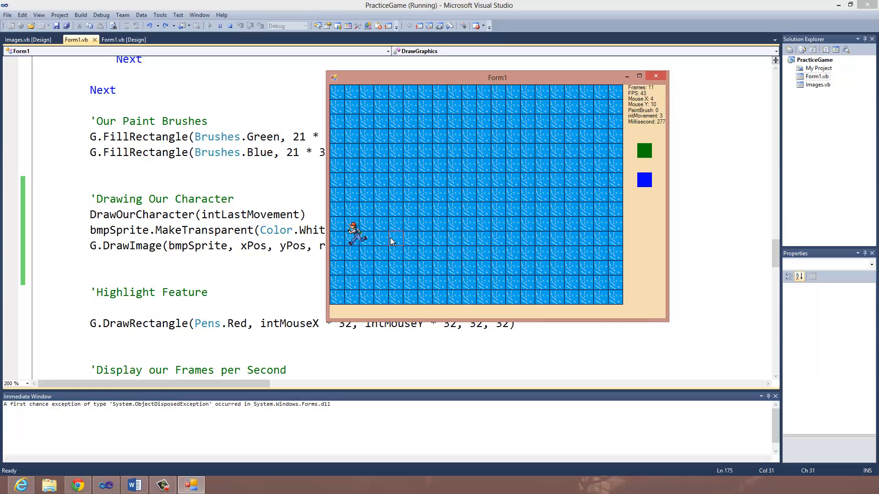
mouse_move(572, 155)
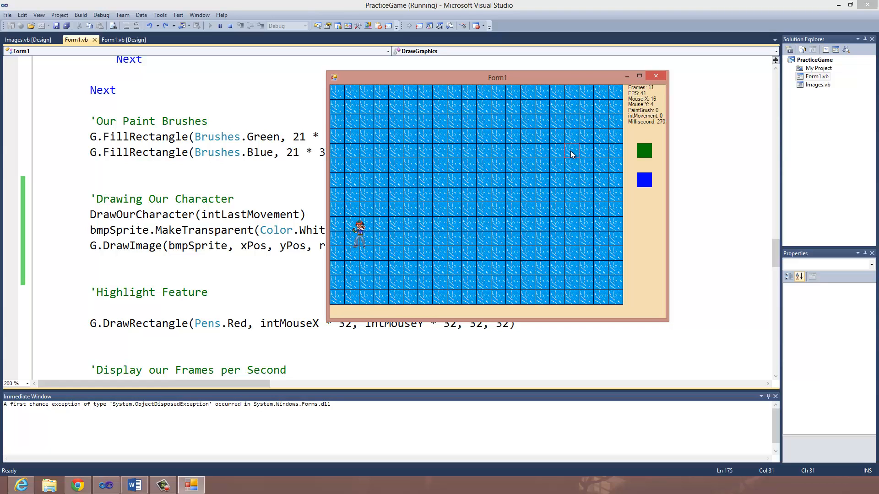
mouse_move(566, 159)
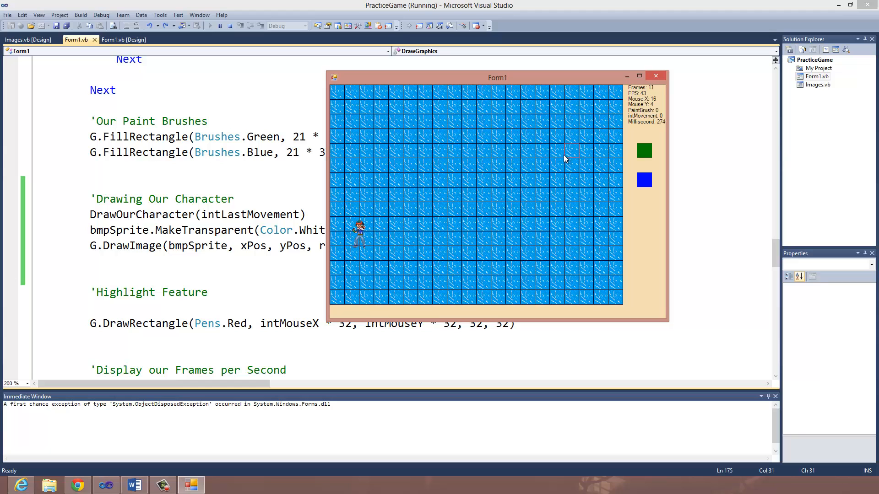
mouse_move(599, 114)
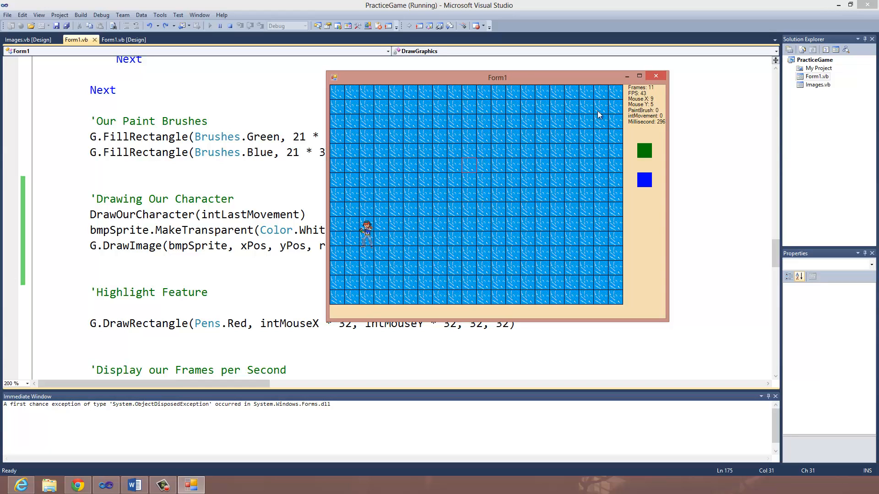
mouse_move(570, 209)
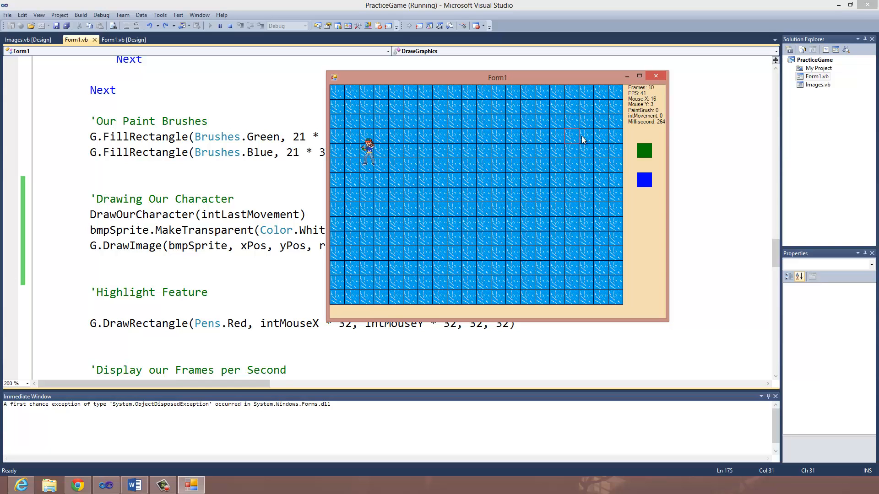
mouse_move(572, 155)
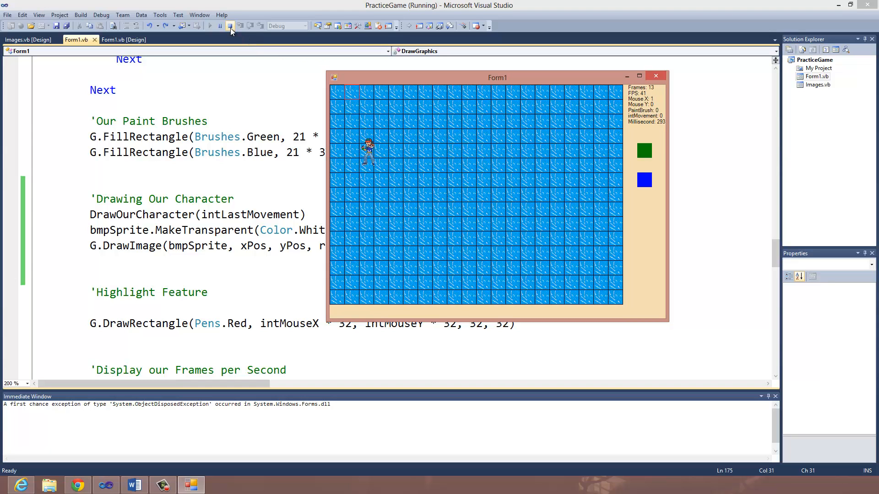
Stop debugging after walking the character around the water map.
click(229, 26)
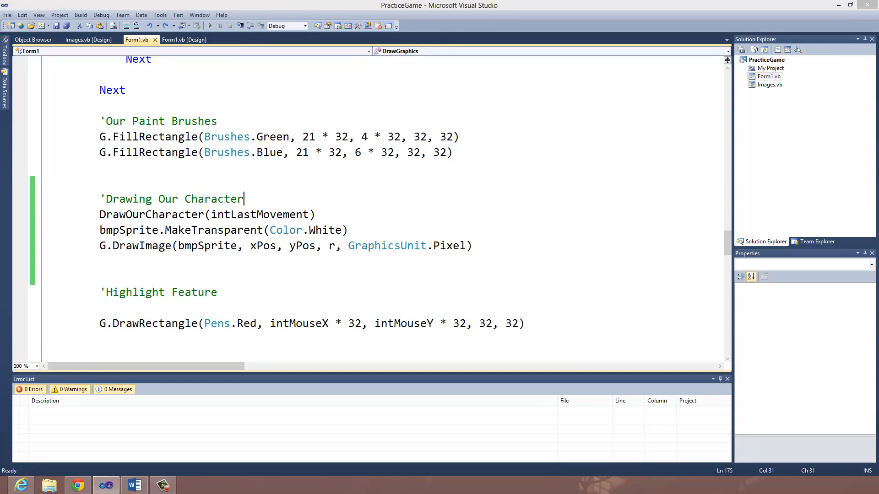